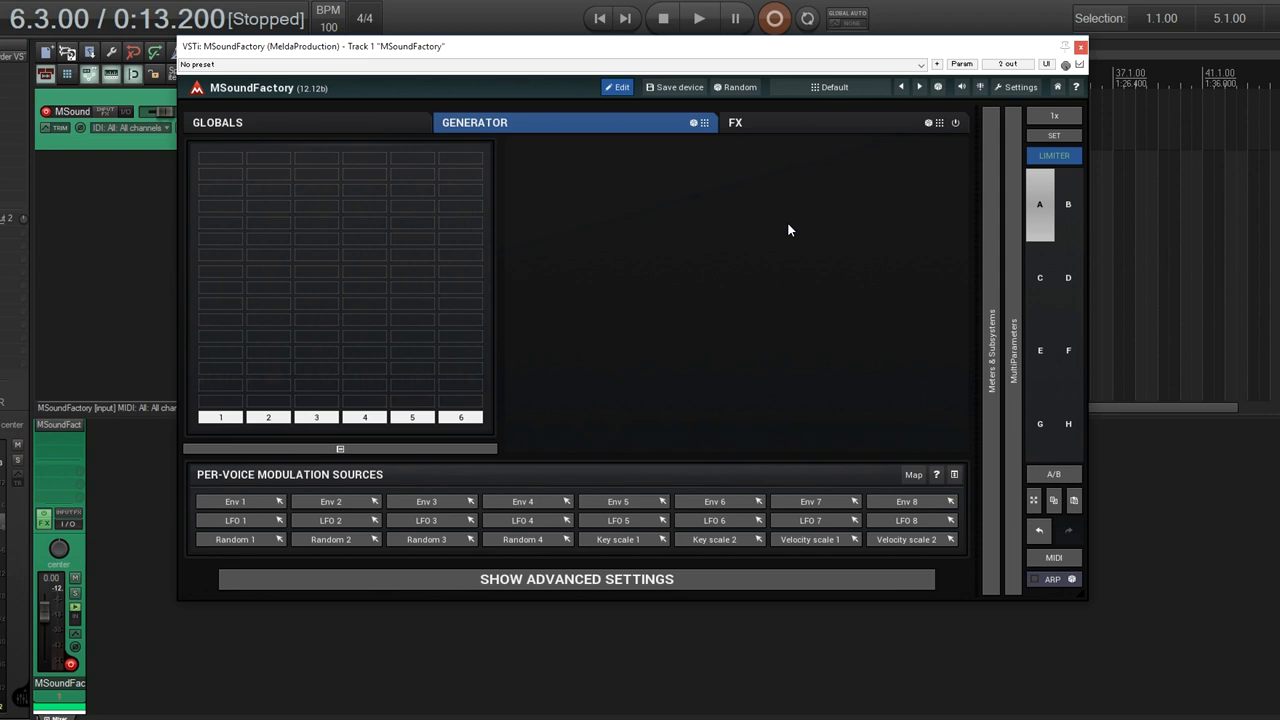
mouse_move(424, 292)
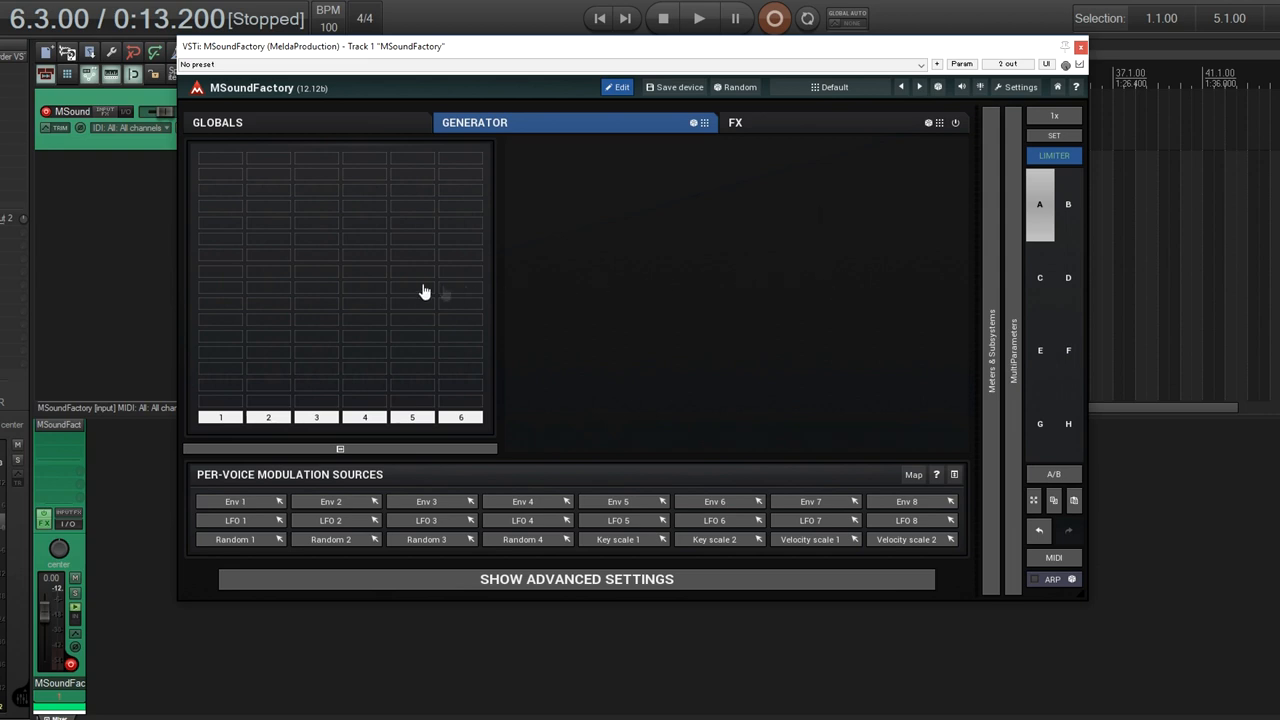
mouse_move(218, 164)
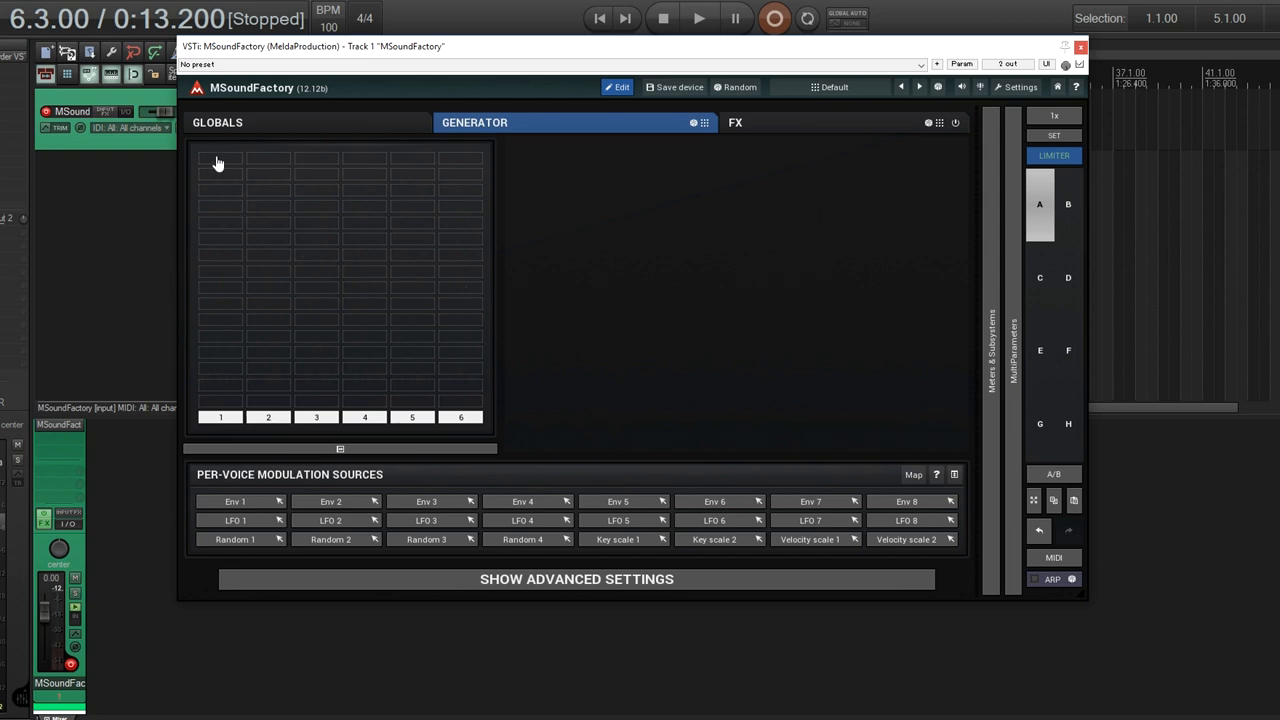
Step: Bring up the FM 1 generator's editor showing its single sine operator and matrix
left_click(220, 158)
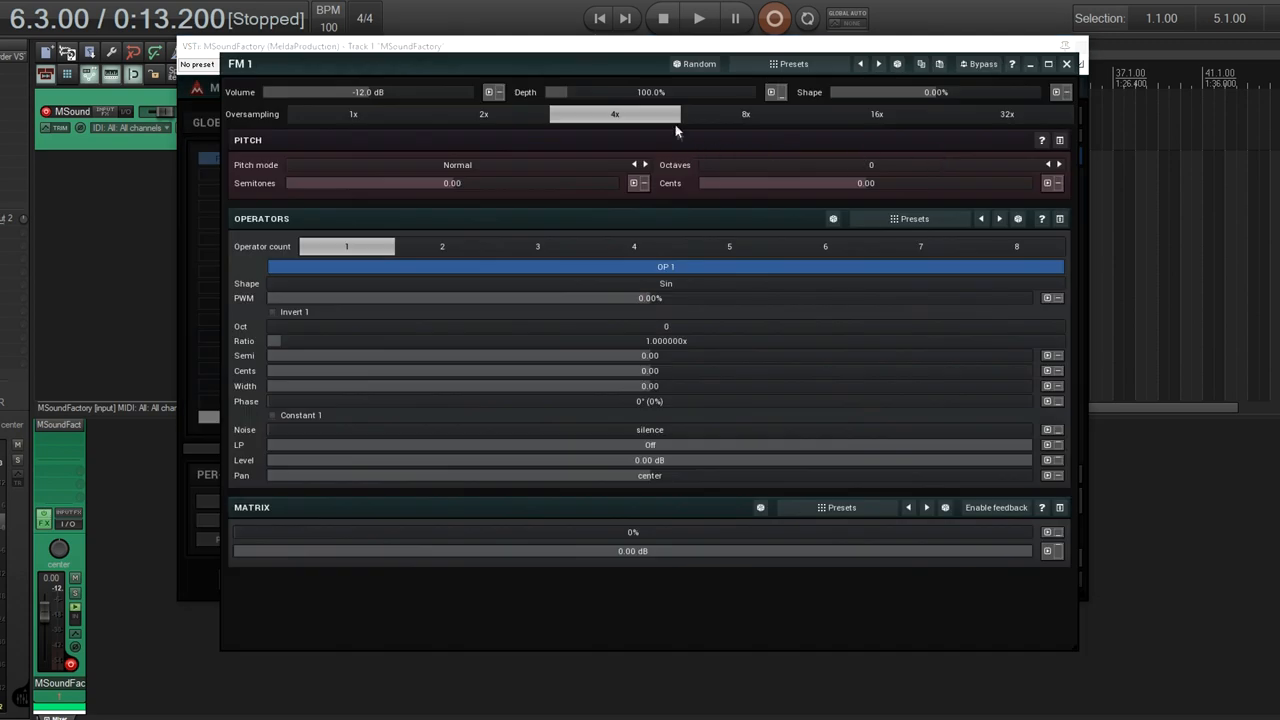
mouse_move(850, 570)
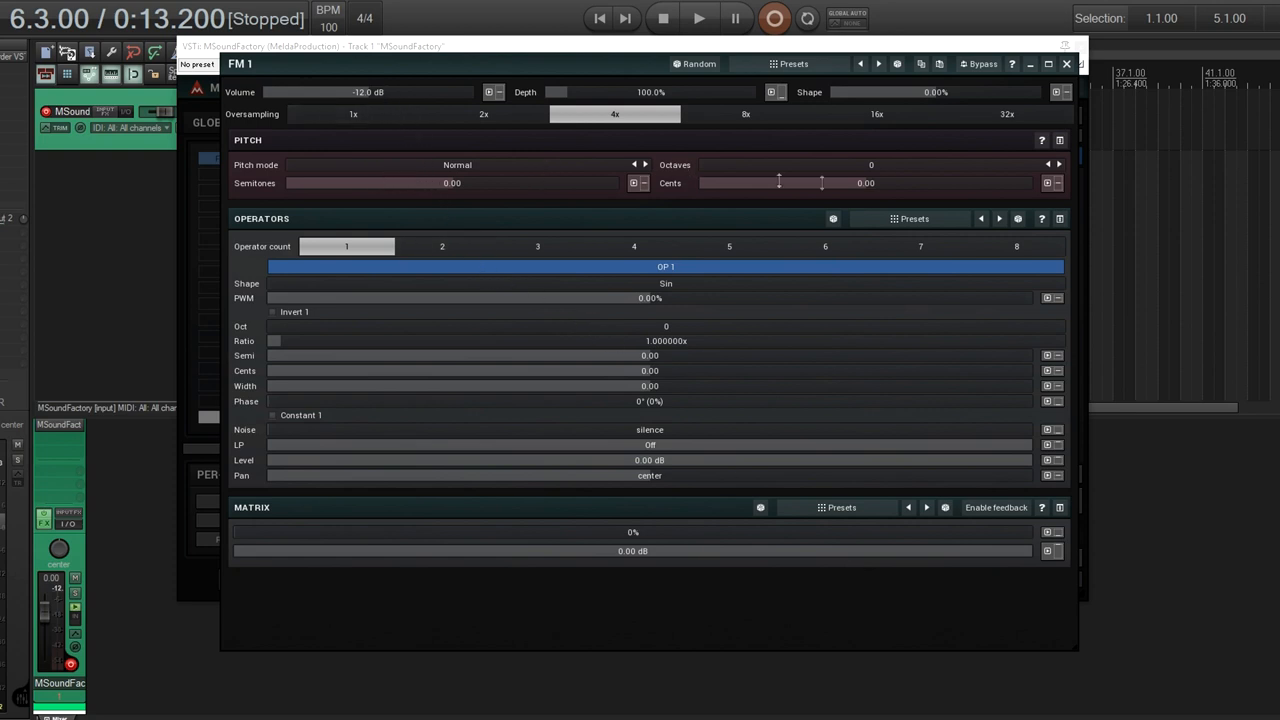
mouse_move(512, 184)
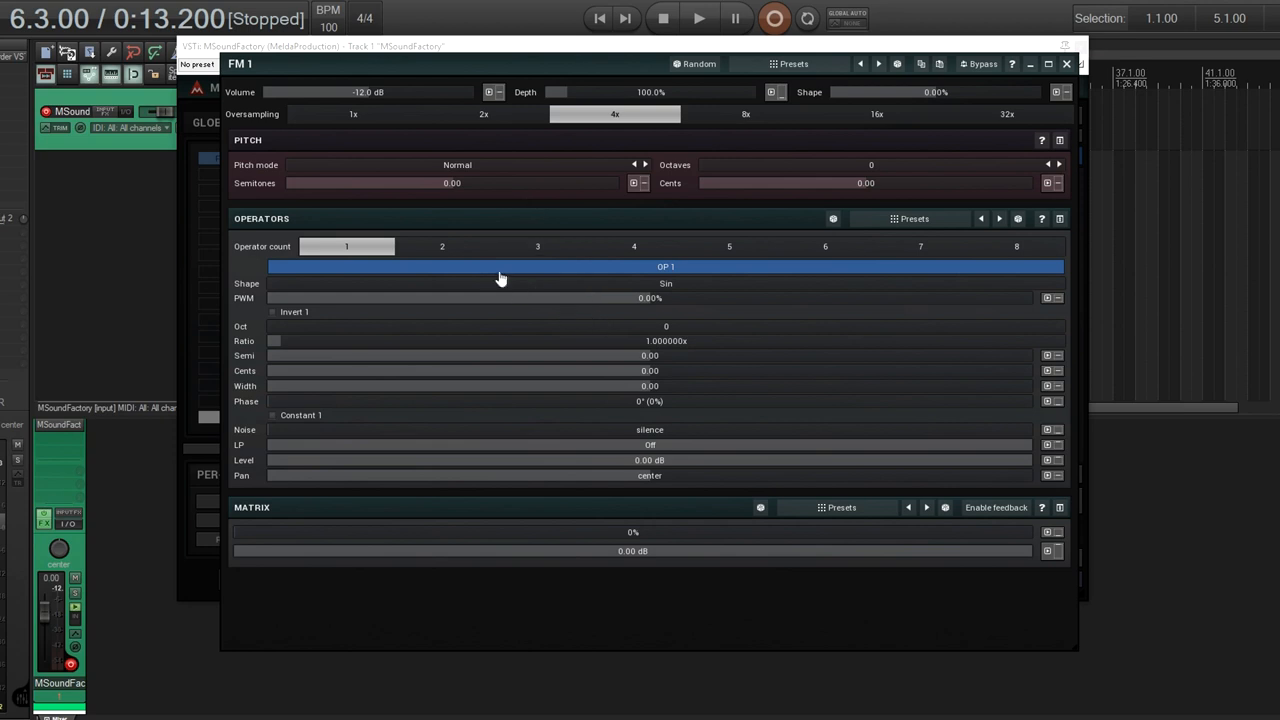
mouse_move(478, 324)
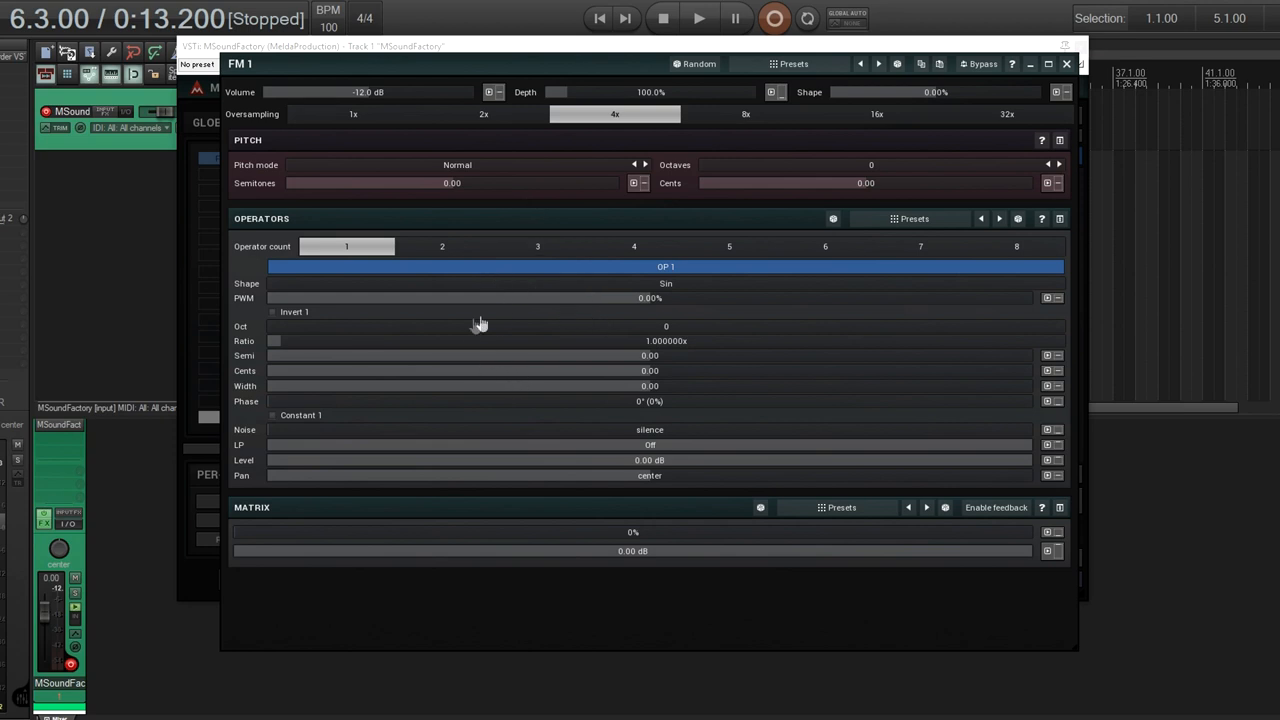
left_click(664, 284)
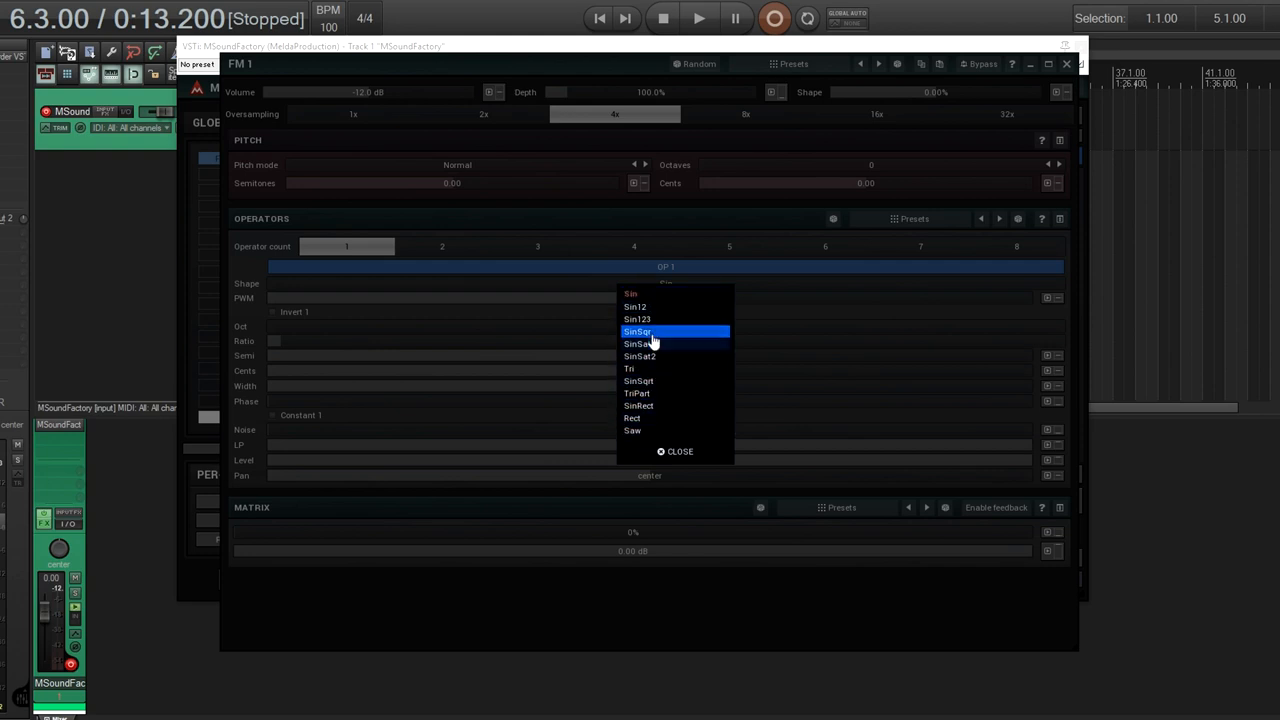
left_click(630, 292)
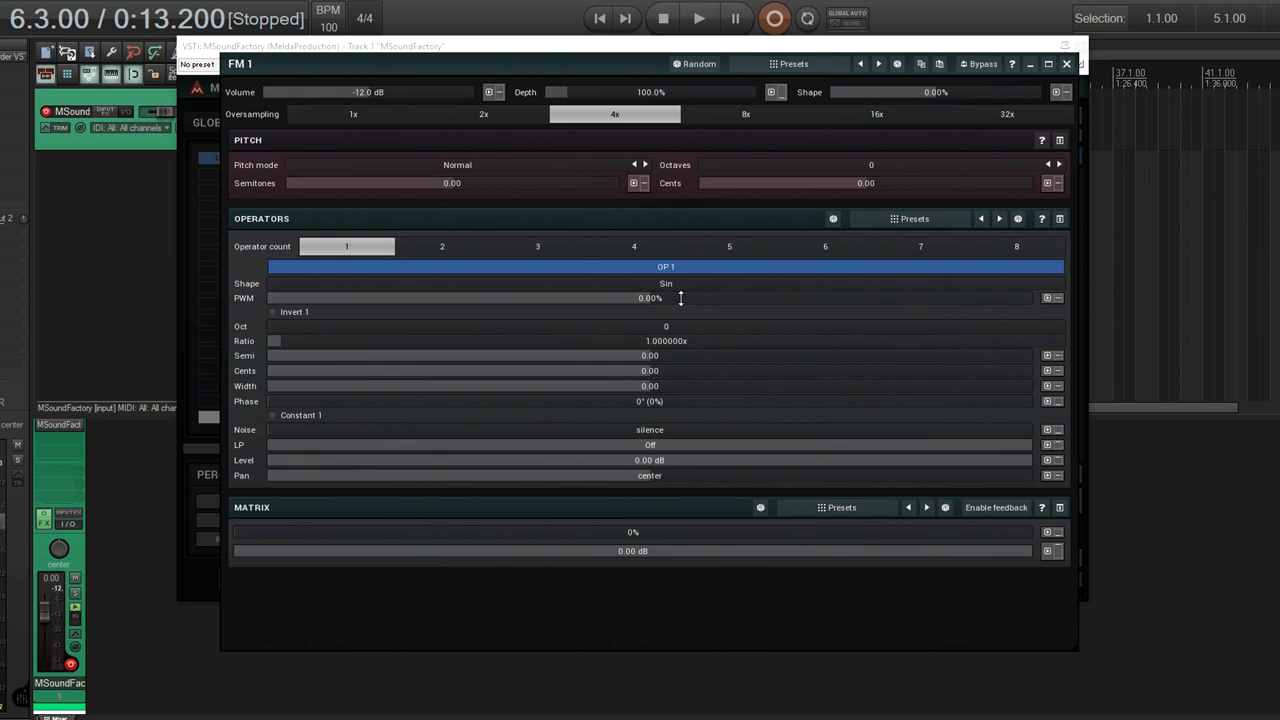
mouse_move(510, 418)
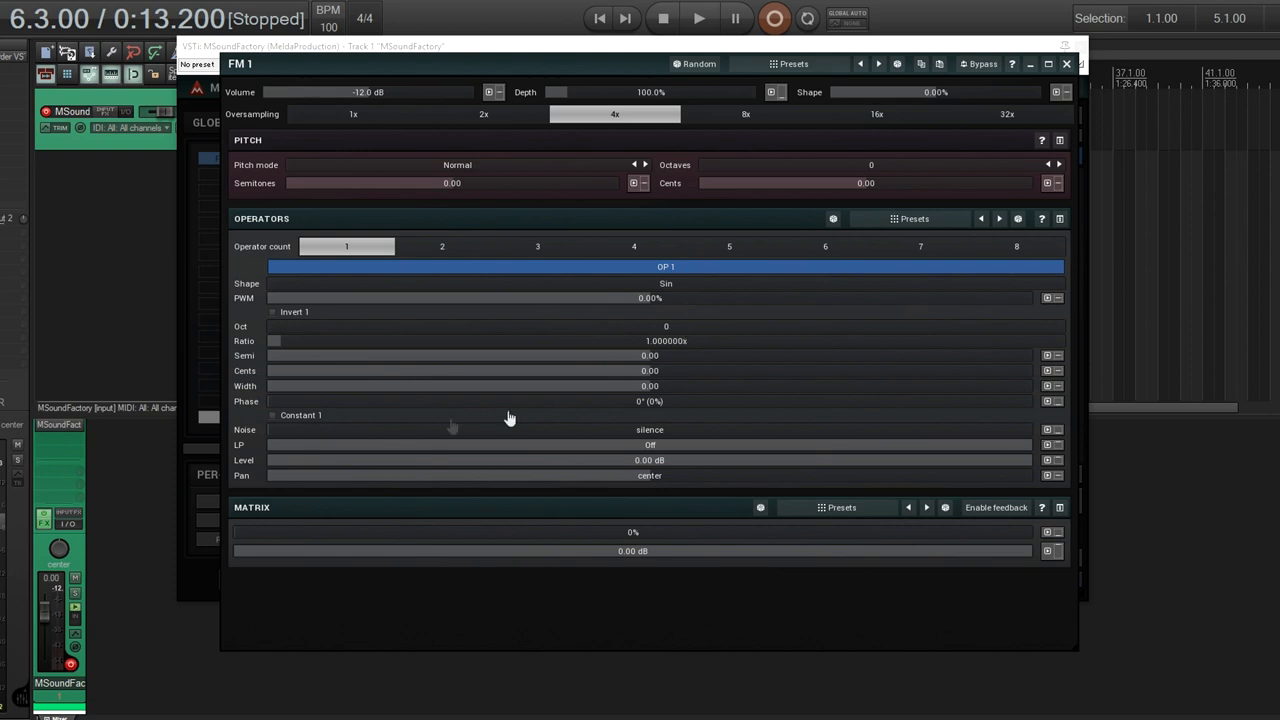
mouse_move(258, 376)
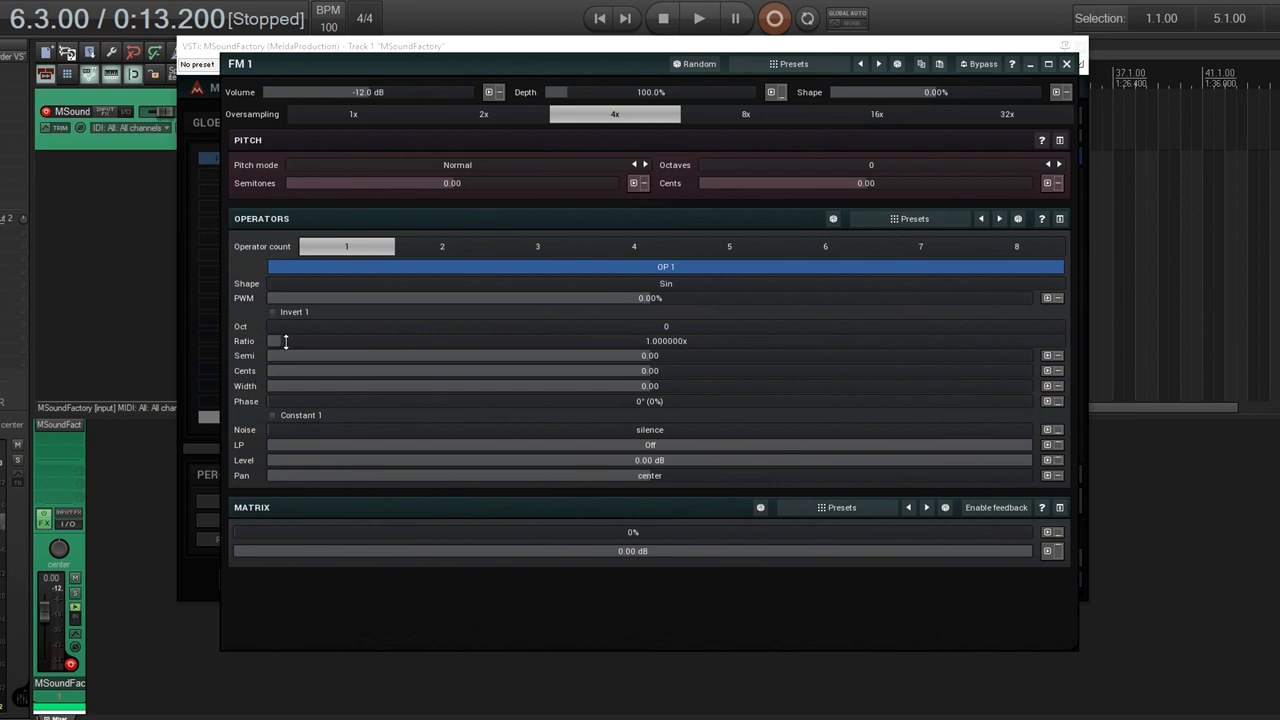
mouse_move(328, 336)
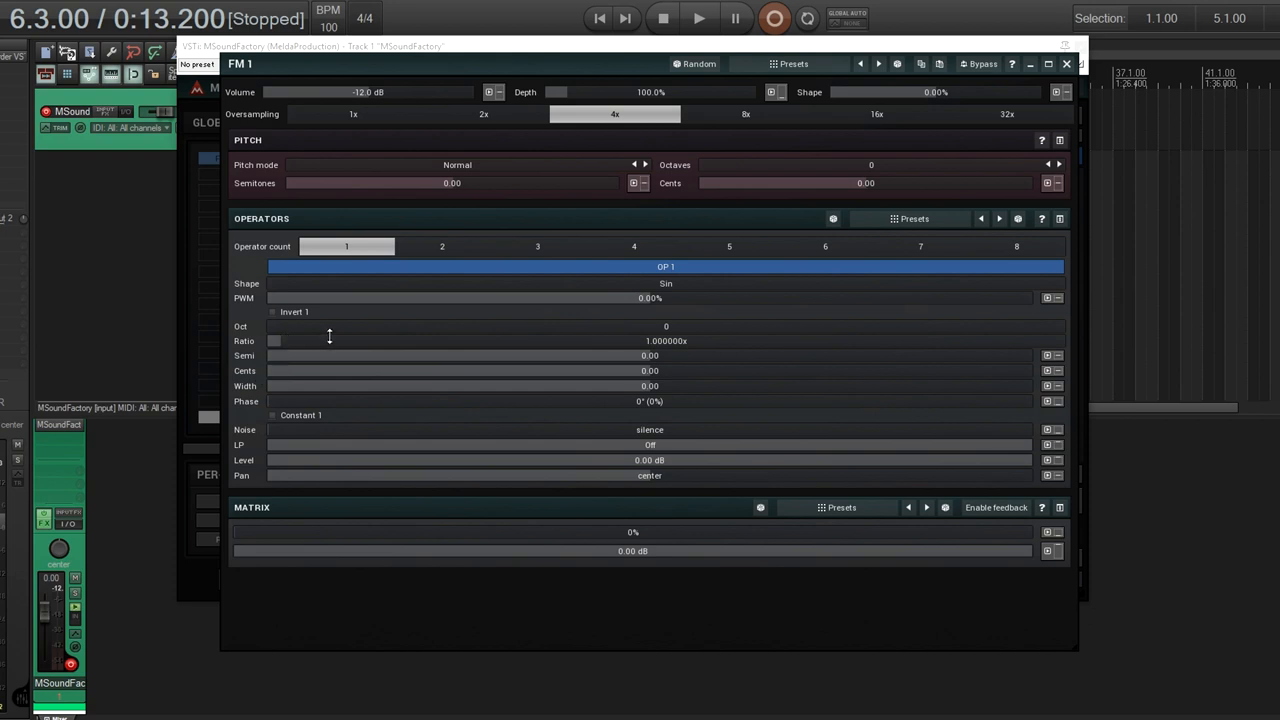
mouse_move(404, 396)
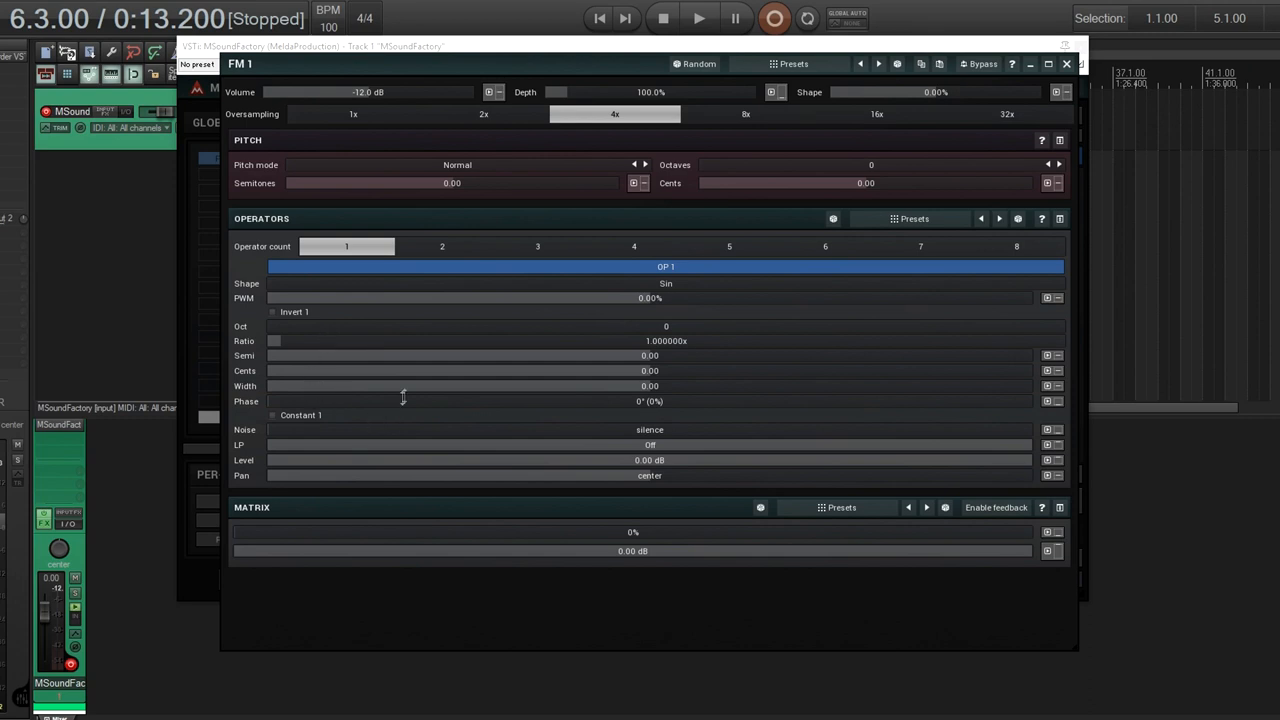
mouse_move(410, 392)
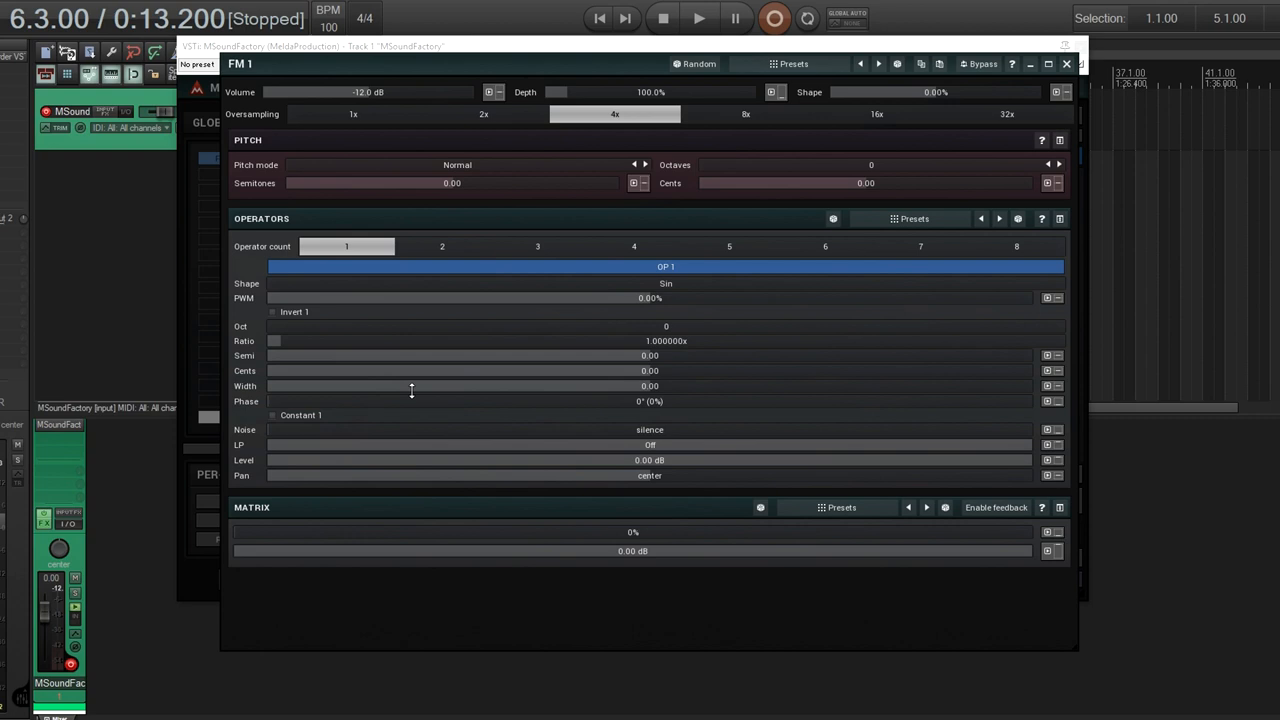
mouse_move(444, 404)
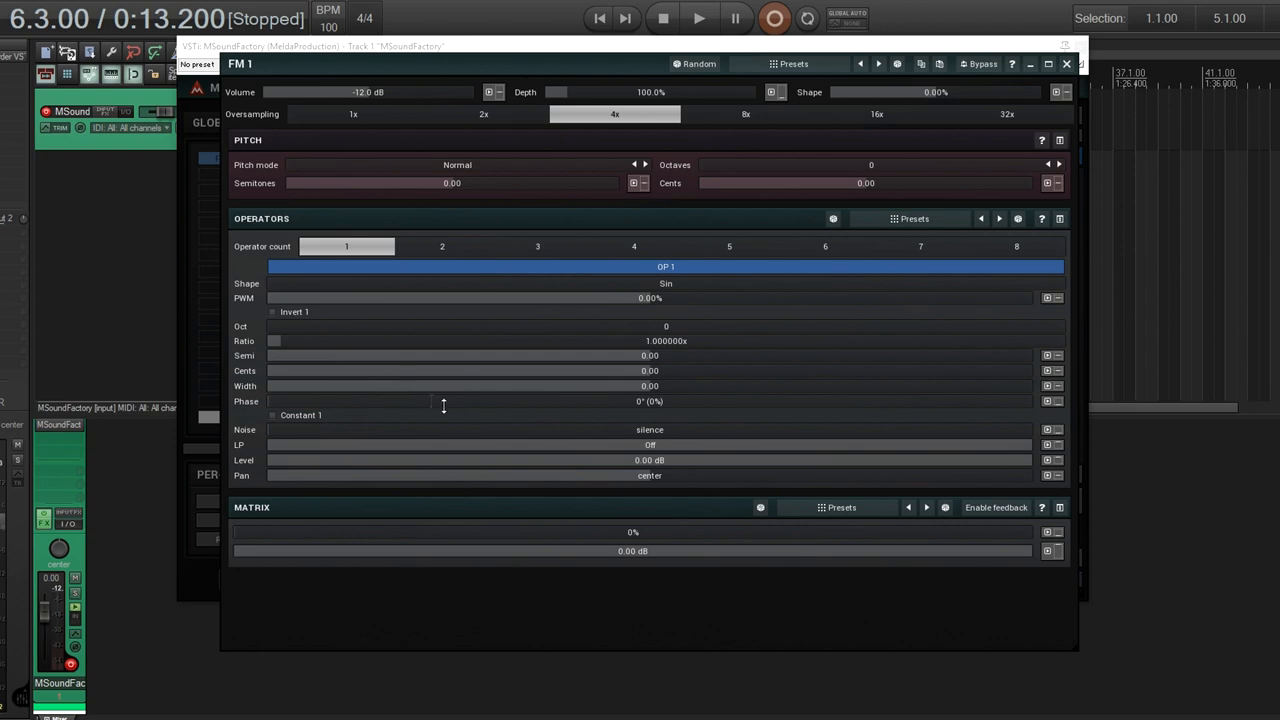
mouse_move(604, 444)
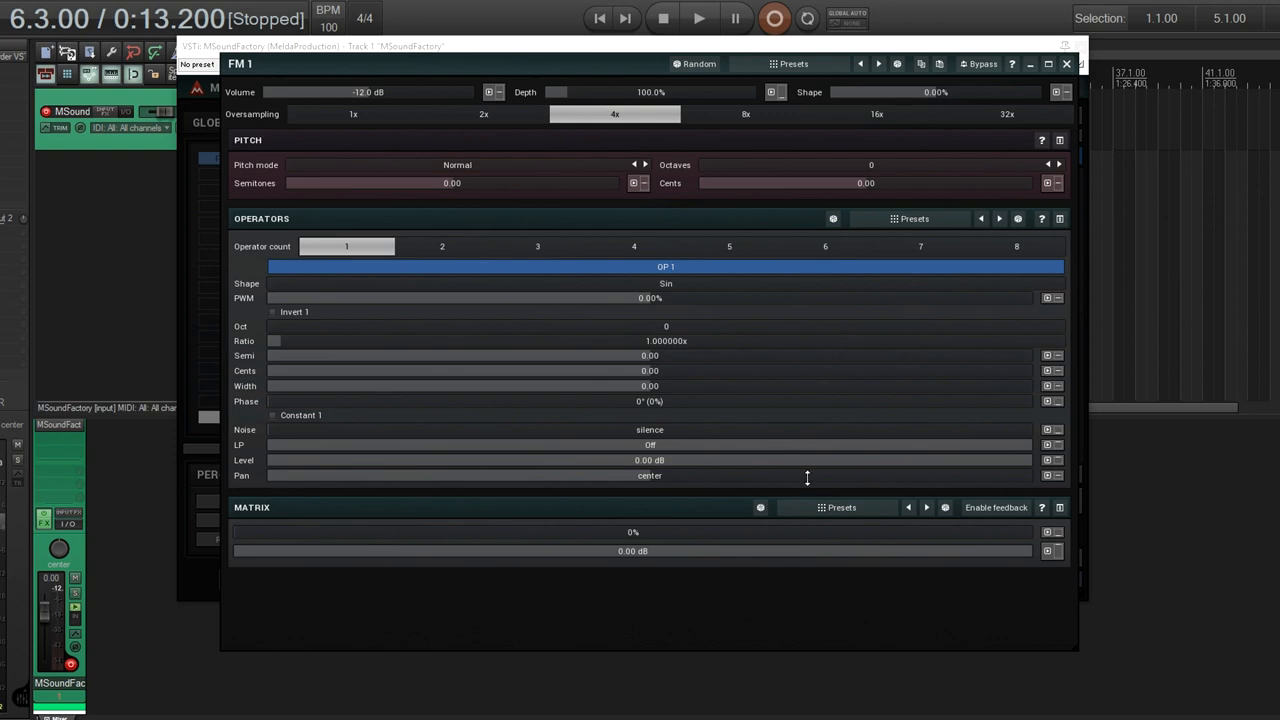
mouse_move(1010, 444)
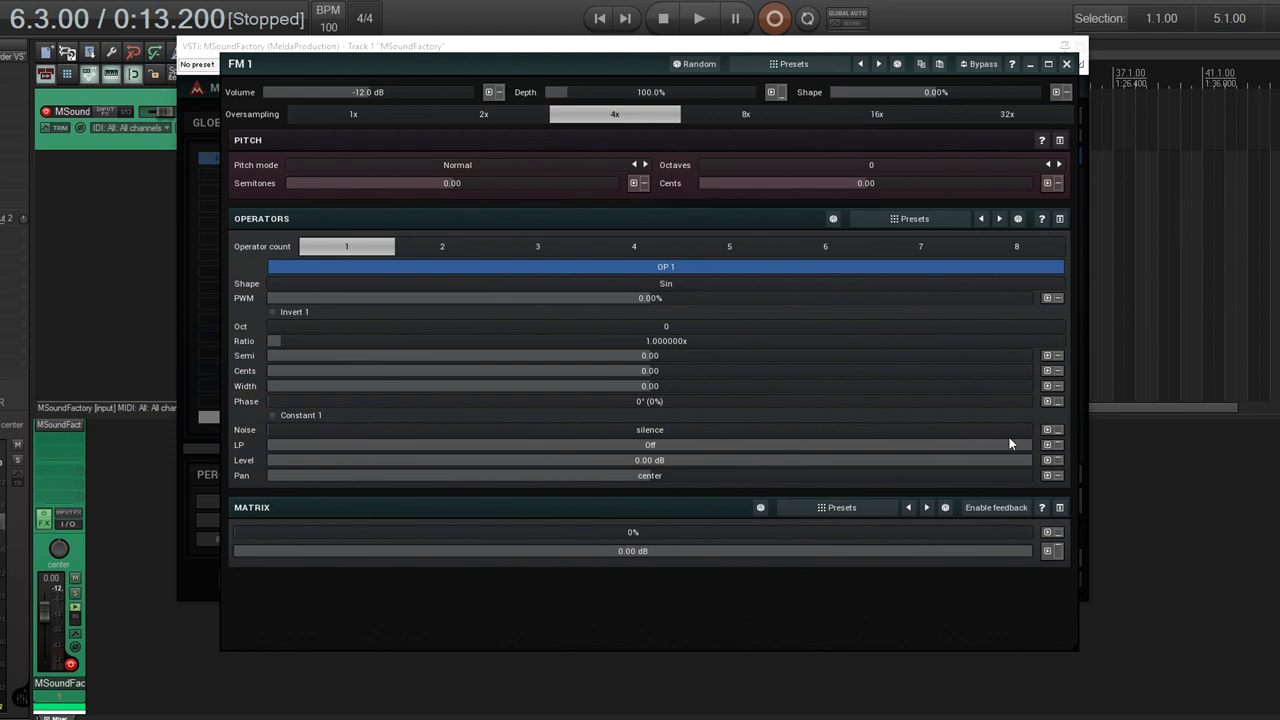
mouse_move(1006, 448)
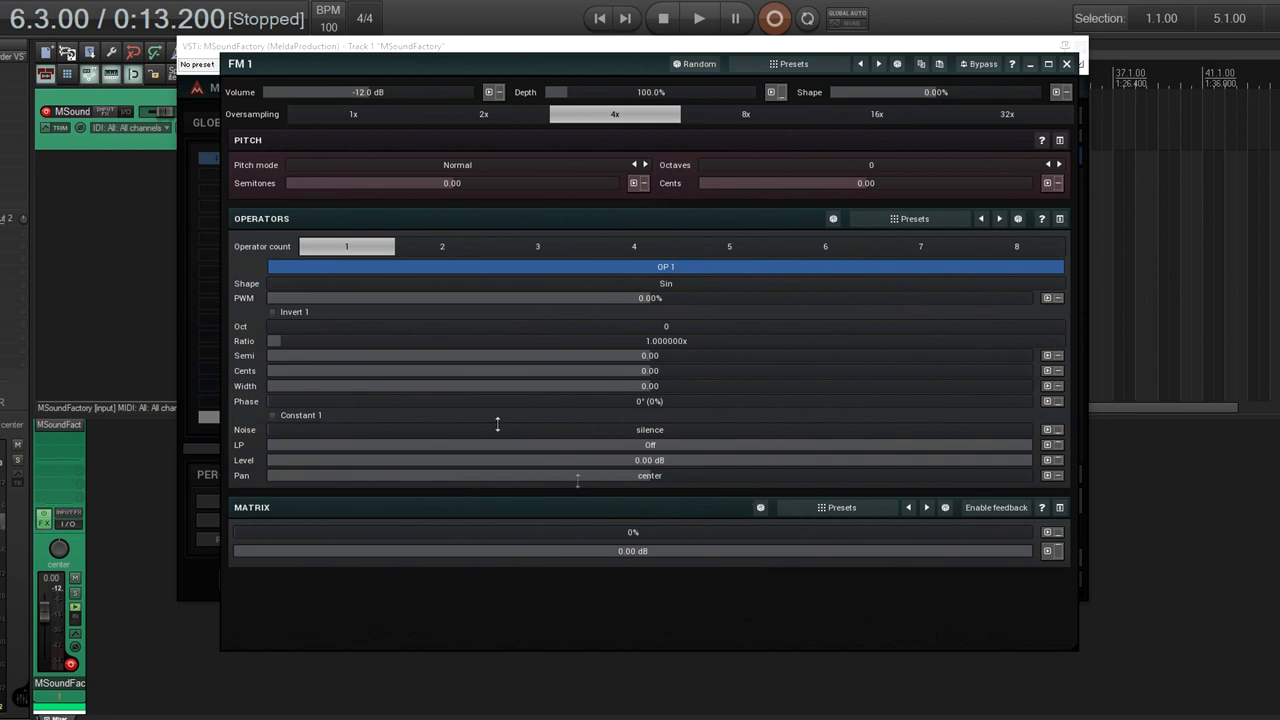
mouse_move(916, 476)
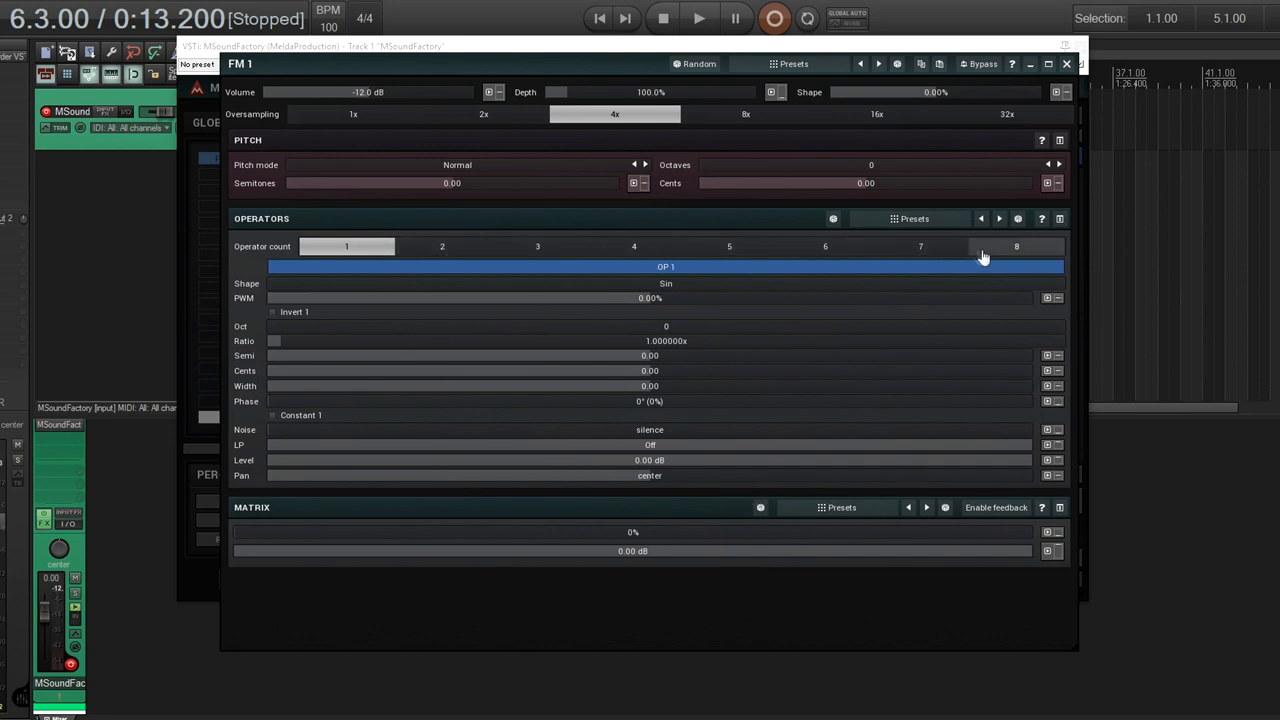
Step: Set the FM 1 operator count to 8, then down to 3 sine operators
left_click(1016, 246)
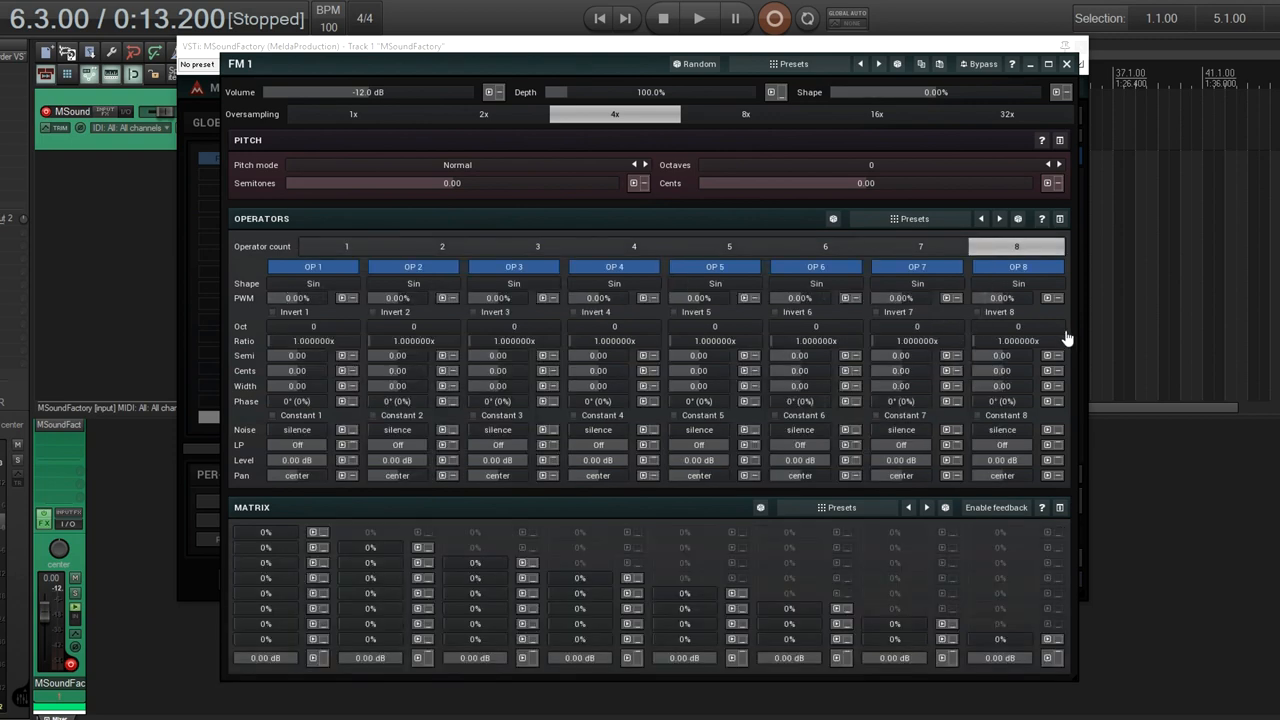
left_click(536, 246)
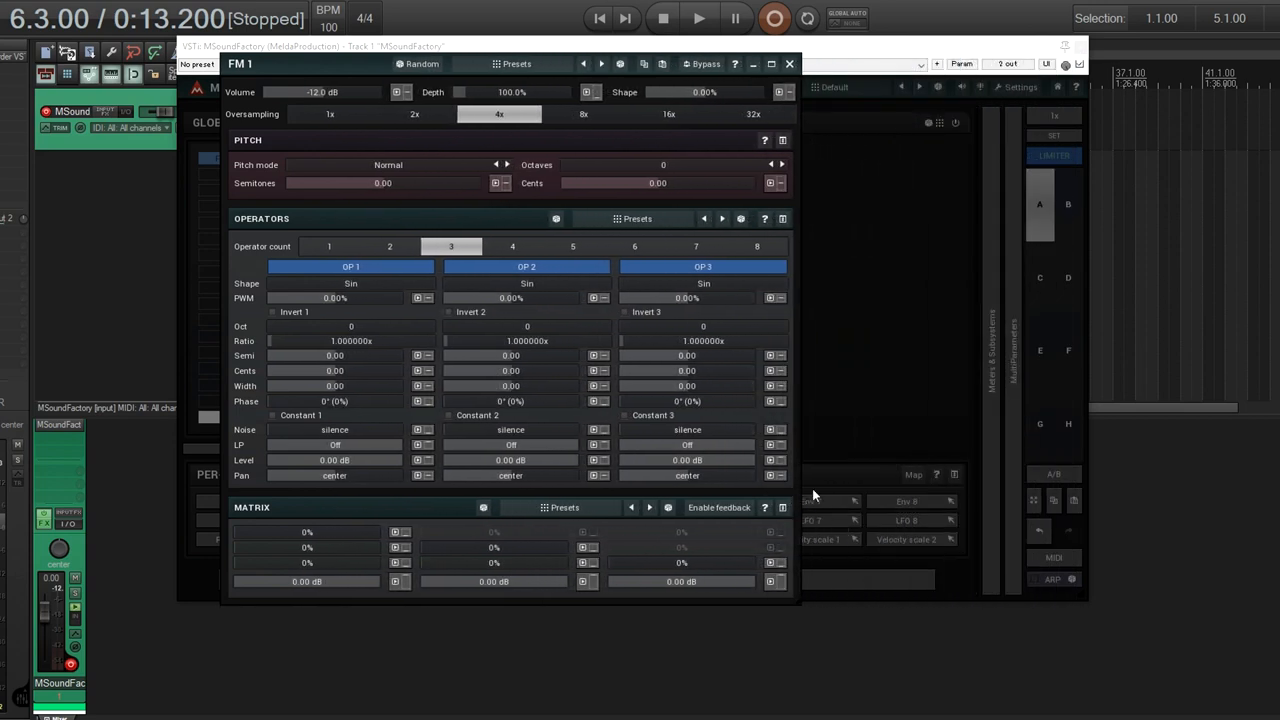
mouse_move(632, 468)
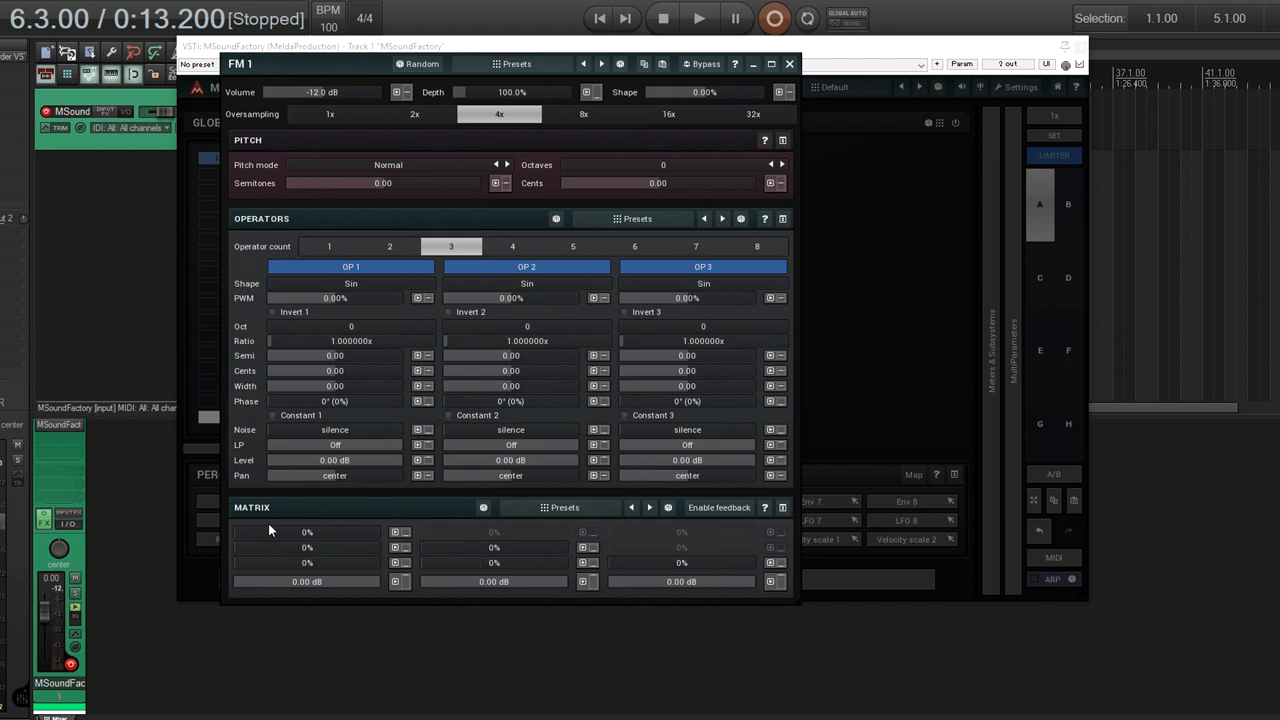
mouse_move(280, 544)
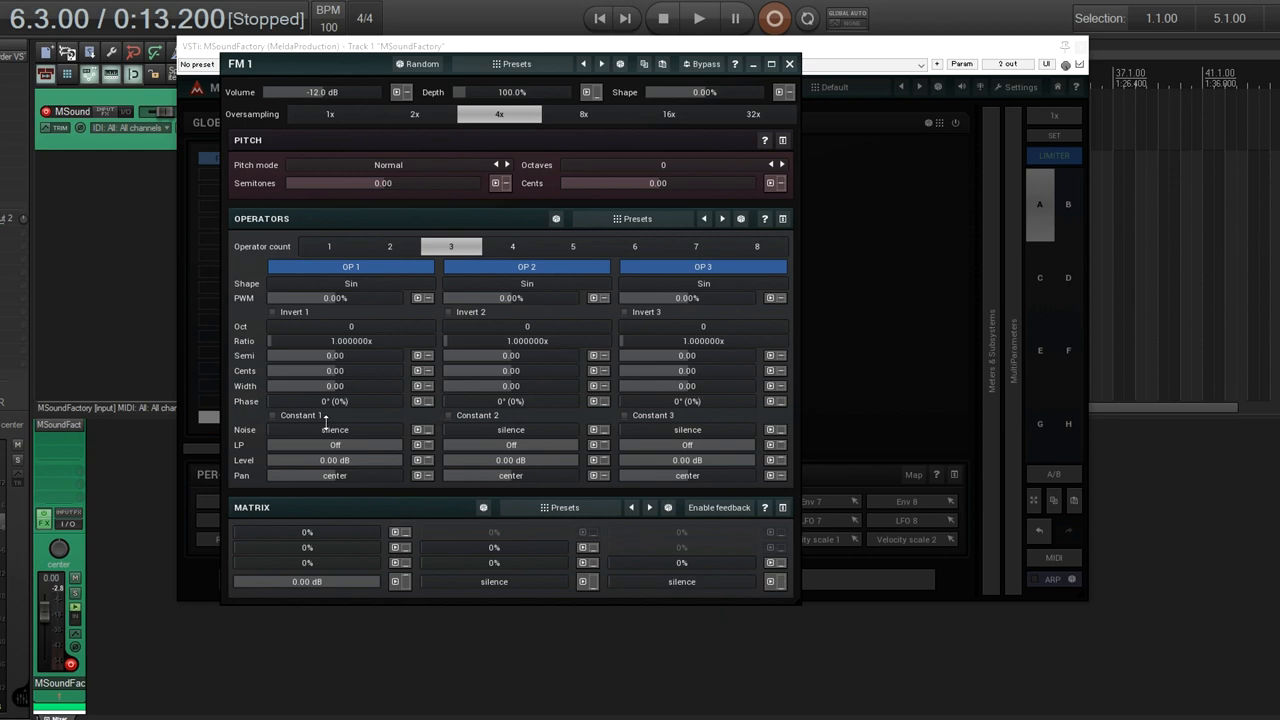
Step: Change operator 1's shape to SinSqr, then to a triangle wave
left_click(352, 284)
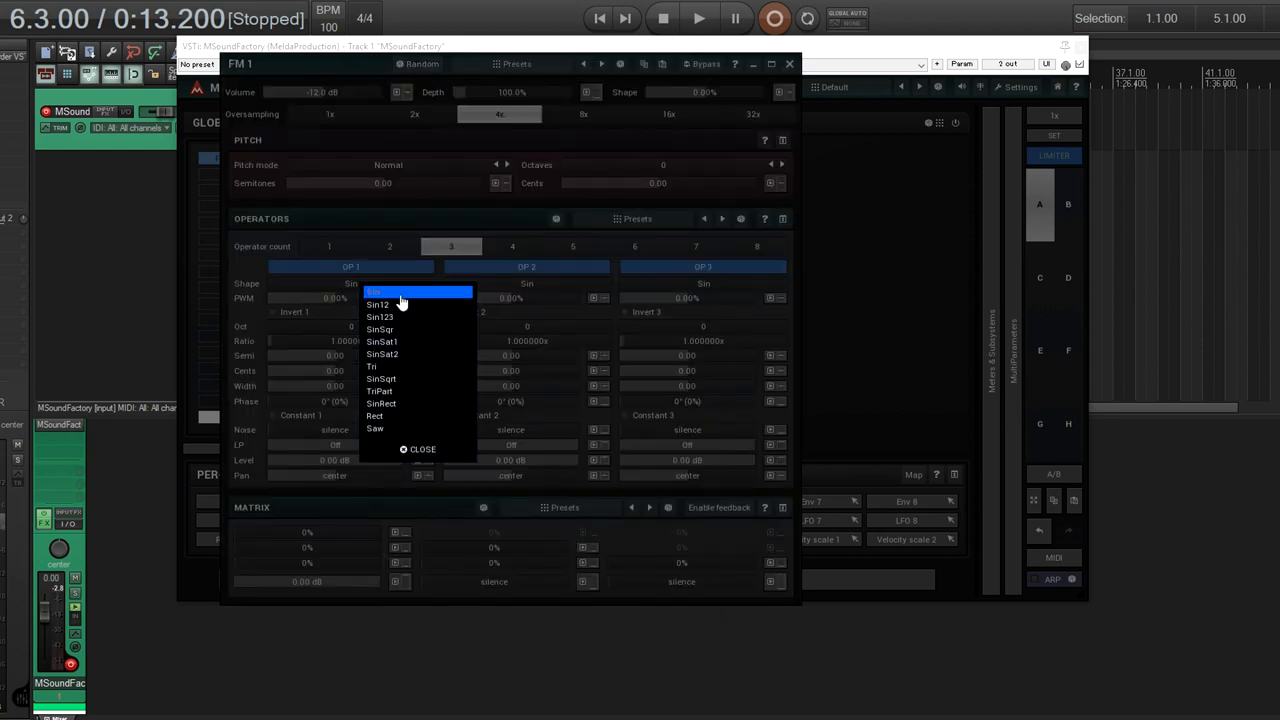
left_click(380, 328)
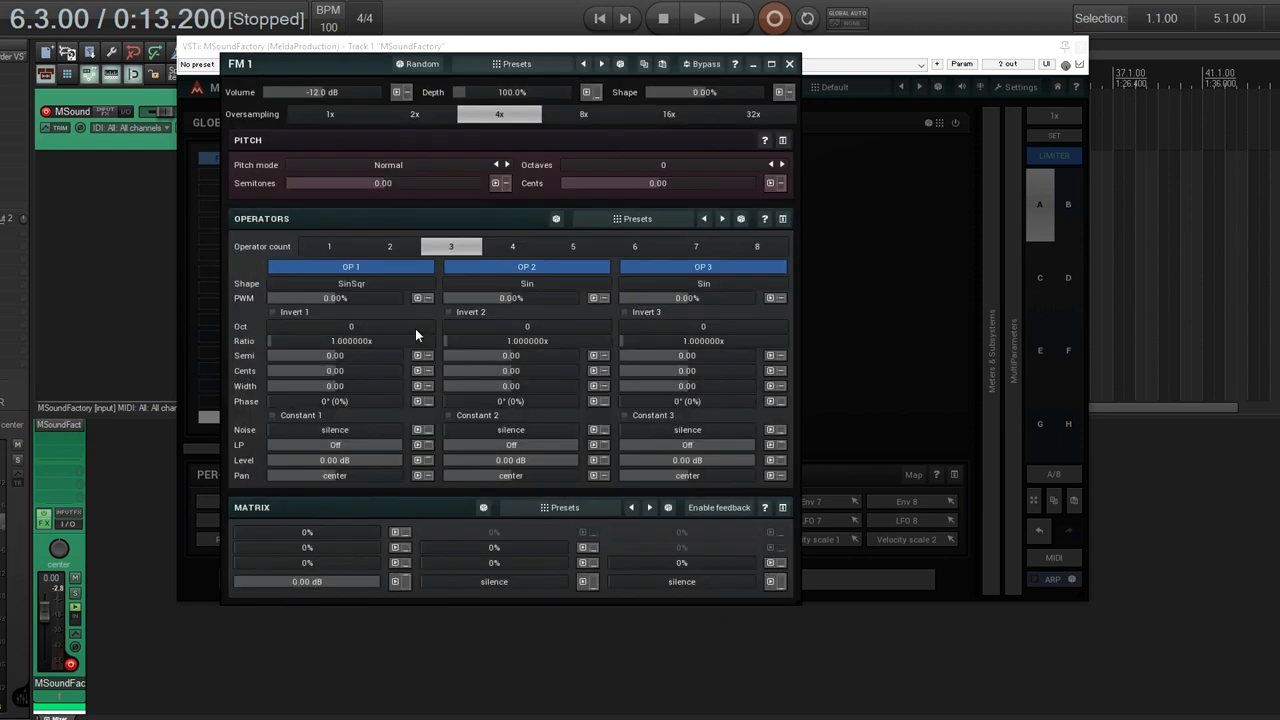
mouse_move(372, 290)
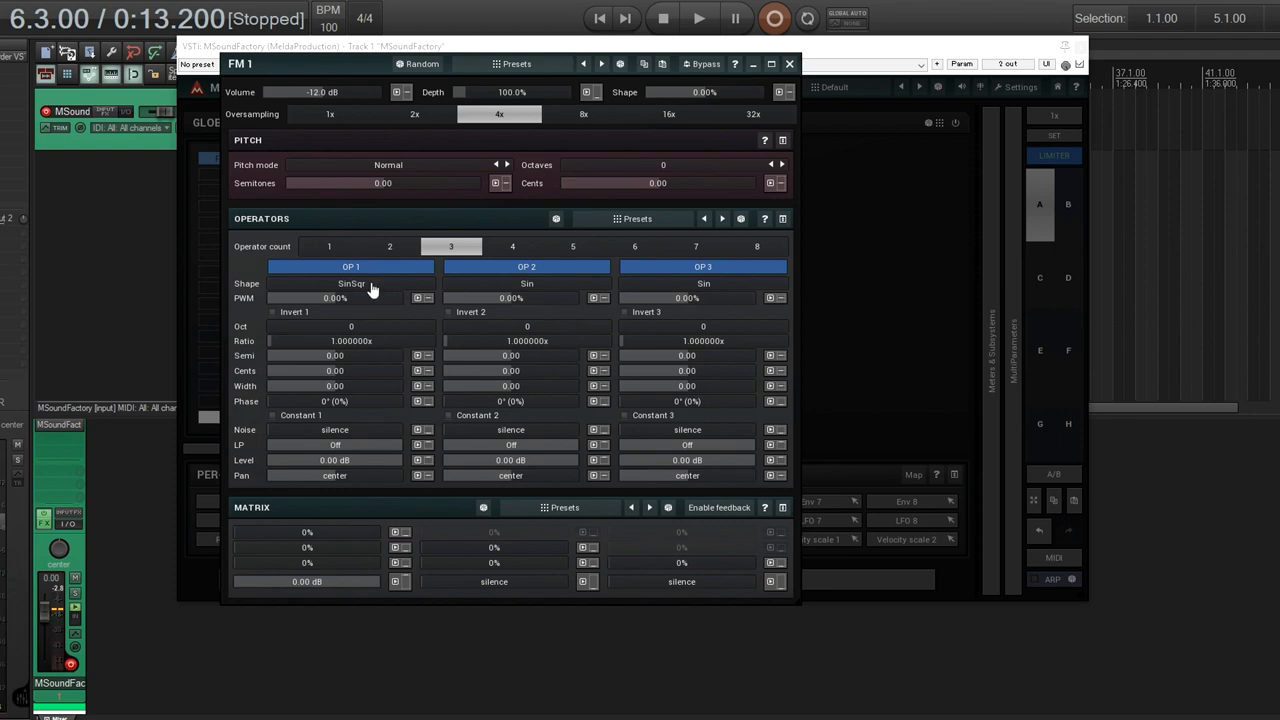
left_click(350, 284)
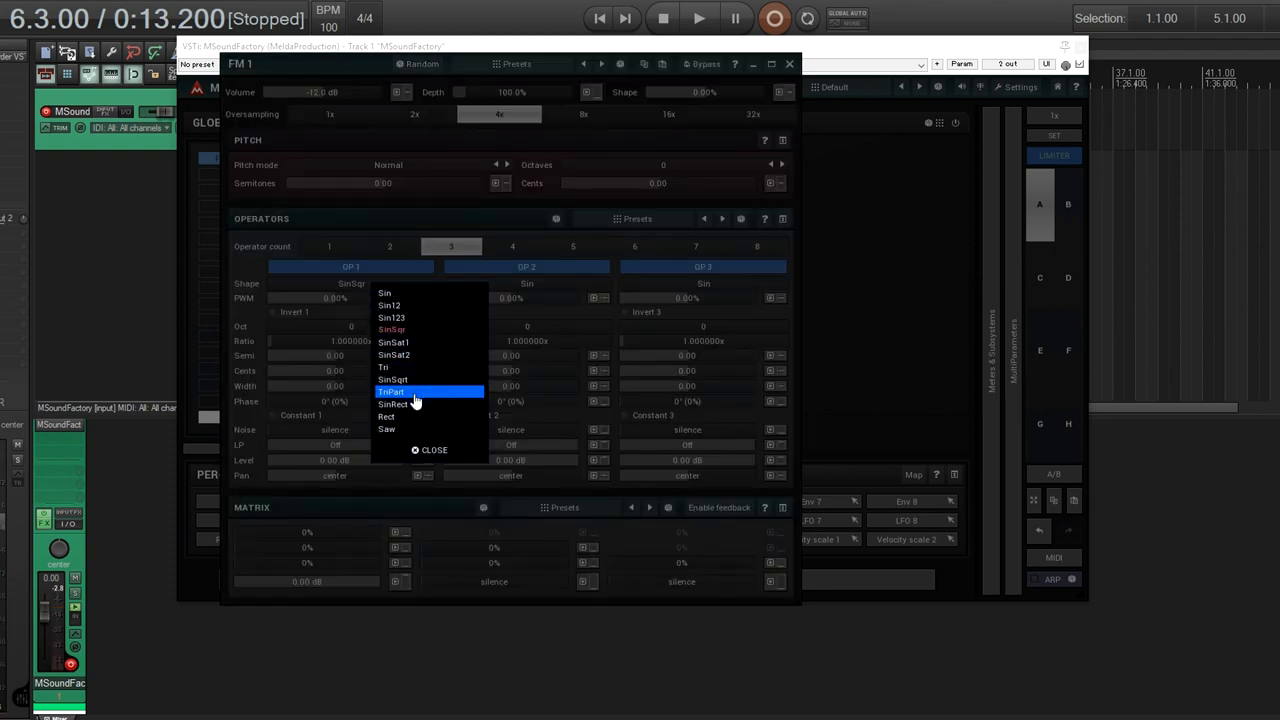
left_click(392, 390)
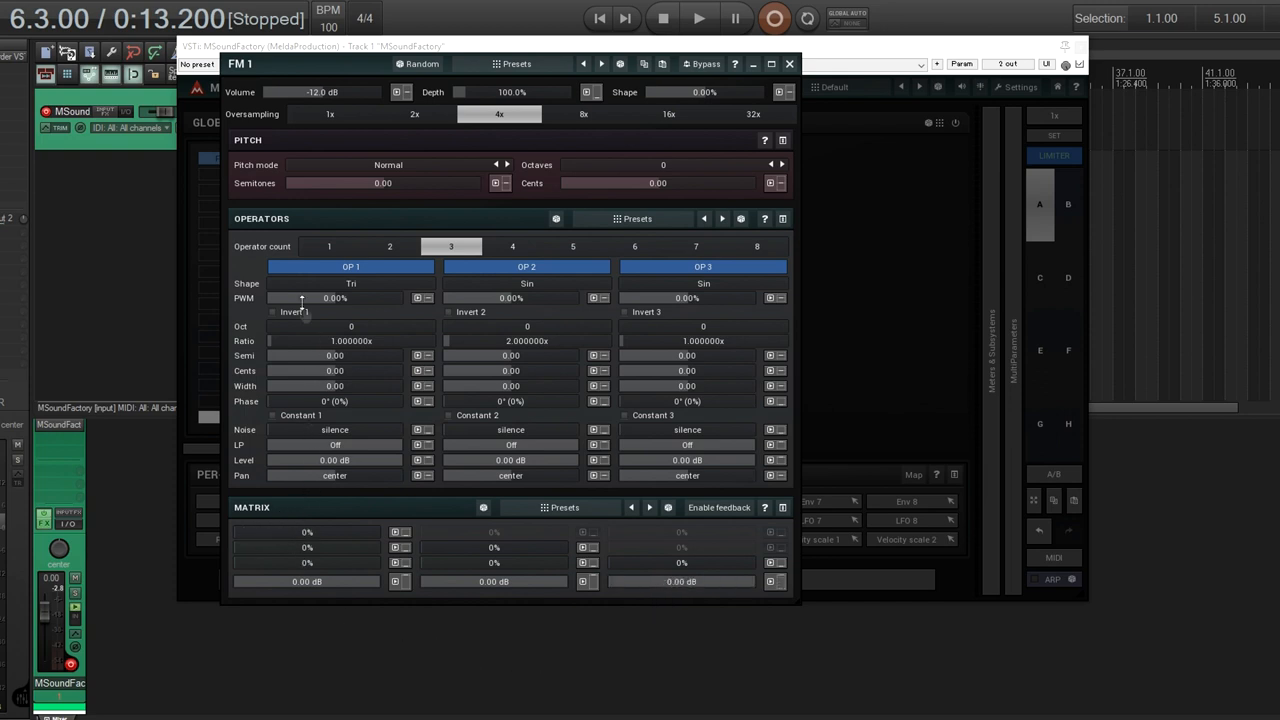
mouse_move(464, 576)
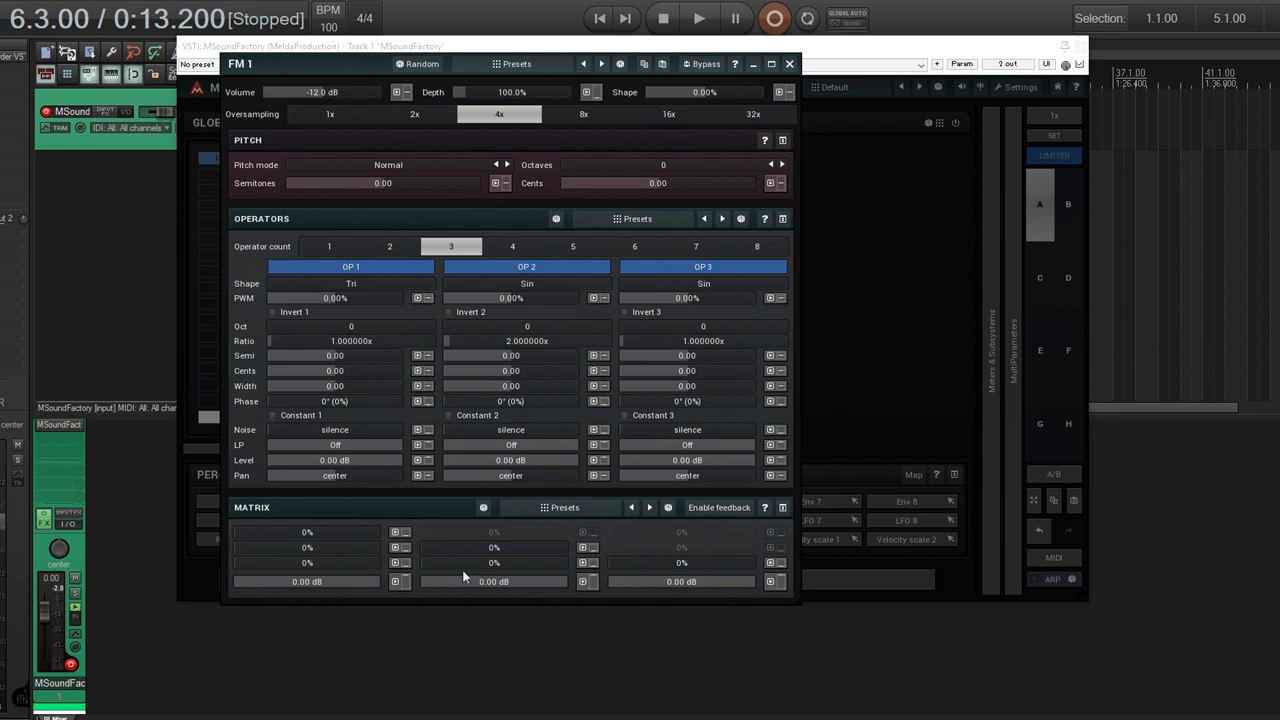
mouse_move(464, 576)
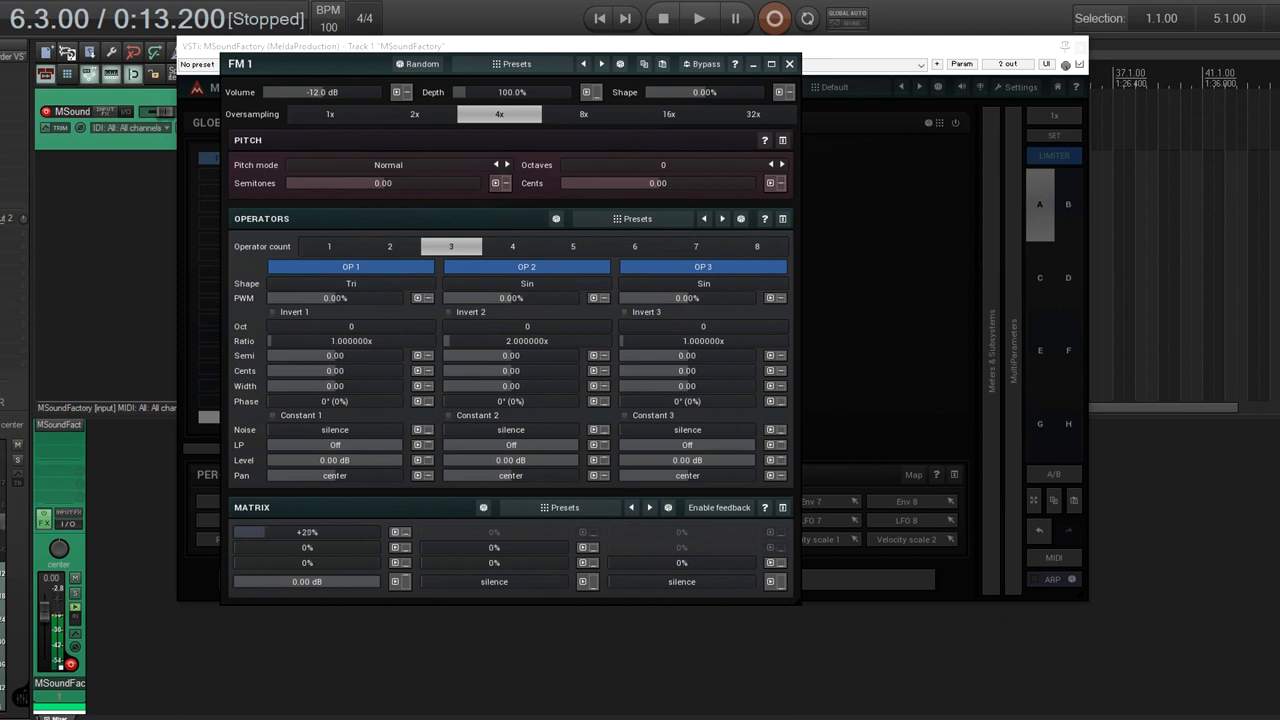
Step: Reset the first matrix modulation amount to 0% and set operator 2's output level to 0 dB
left_click_drag(280, 532, 300, 532)
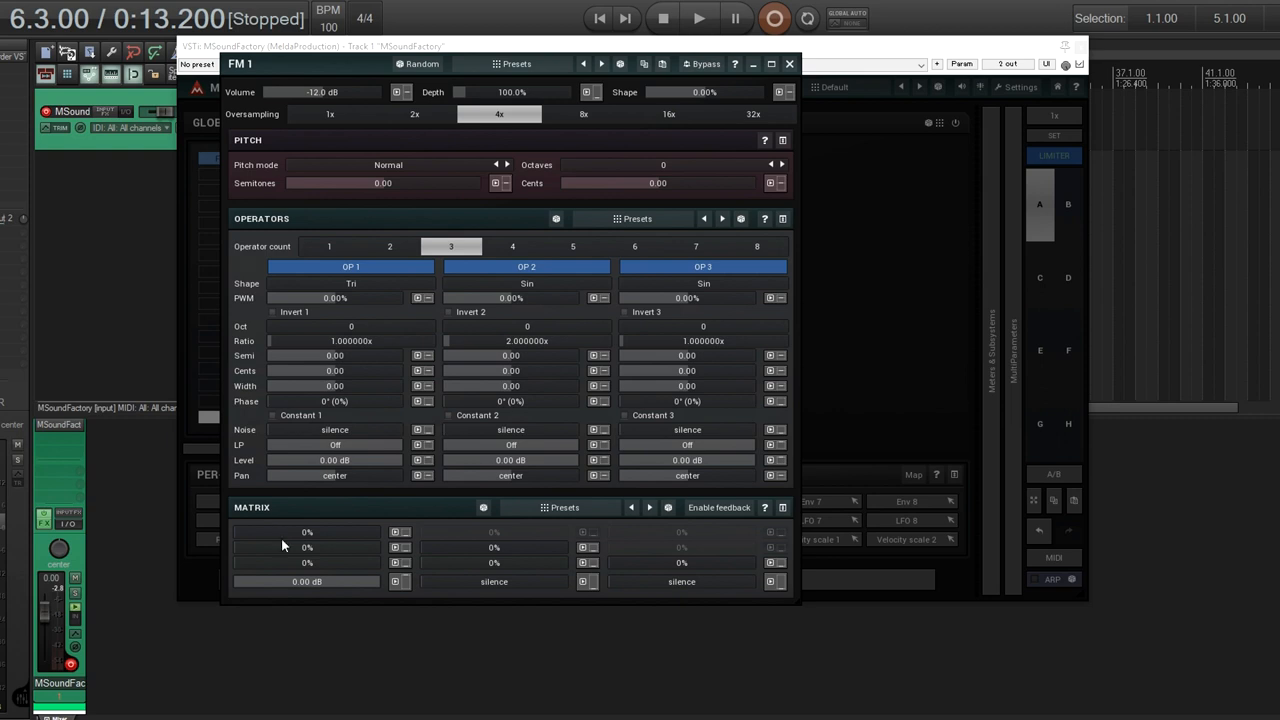
mouse_move(244, 548)
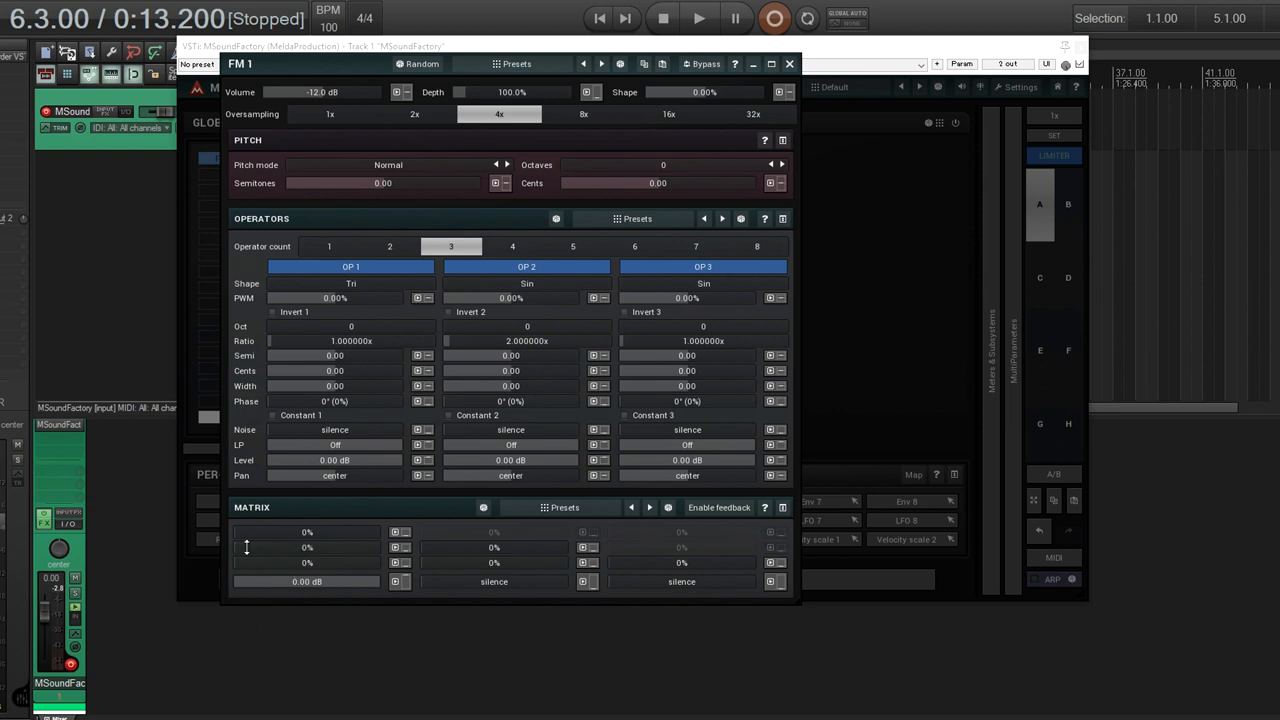
mouse_move(464, 552)
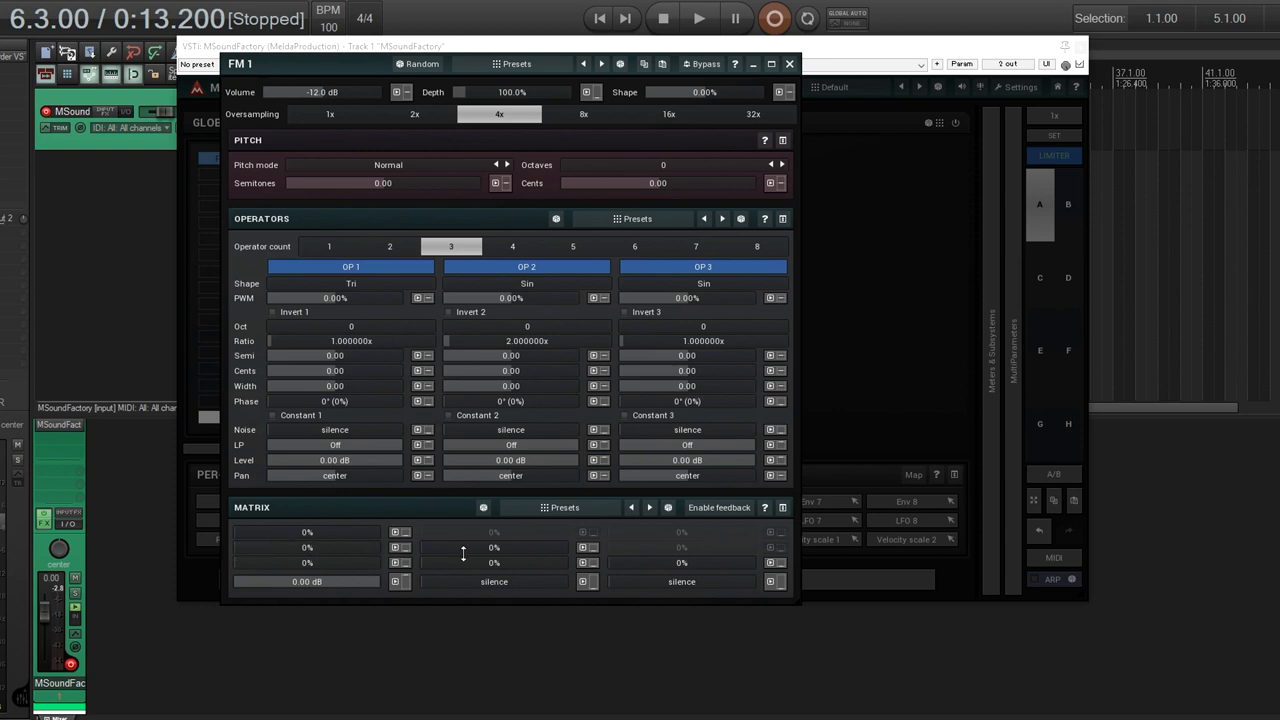
mouse_move(464, 550)
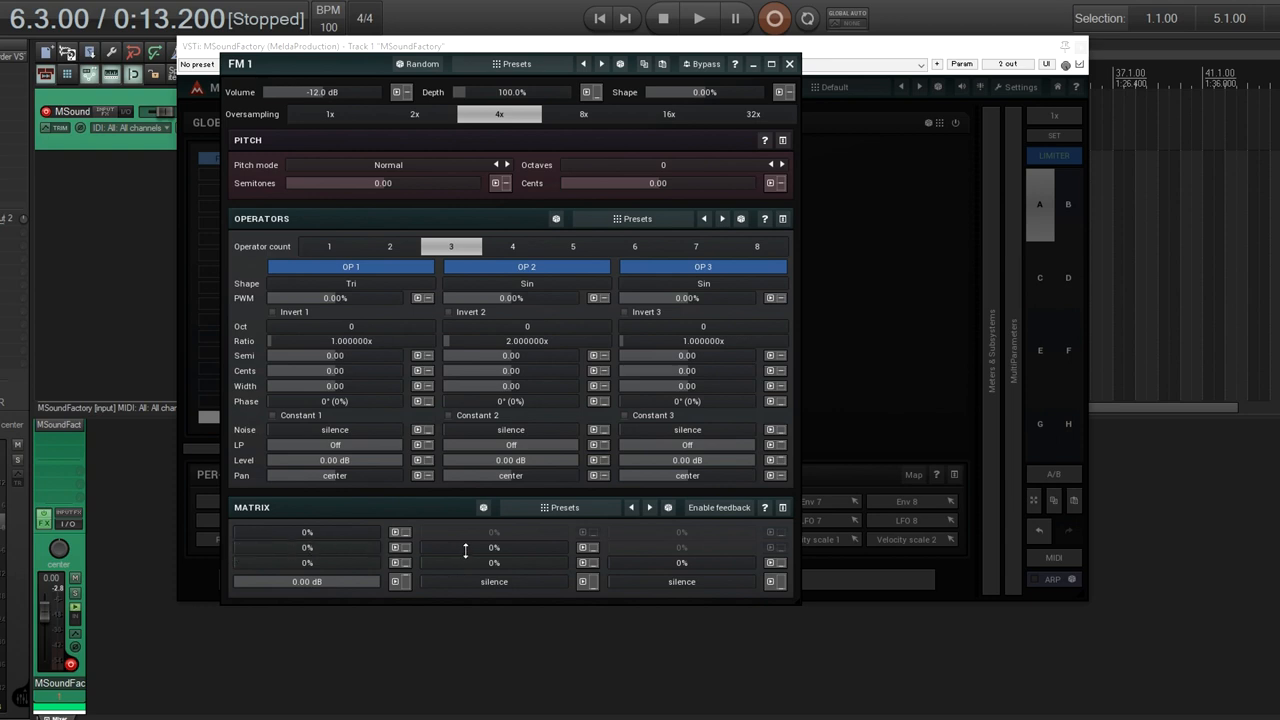
mouse_move(332, 548)
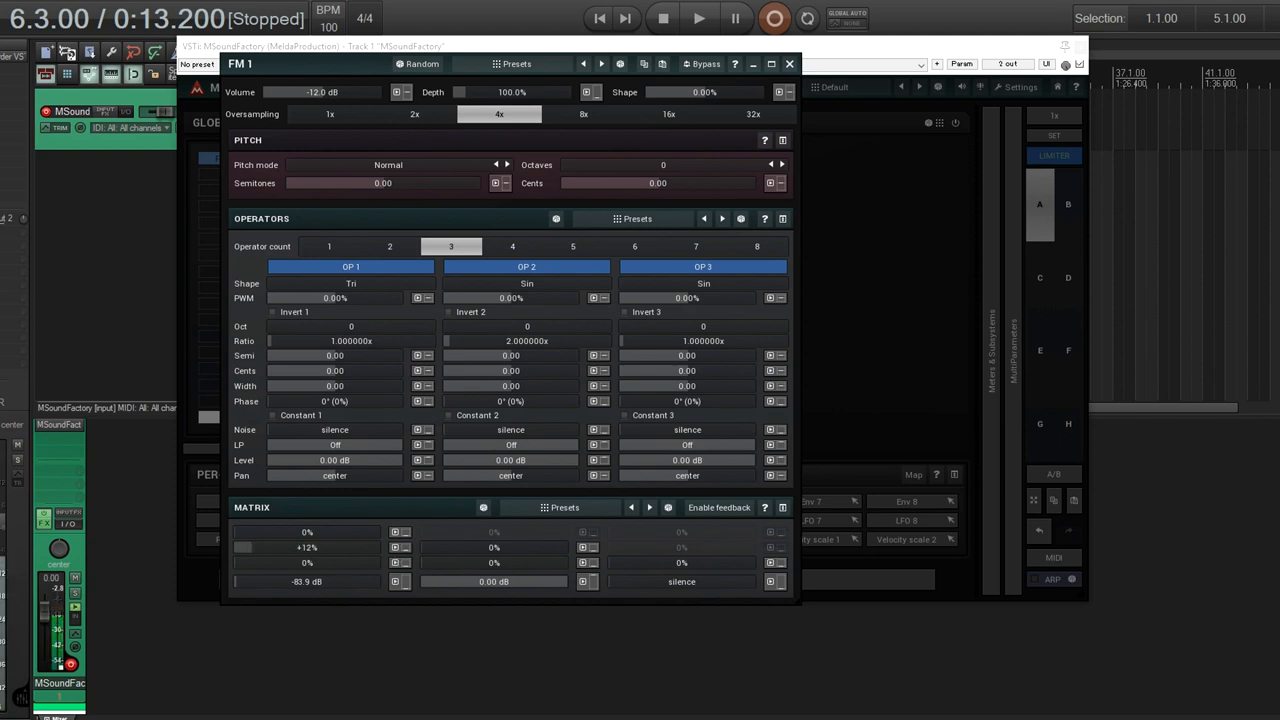
left_click_drag(250, 548, 344, 548)
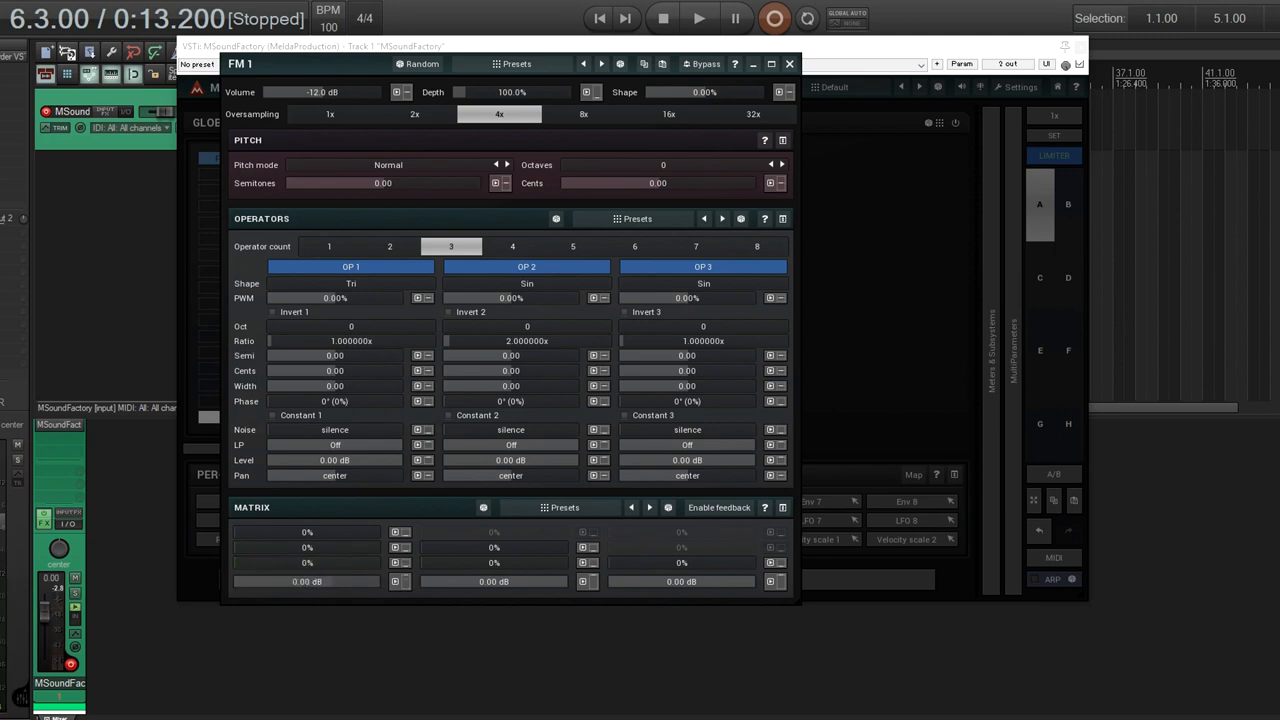
mouse_move(356, 576)
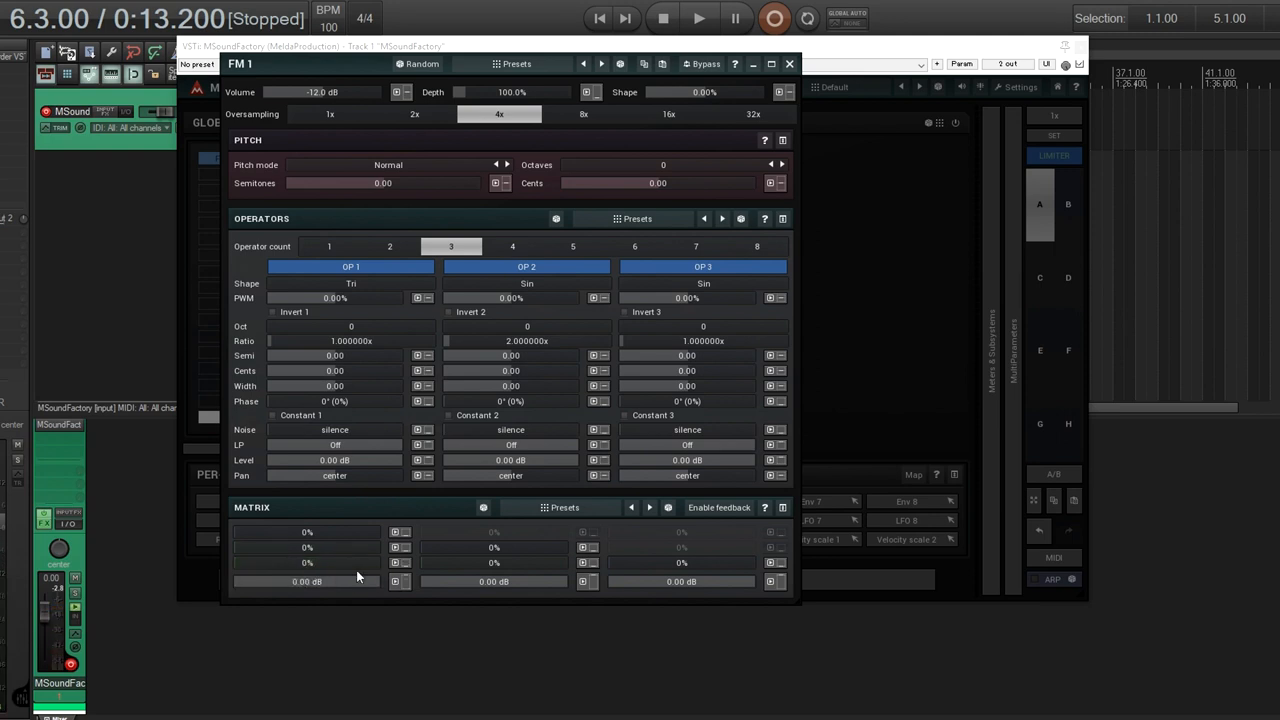
mouse_move(448, 332)
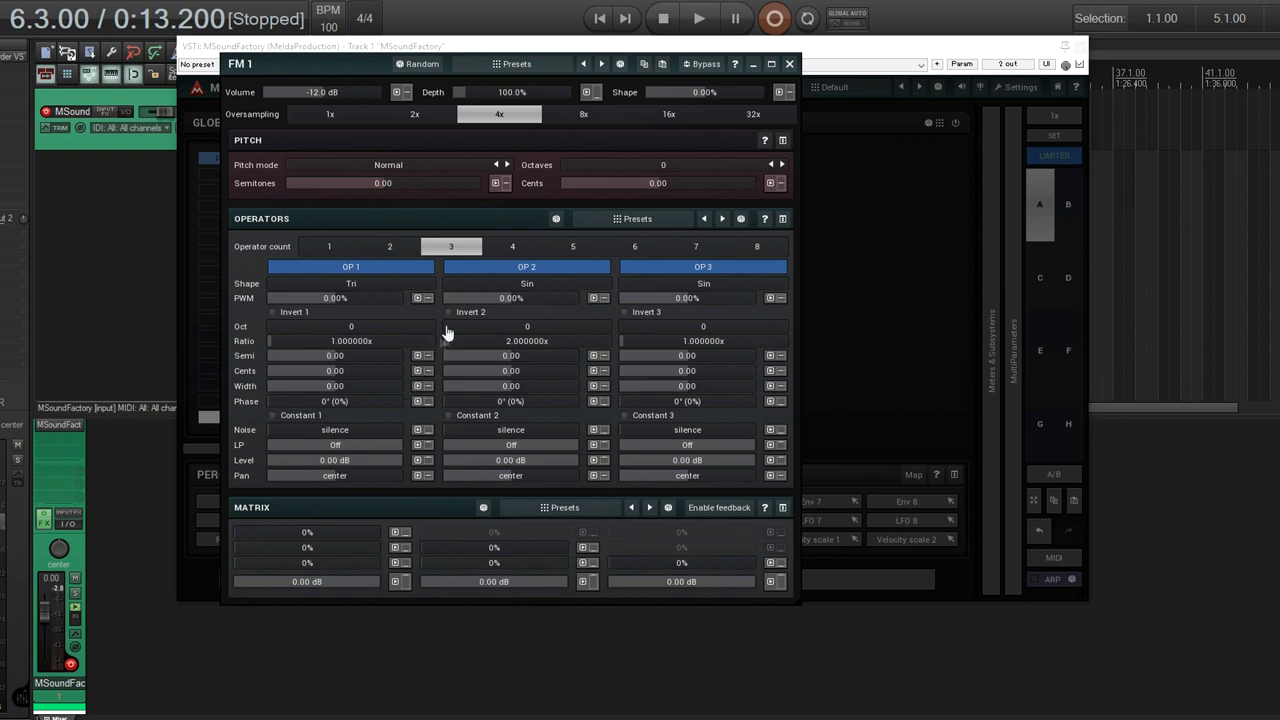
mouse_move(560, 400)
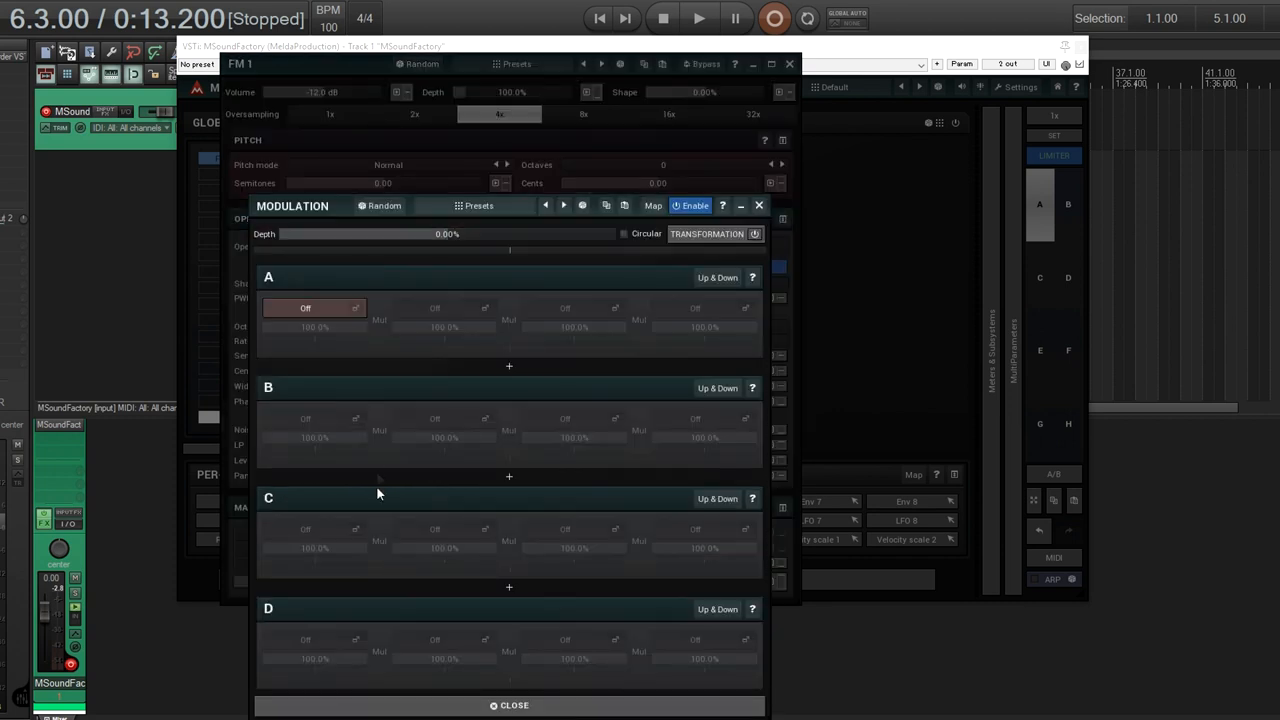
Step: Assign Env 1 as the modulation source in slot A and leave the ENV 1 editor
left_click(304, 308)
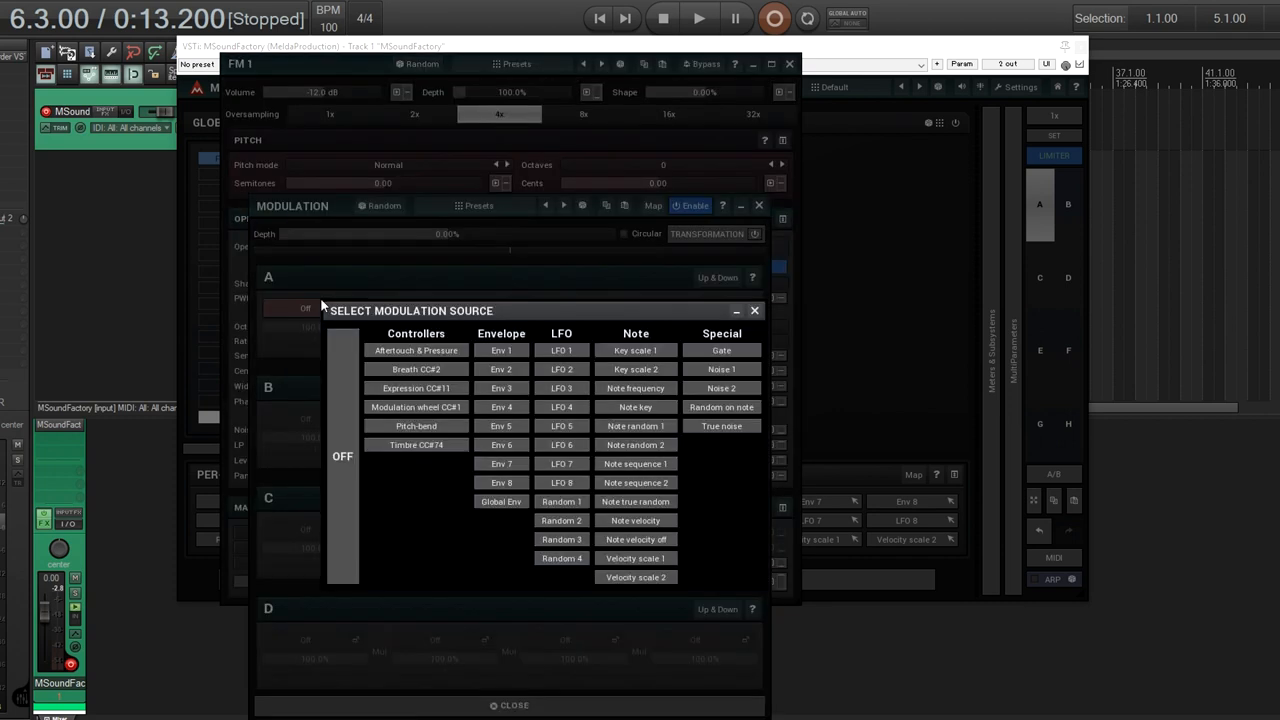
mouse_move(444, 386)
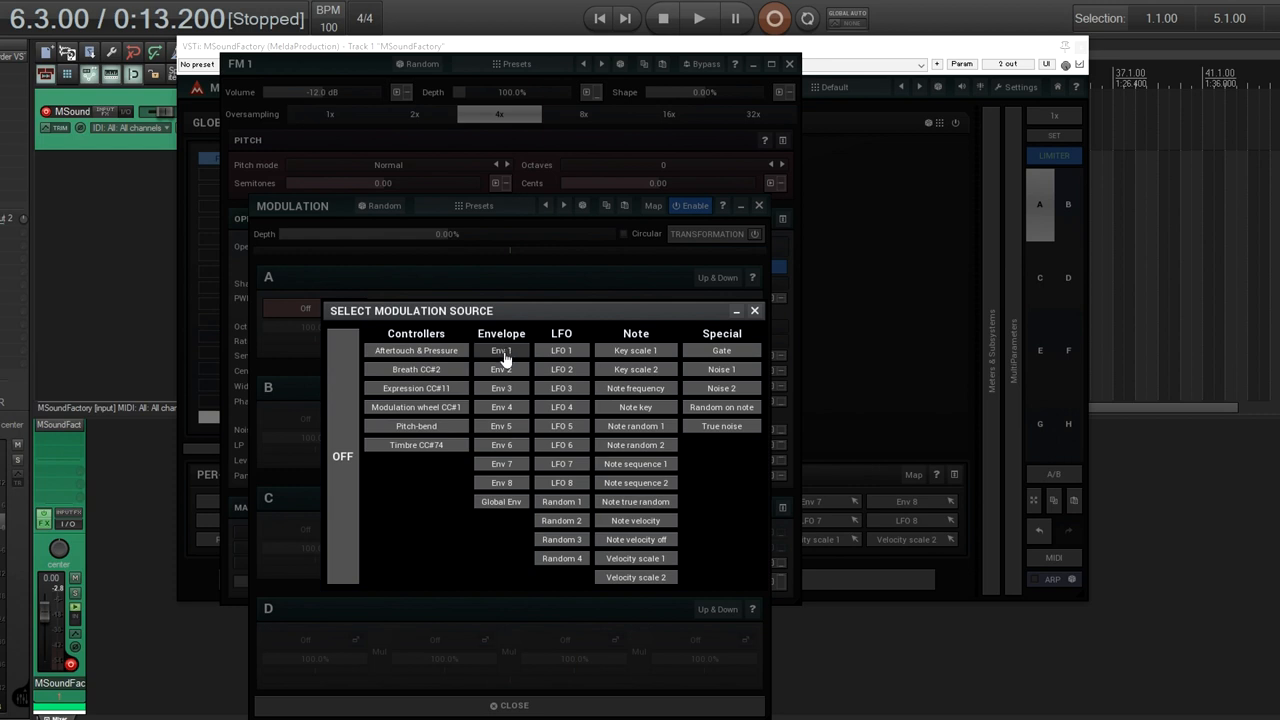
left_click(500, 350)
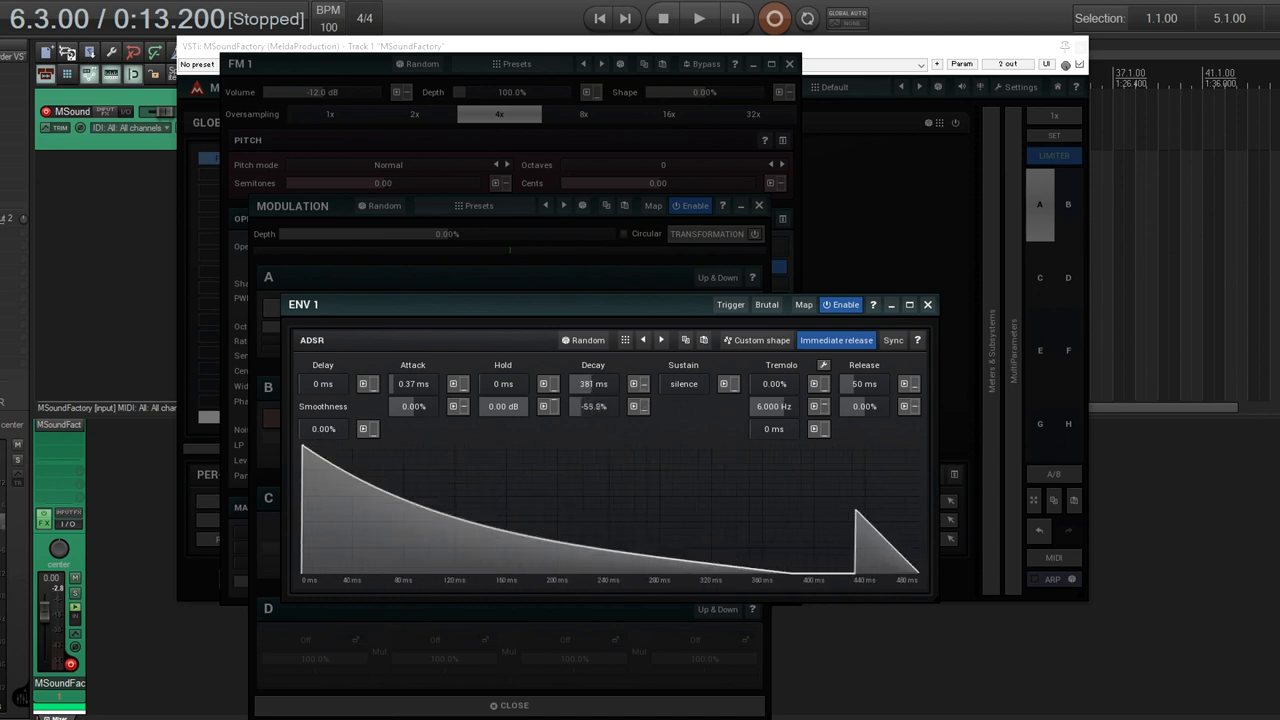
left_click(926, 304)
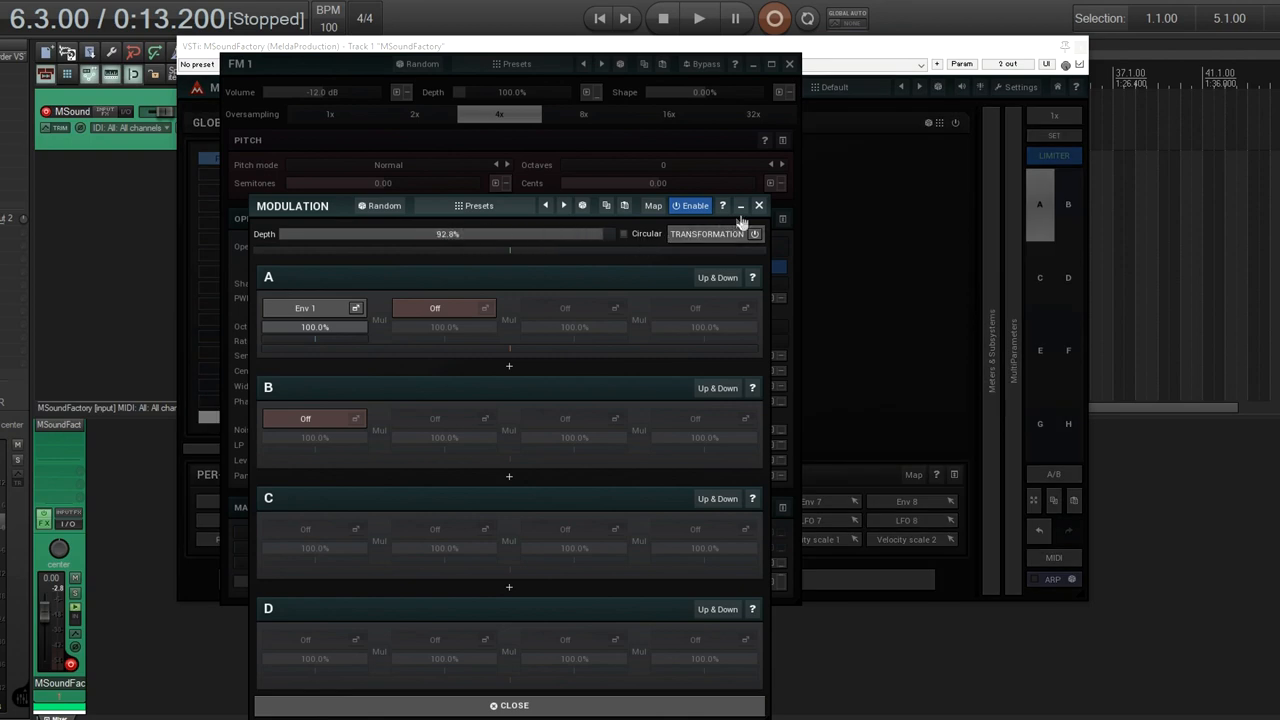
Step: Dismiss the modulation panel and browse the saved Operators presets without loading one
left_click(740, 204)
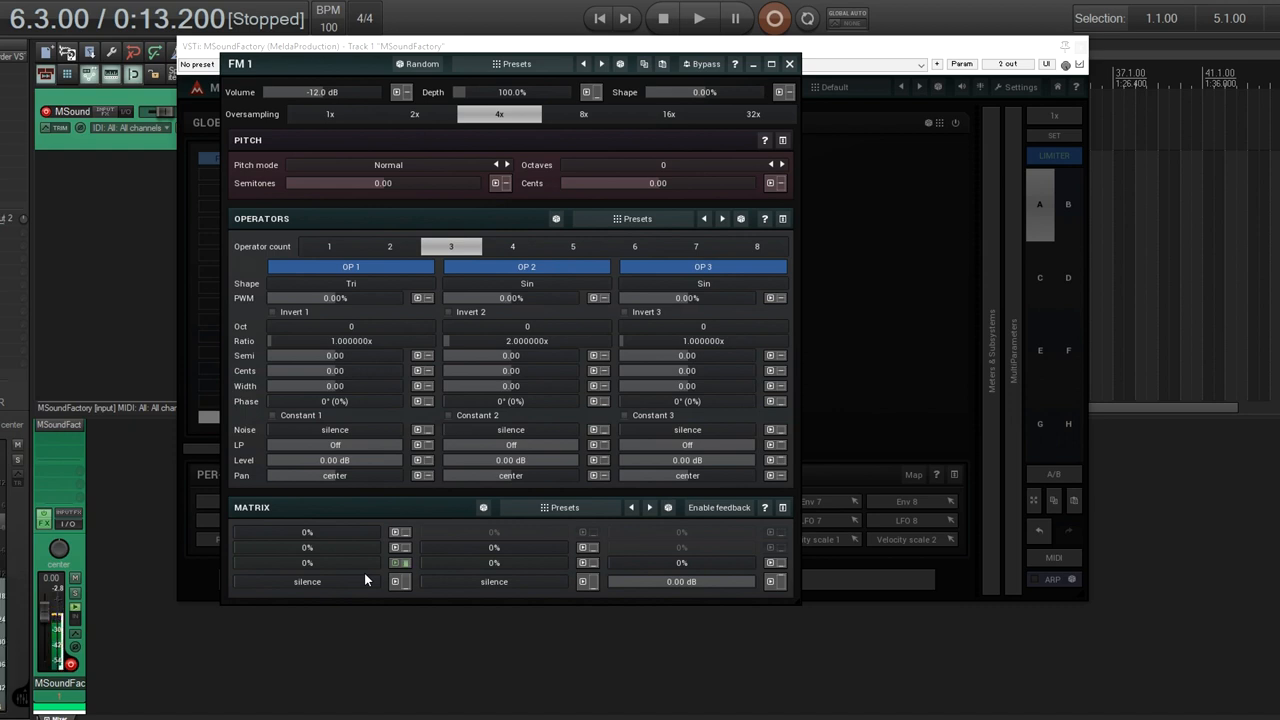
mouse_move(370, 204)
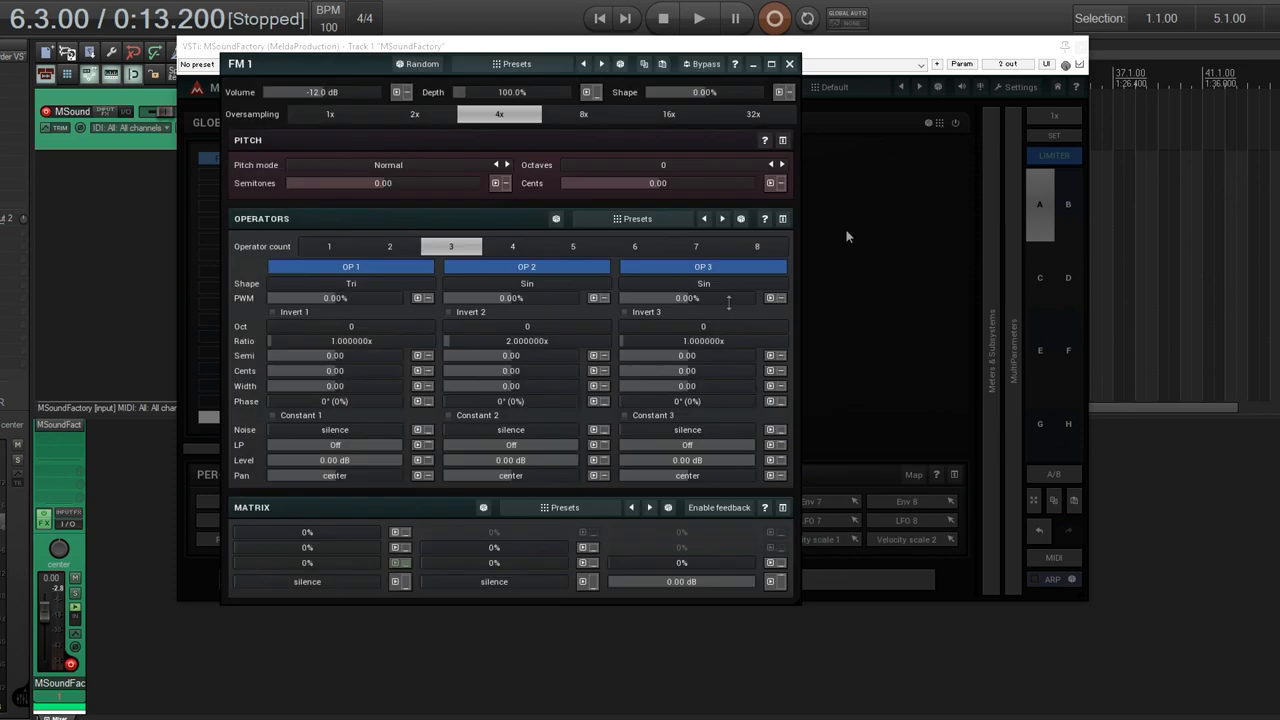
left_click(516, 62)
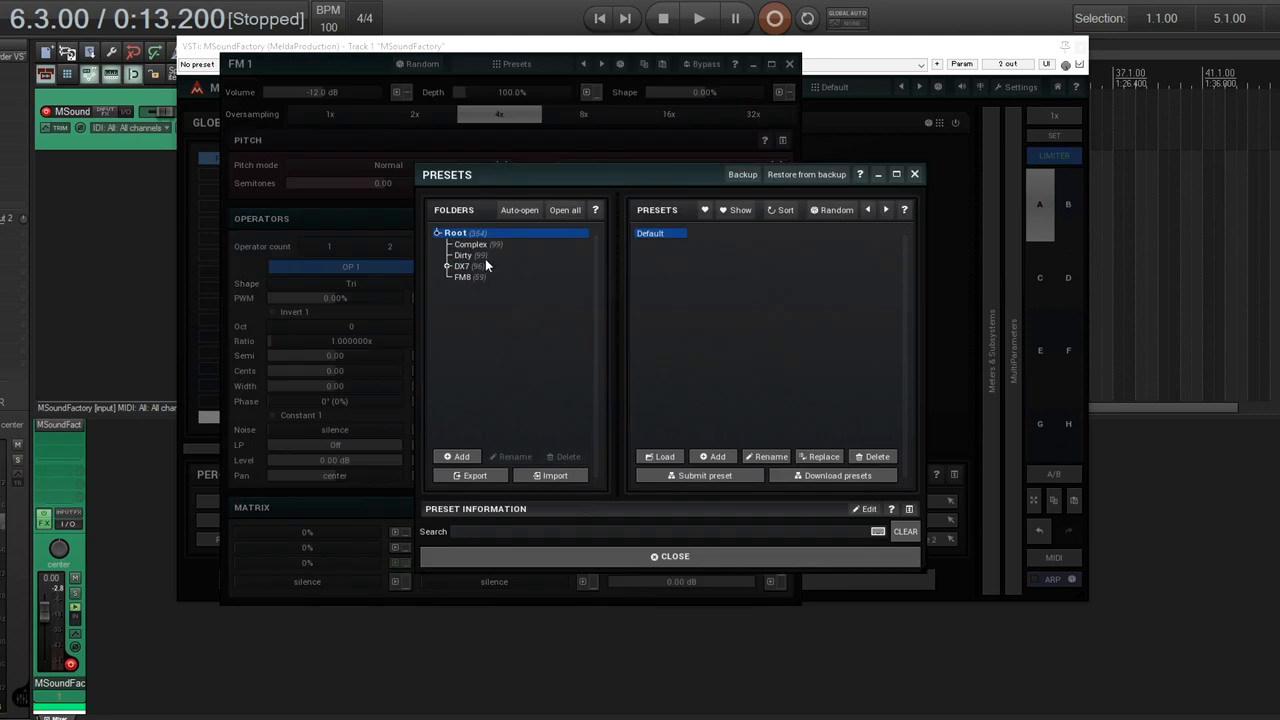
mouse_move(914, 174)
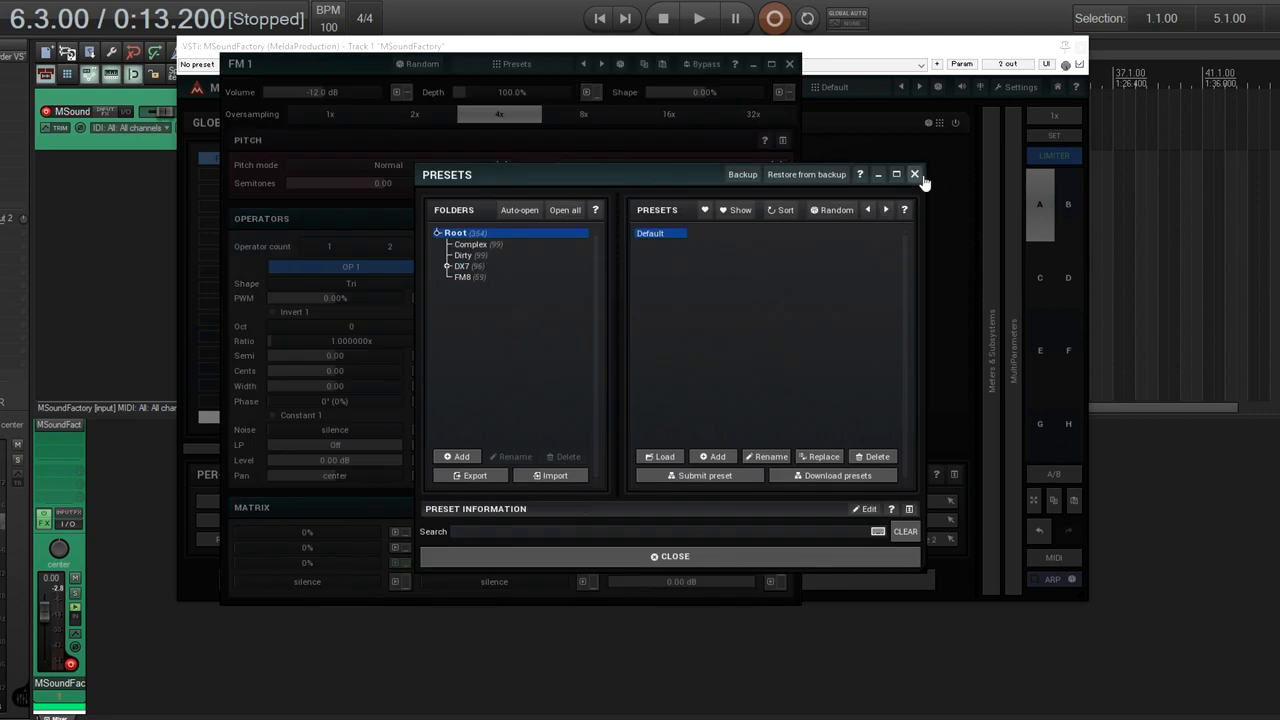
left_click(912, 174)
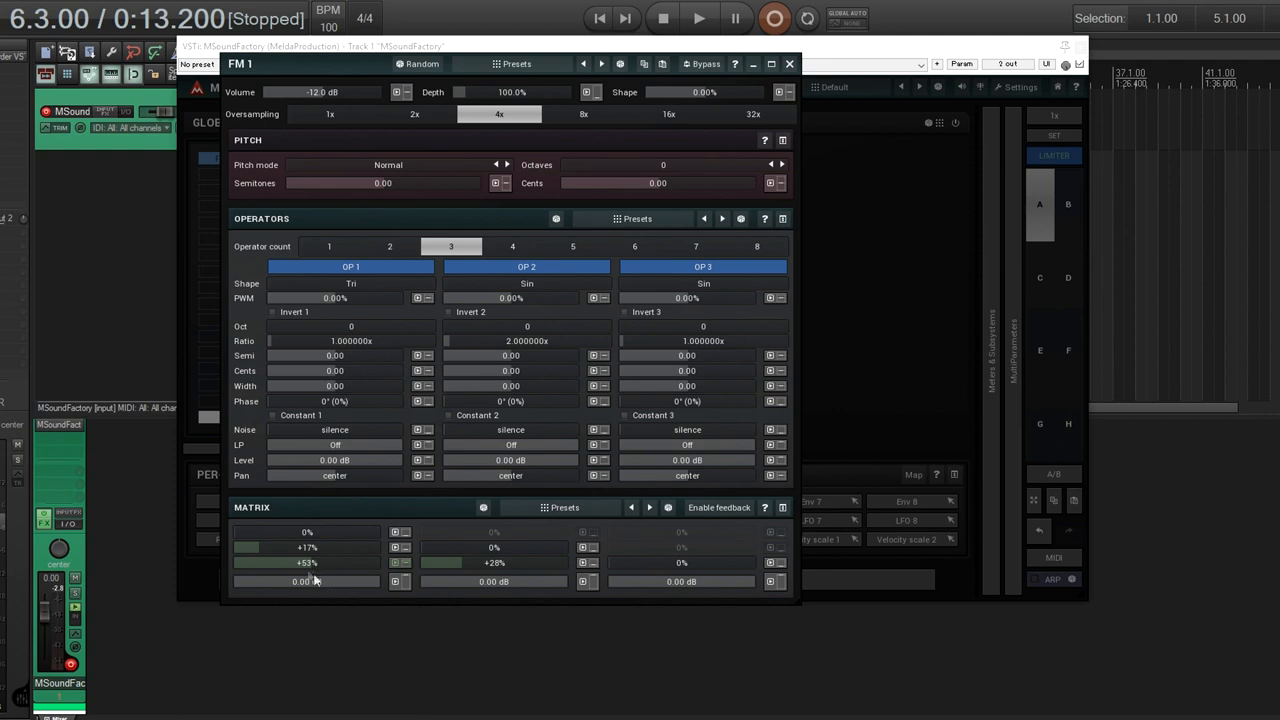
mouse_move(510, 136)
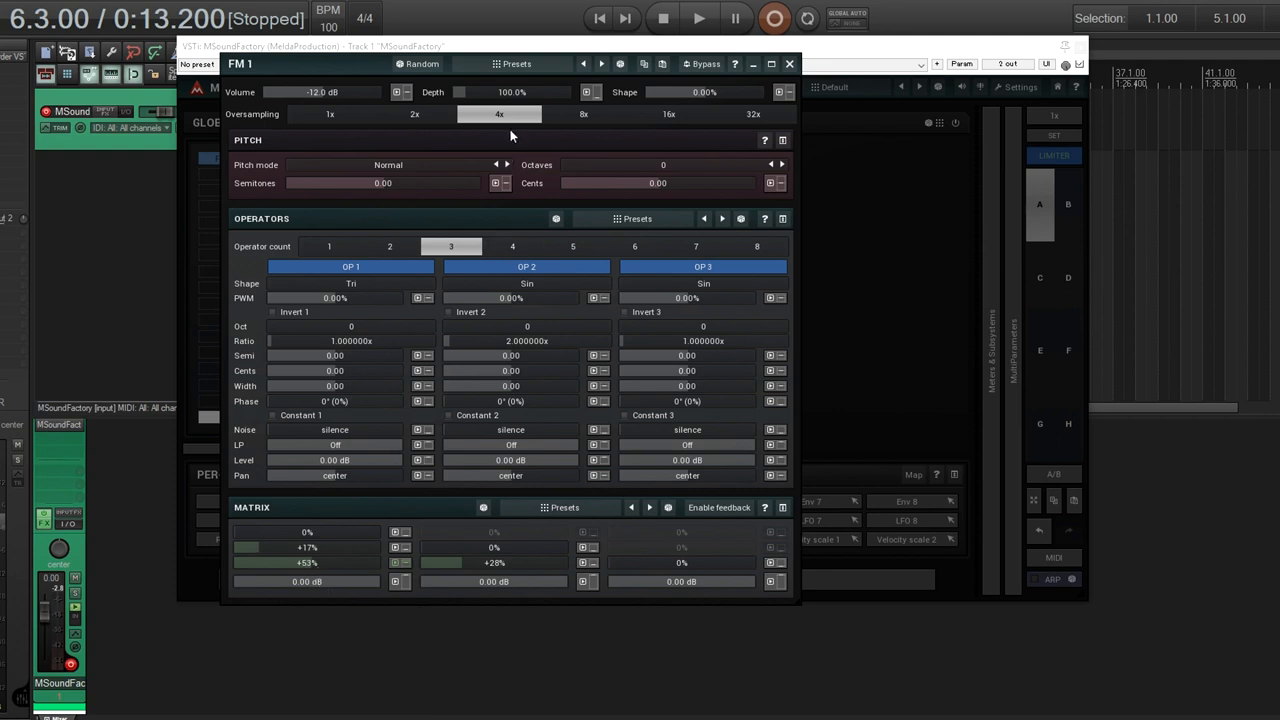
mouse_move(524, 90)
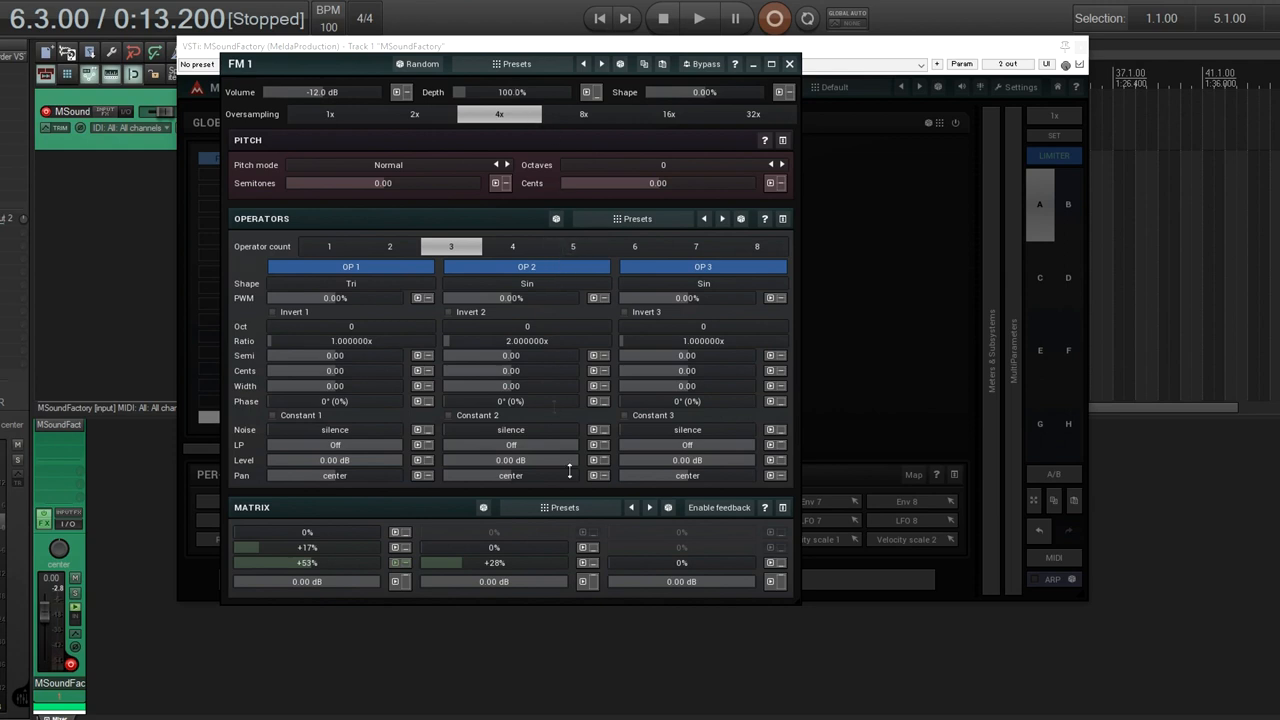
mouse_move(352, 568)
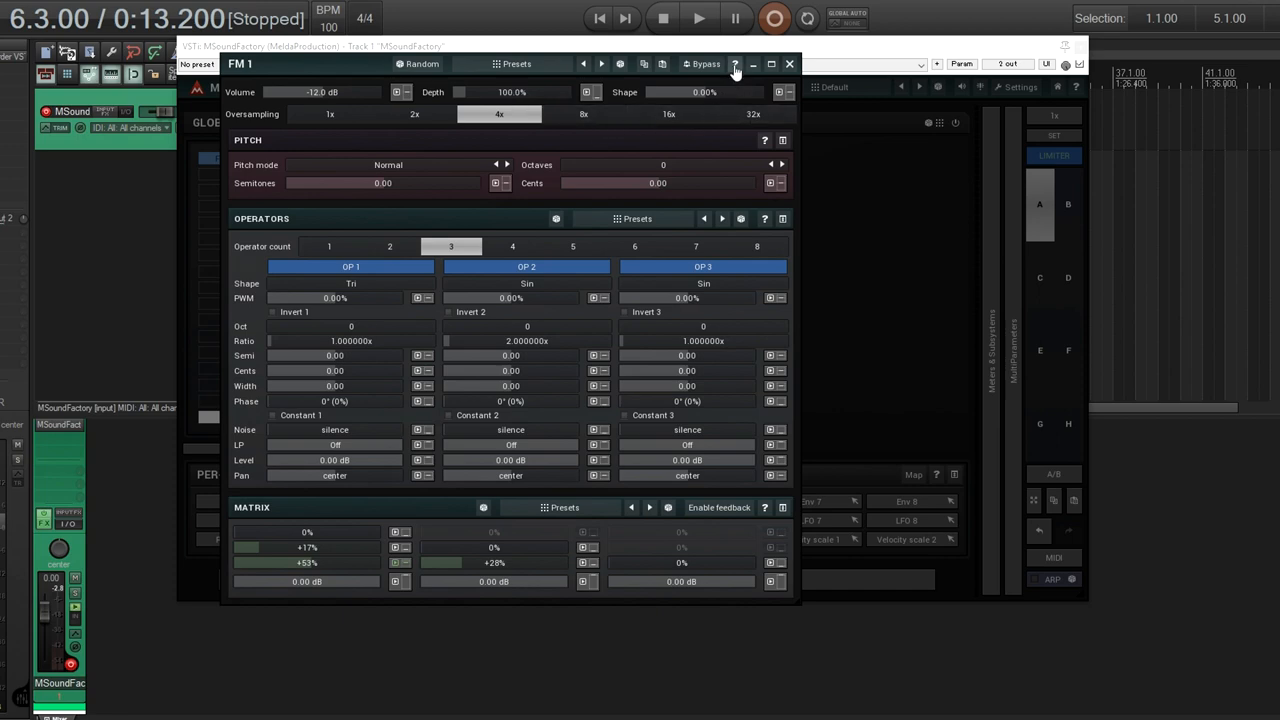
left_click(736, 64)
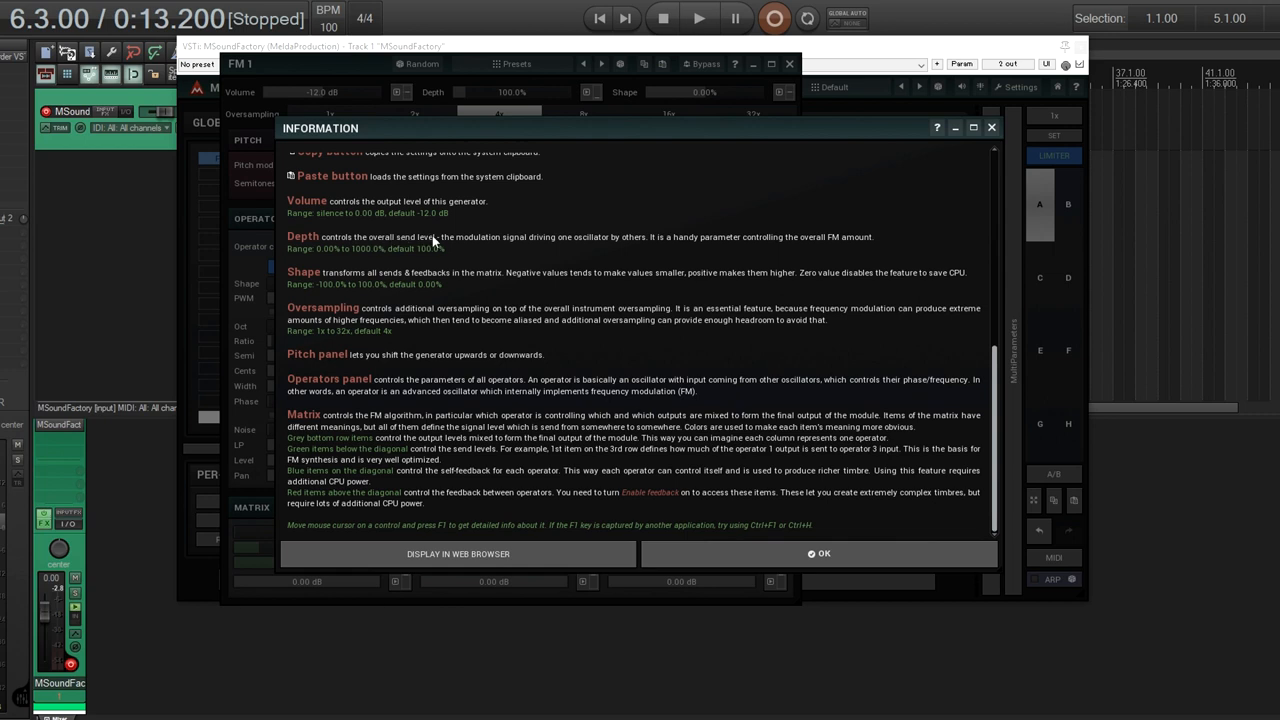
mouse_move(568, 244)
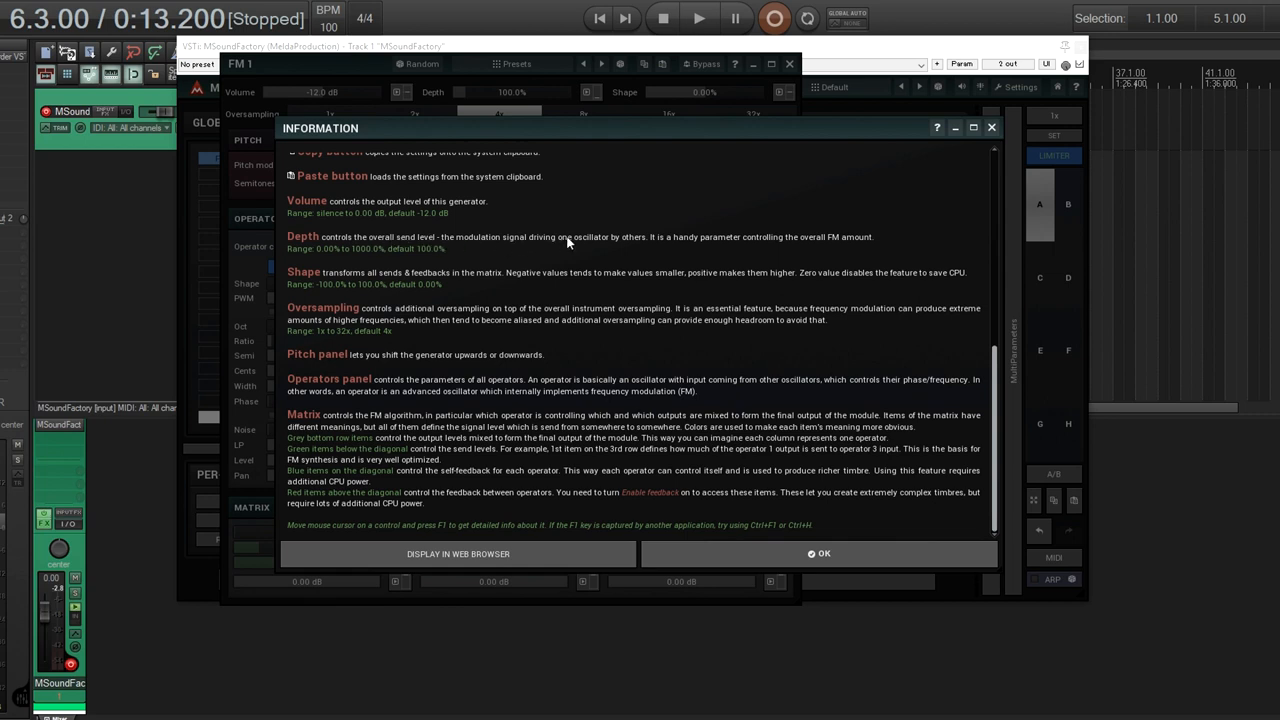
mouse_move(364, 312)
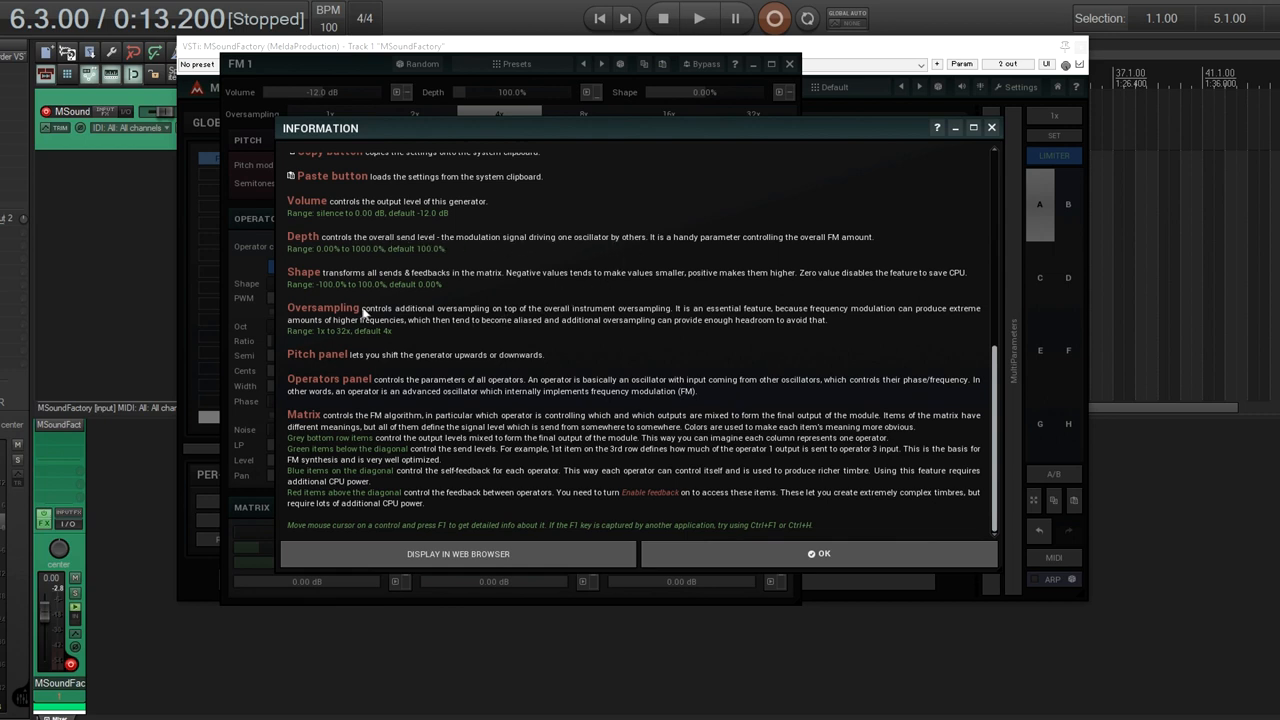
mouse_move(436, 288)
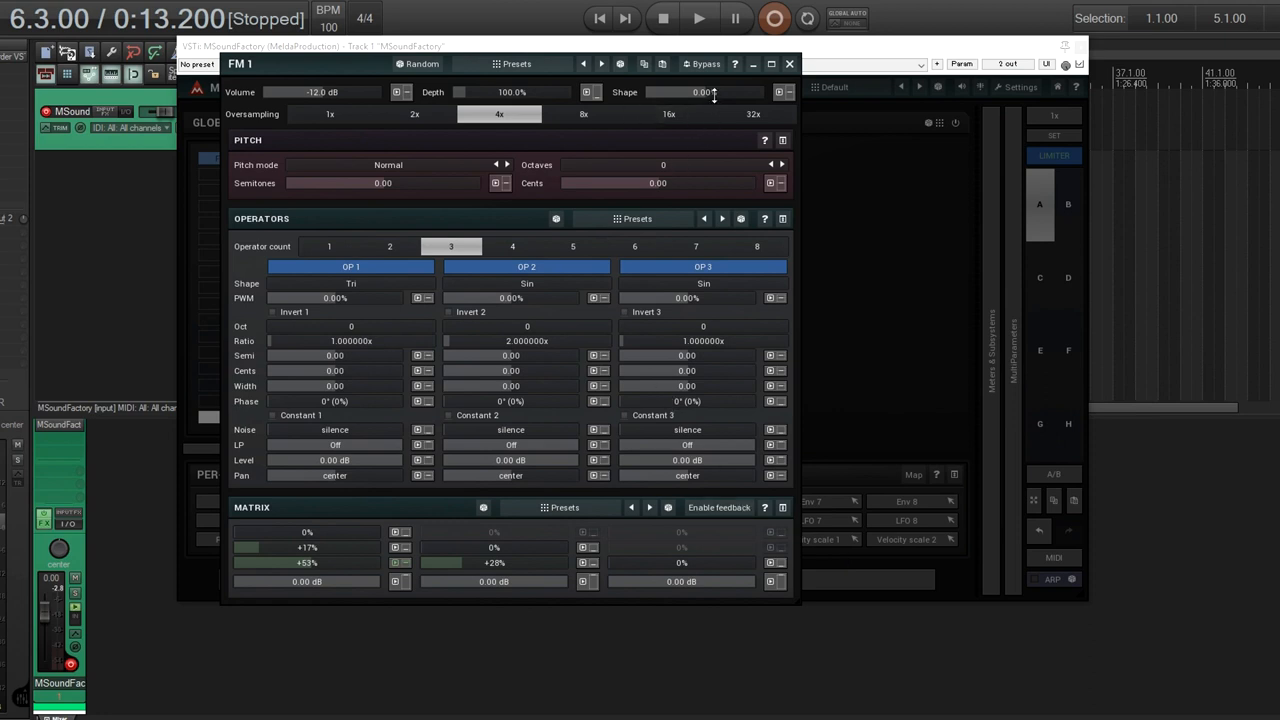
mouse_move(752, 280)
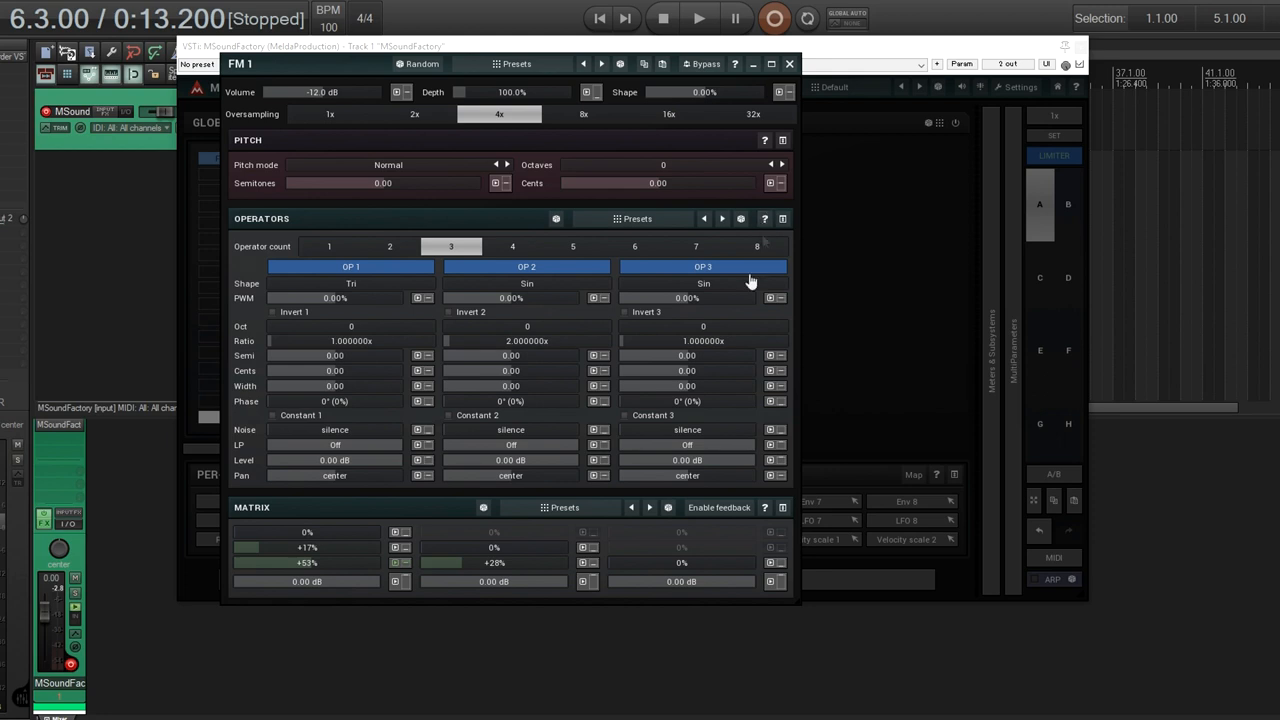
mouse_move(472, 534)
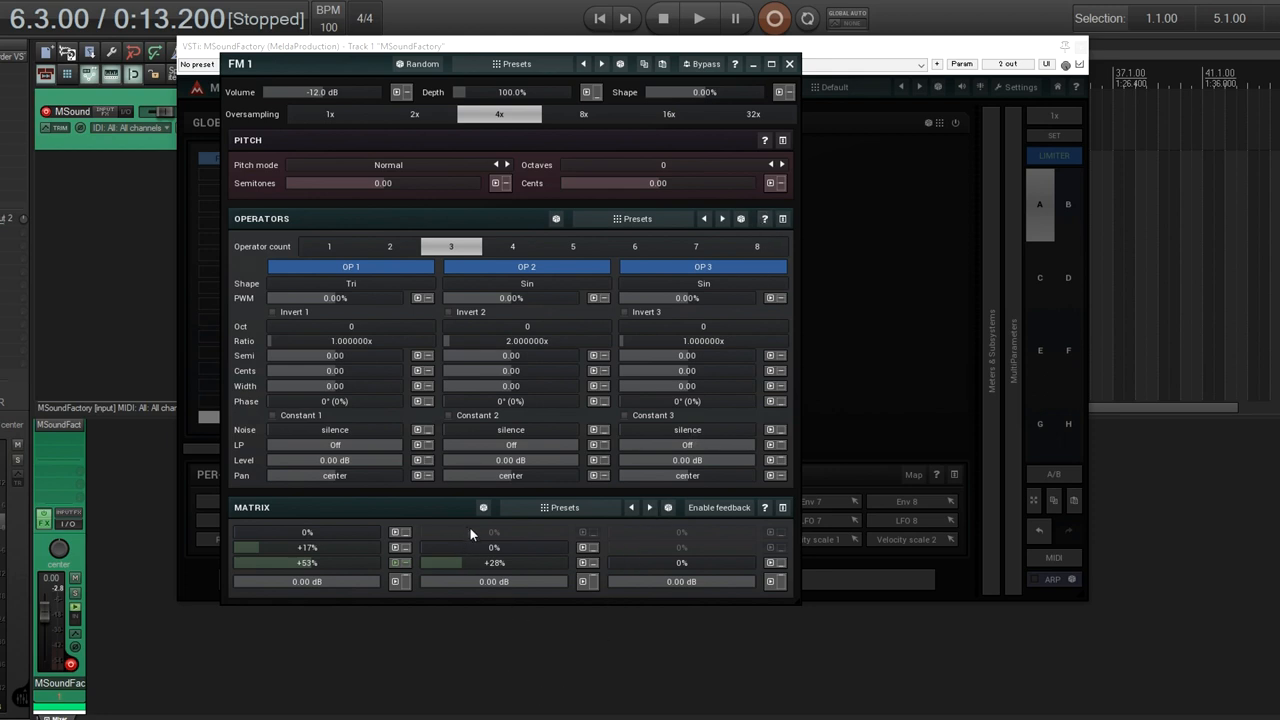
mouse_move(700, 542)
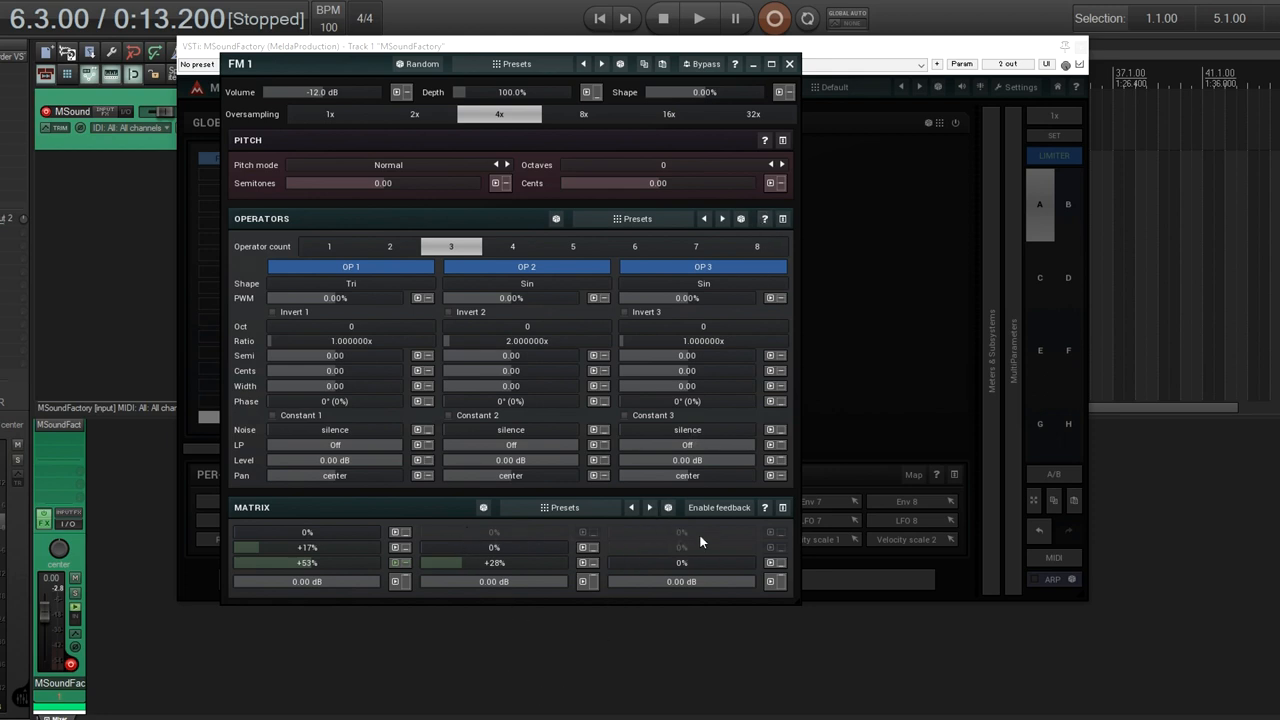
left_click(718, 508)
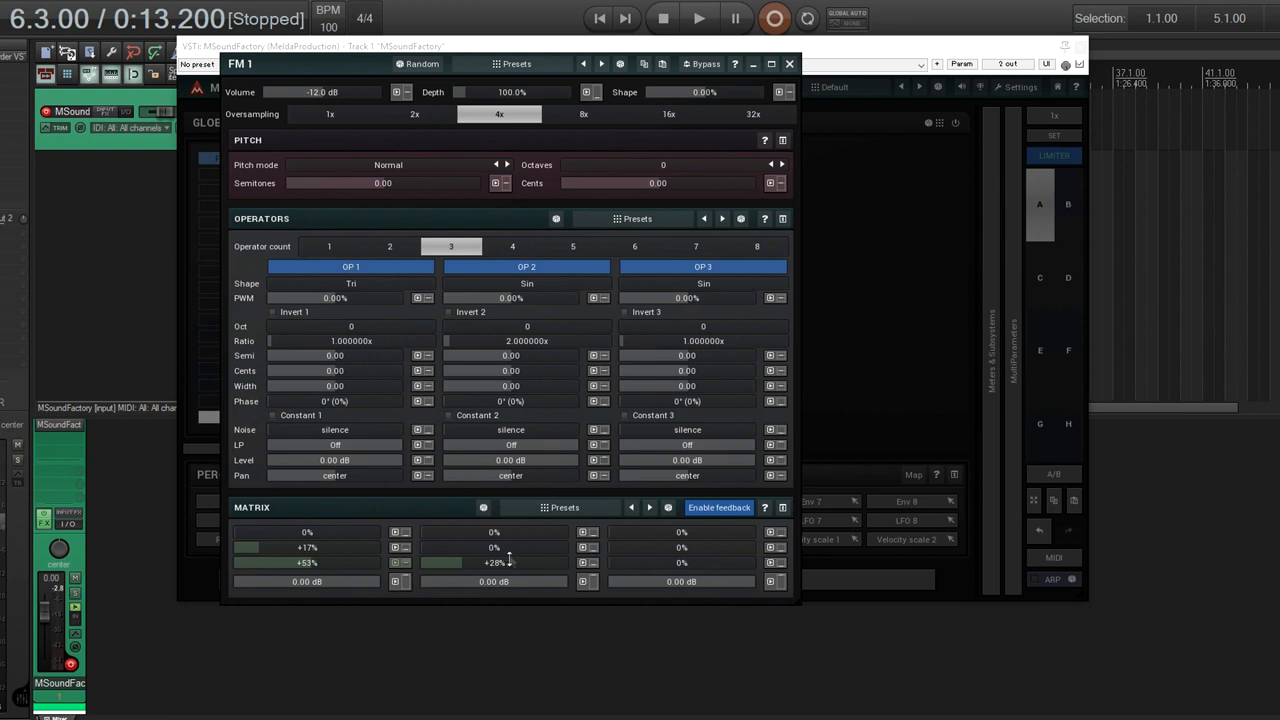
mouse_move(422, 544)
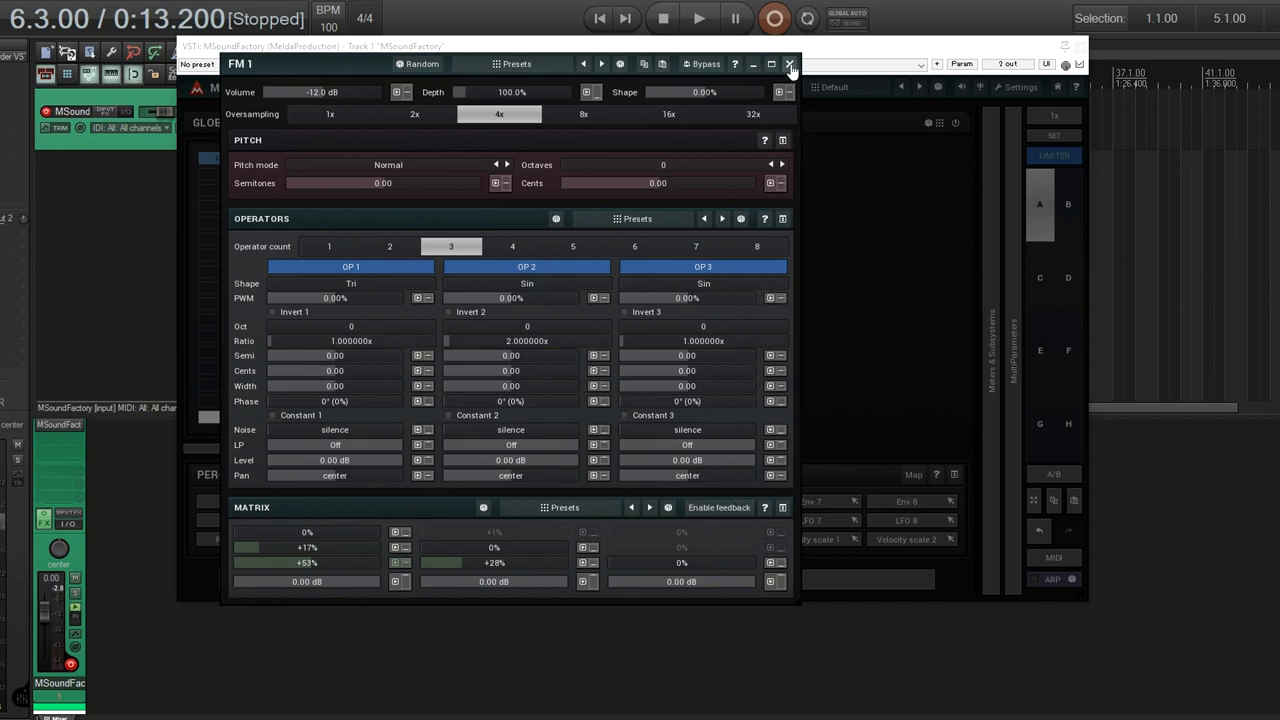
Step: Load the FM Electric Piano preset from the pianos folder of the preset browser
left_click(790, 62)
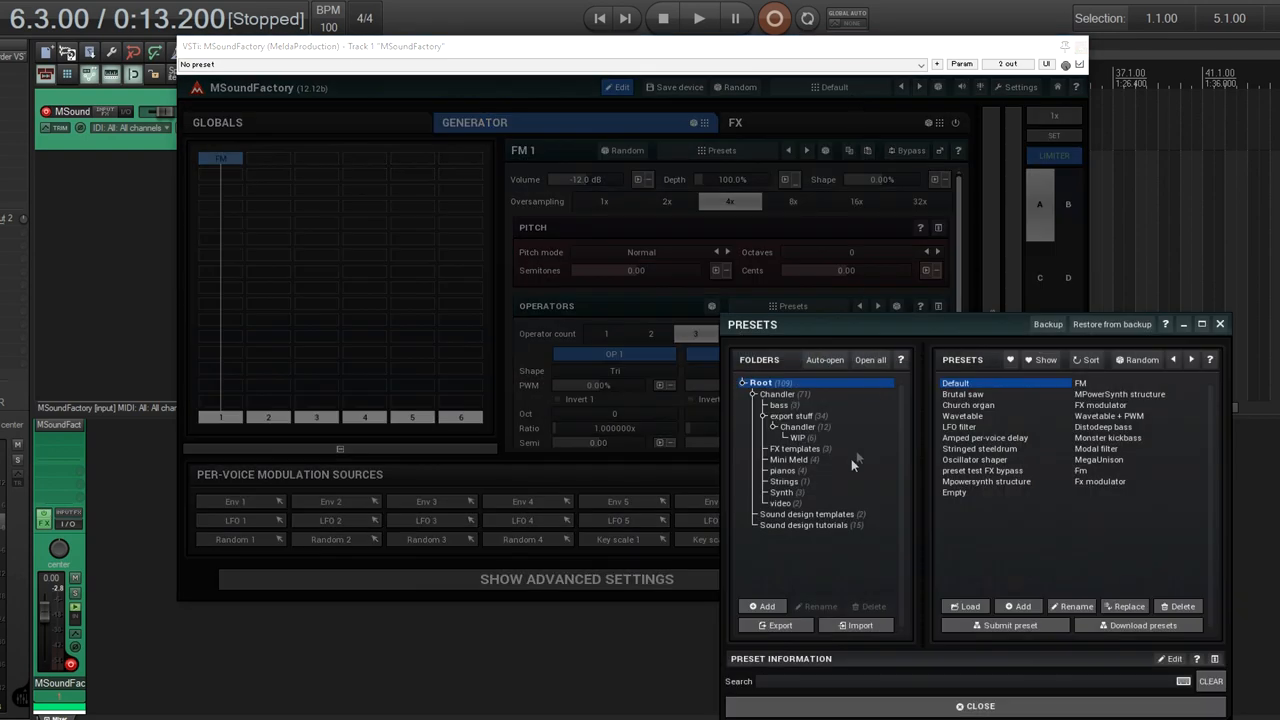
left_click(782, 470)
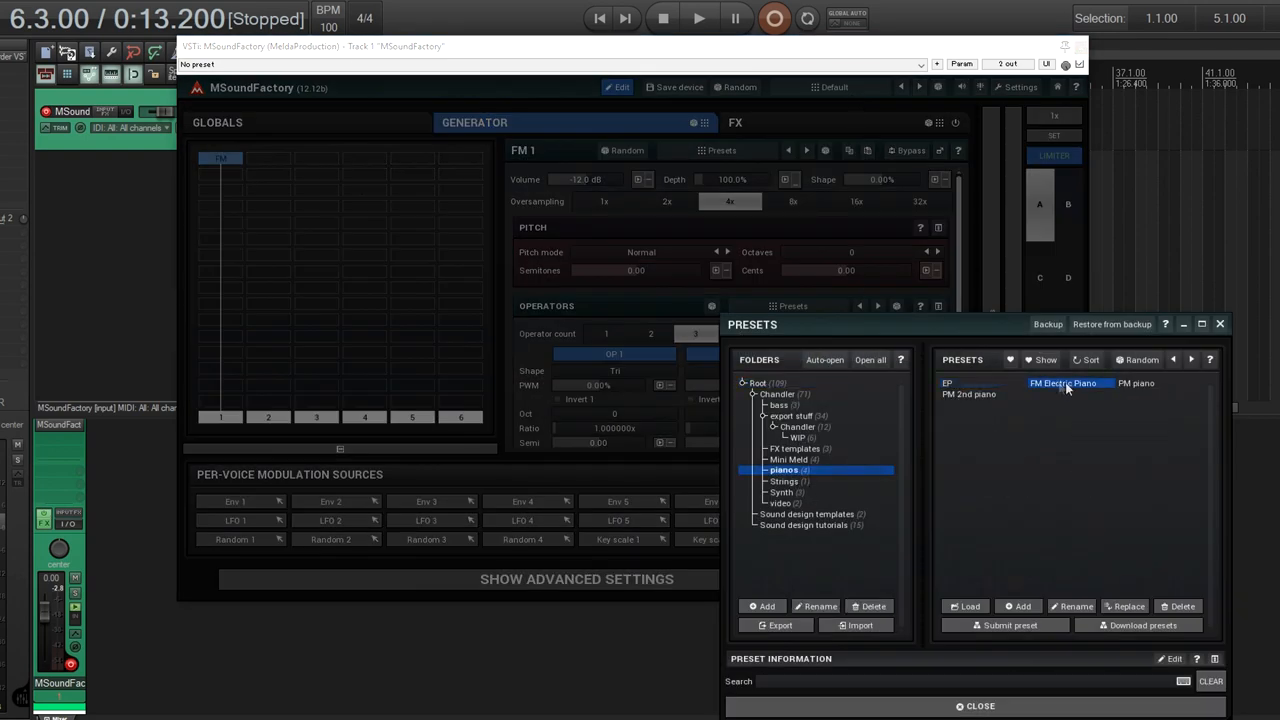
double_click(1062, 384)
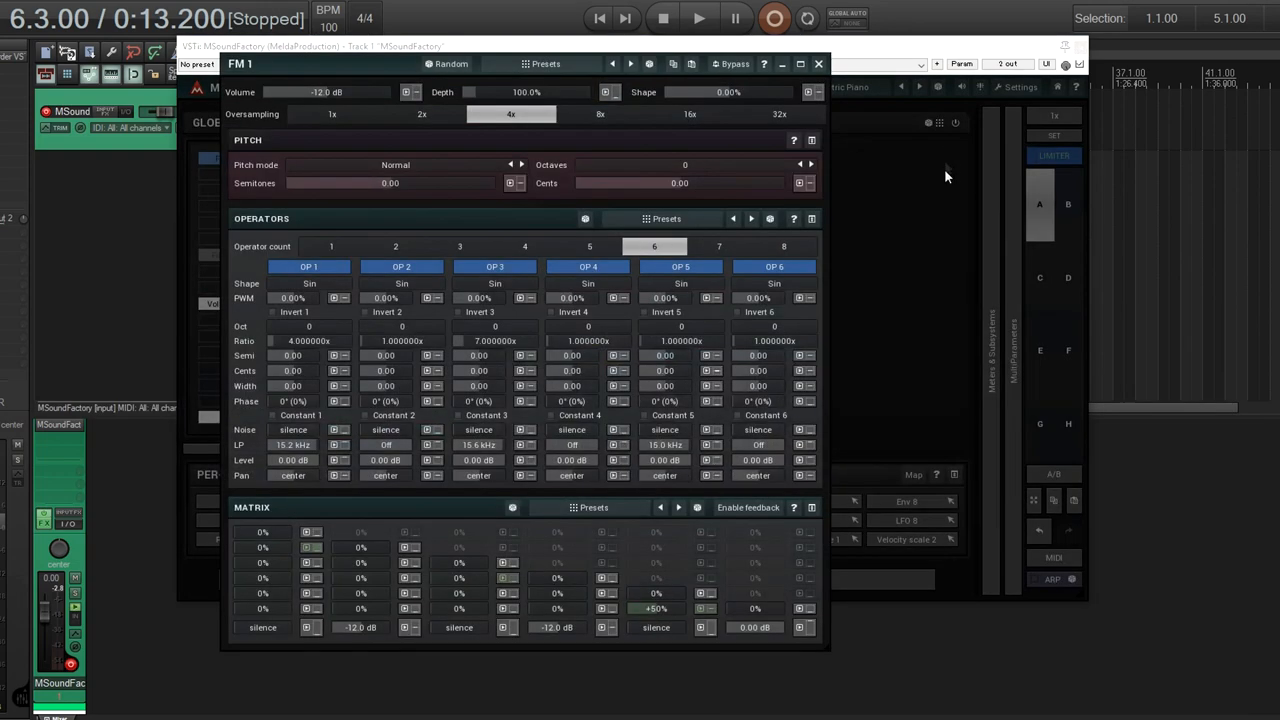
mouse_move(490, 652)
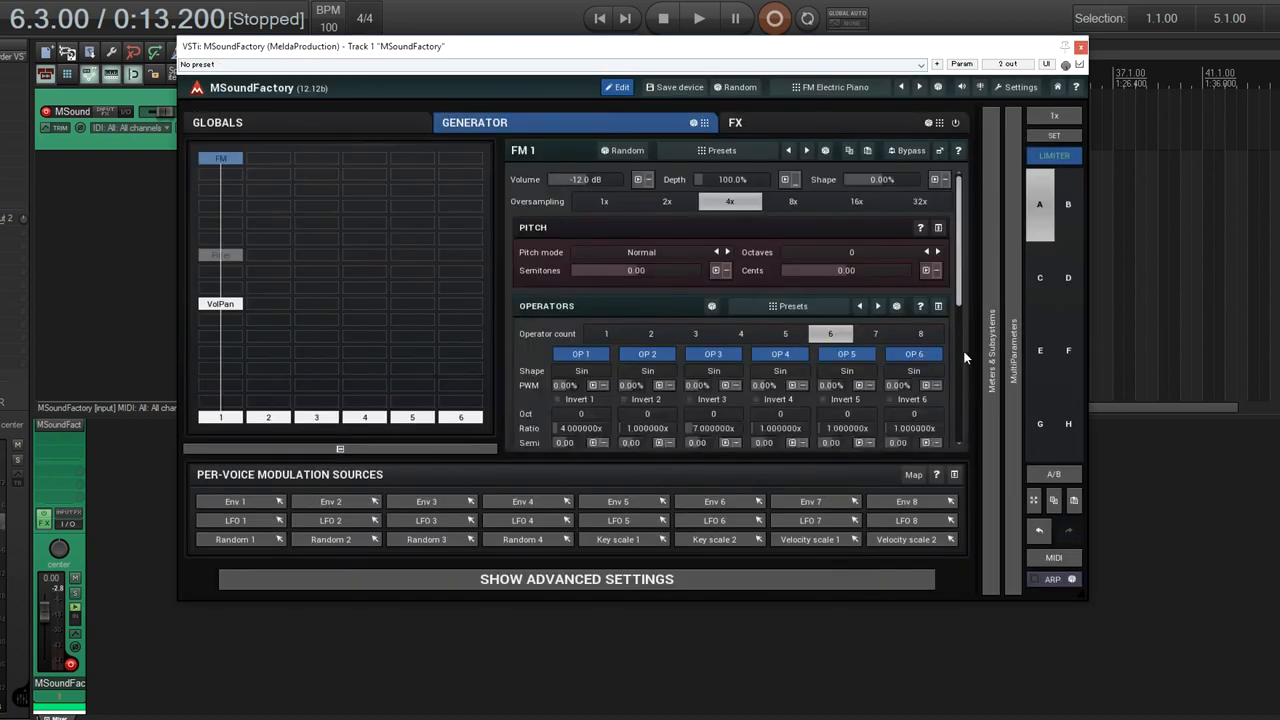
mouse_move(630, 104)
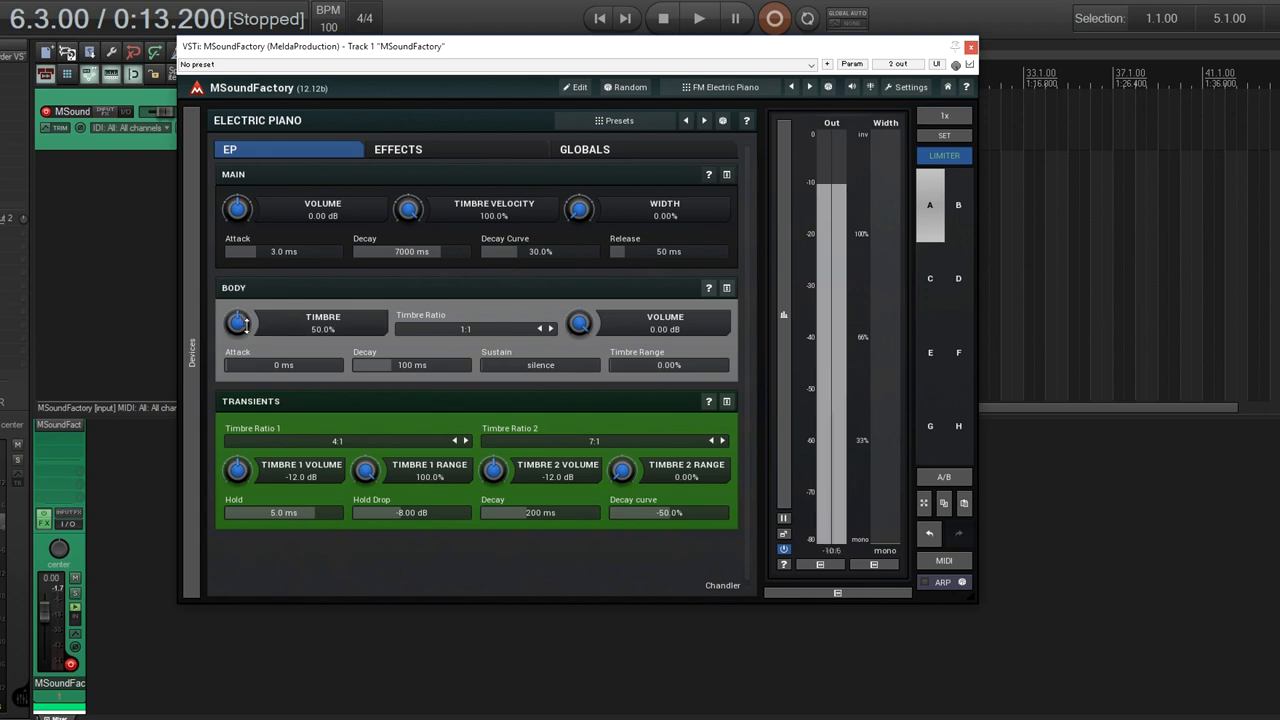
Step: Tweak the timbre knobs and step Timbre Ratio 2 up to 12:1 on the electric piano
left_click_drag(236, 322, 236, 350)
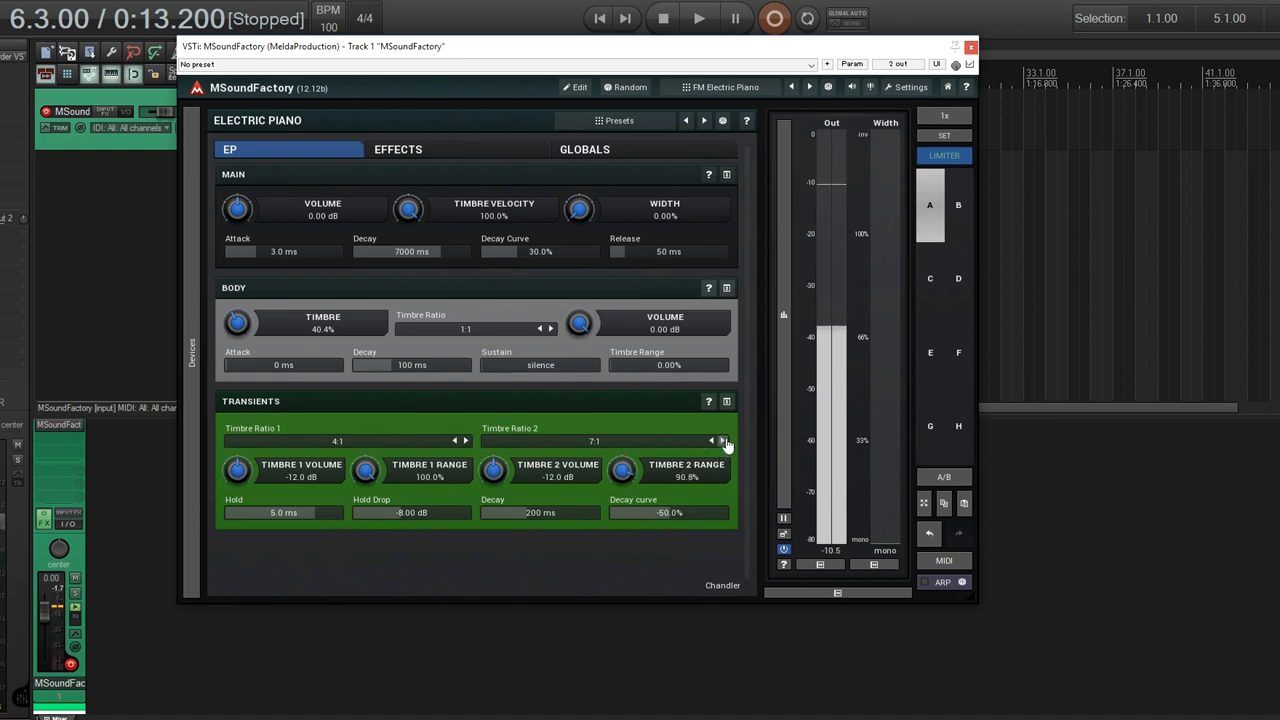
left_click(724, 440)
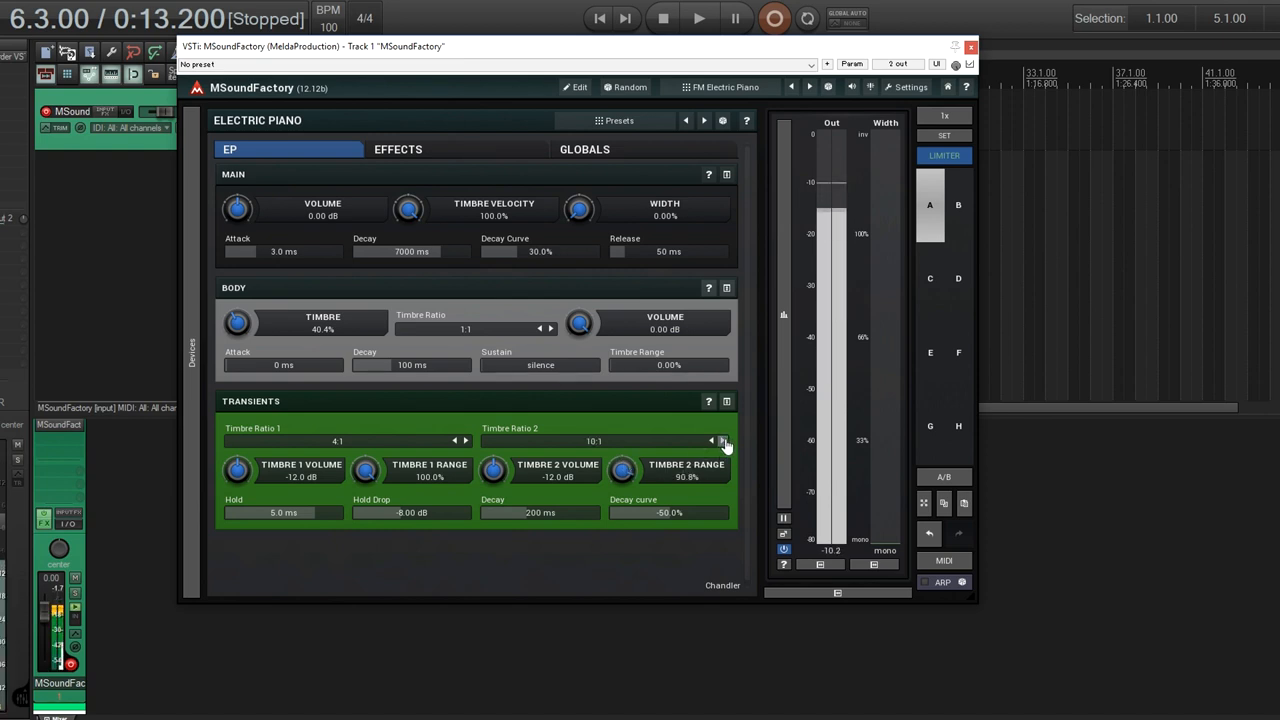
left_click(724, 440)
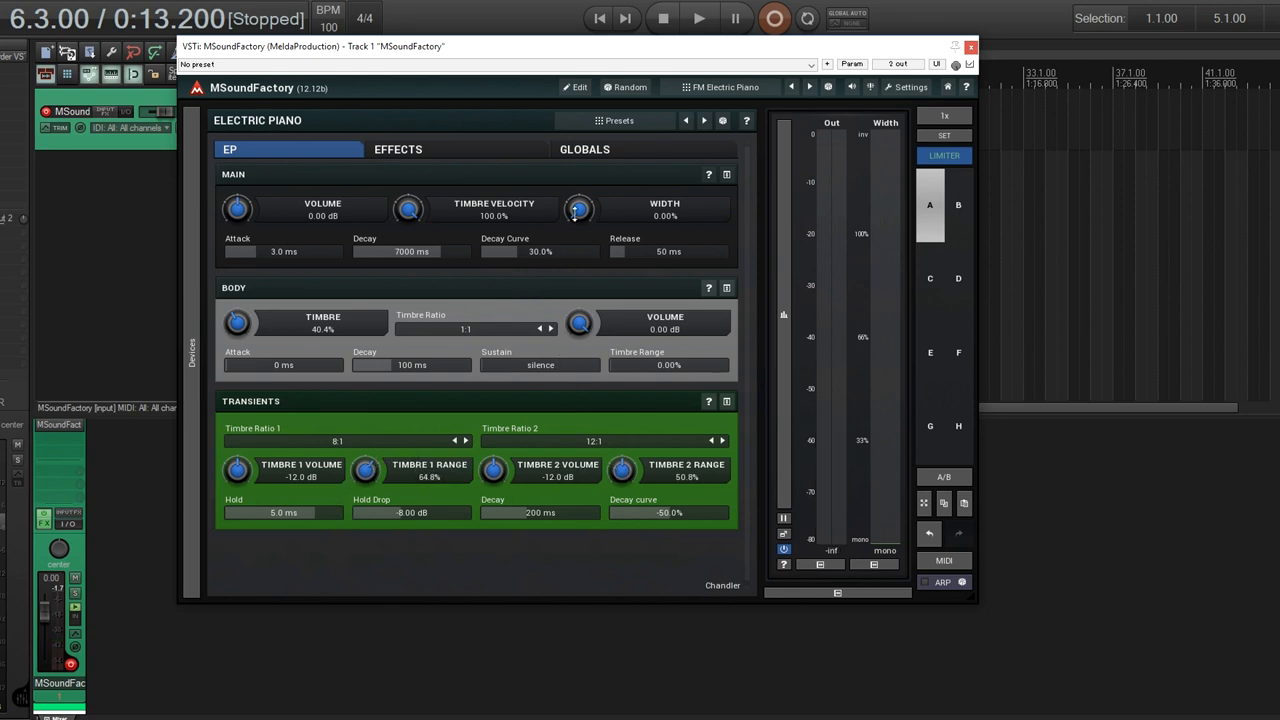
left_click_drag(578, 208, 578, 196)
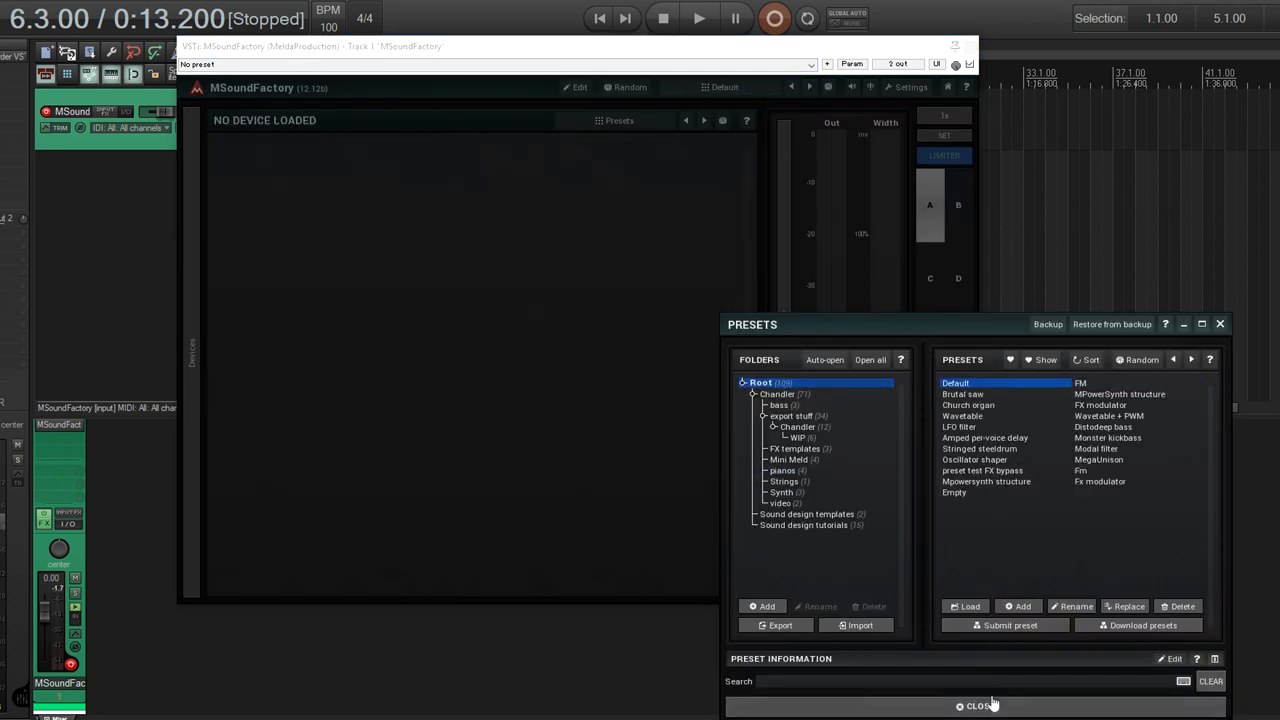
Step: Enter Edit view, add a second oscillator to the grid and pick its waveform shape
left_click(976, 704)
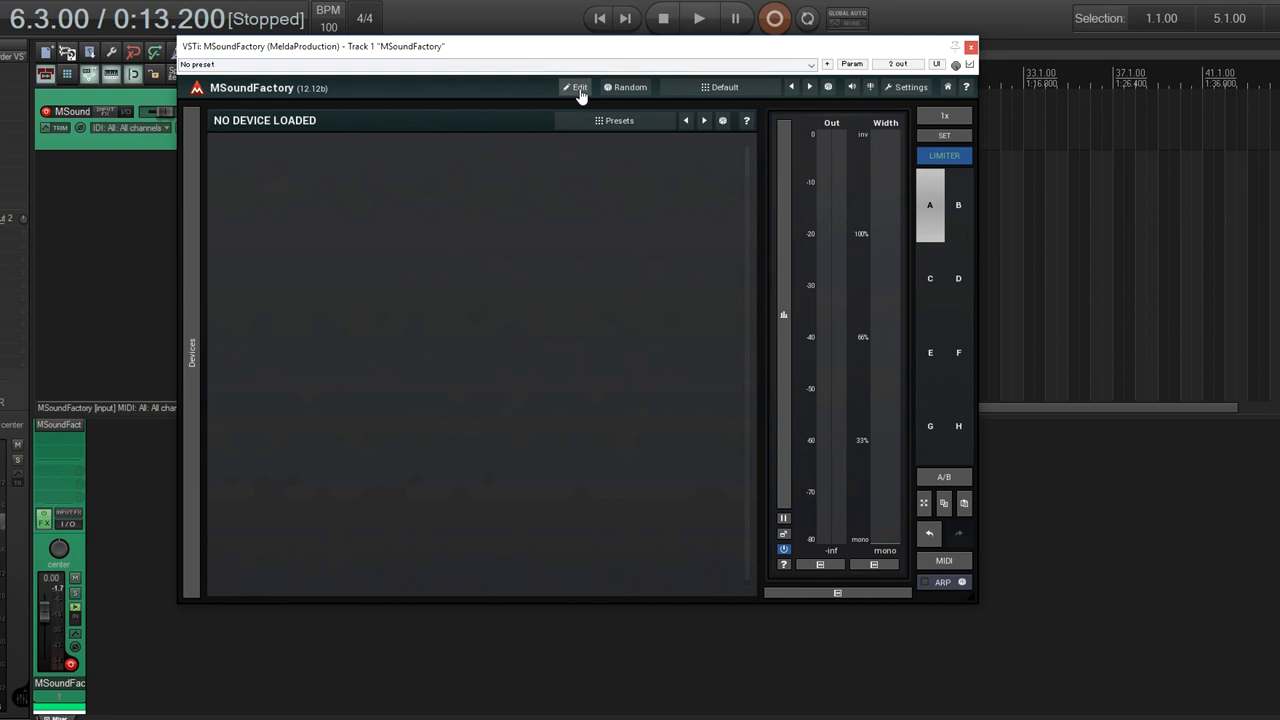
left_click(578, 88)
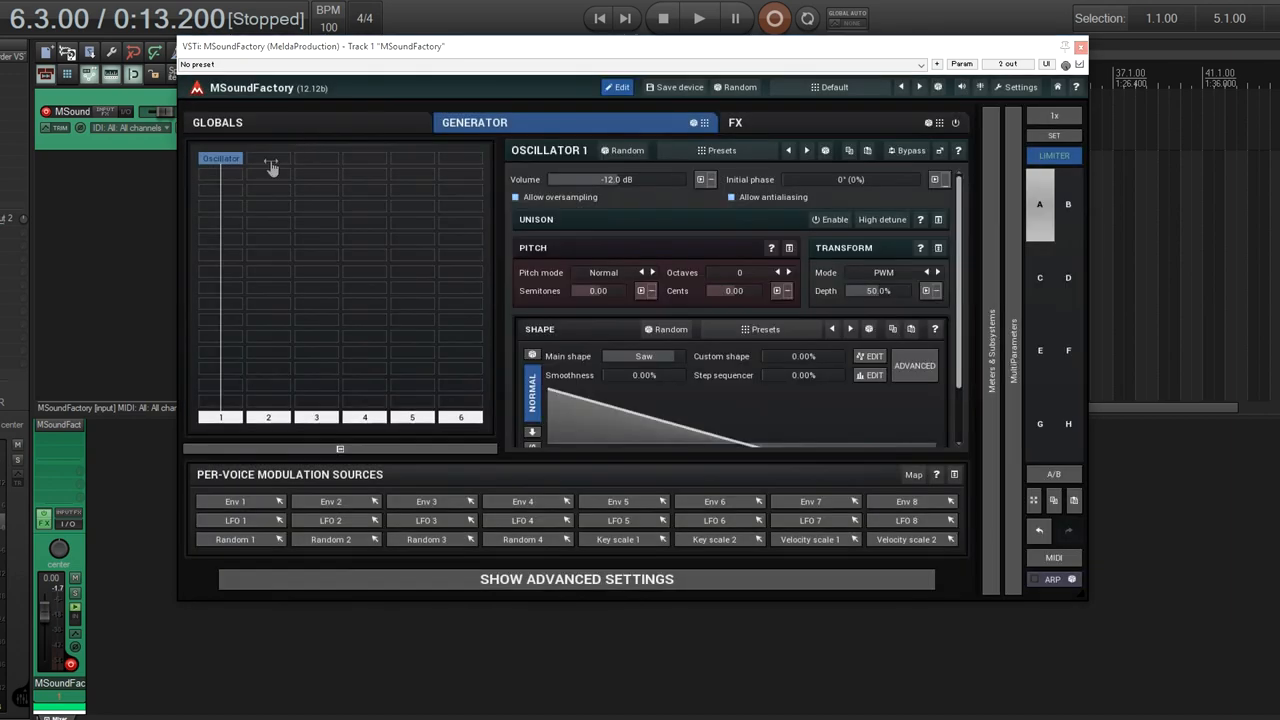
left_click(268, 158)
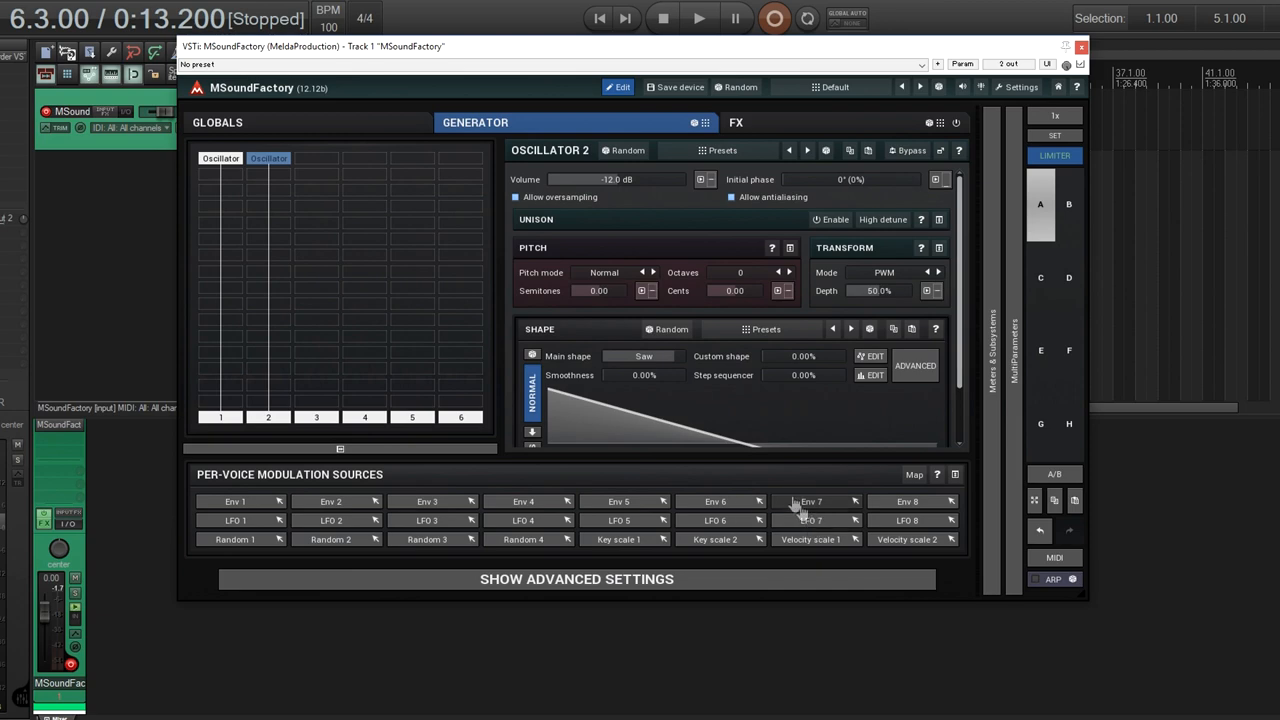
left_click(644, 356)
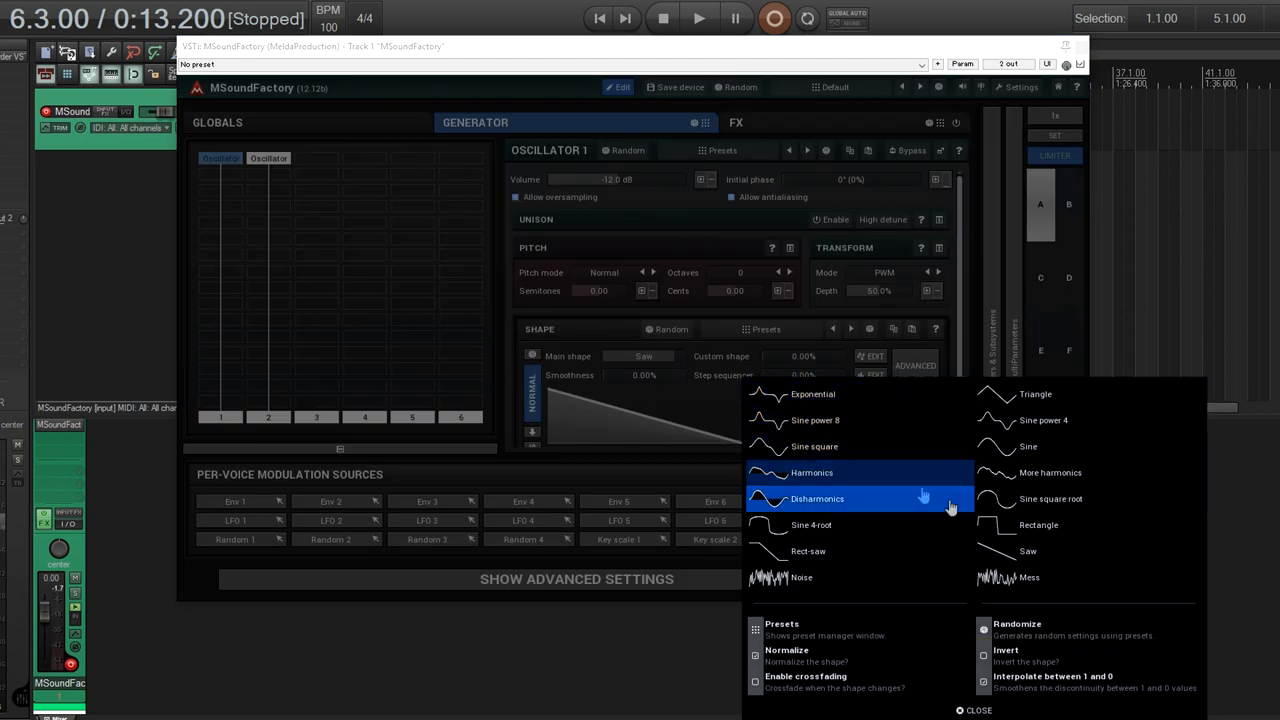
left_click(1028, 446)
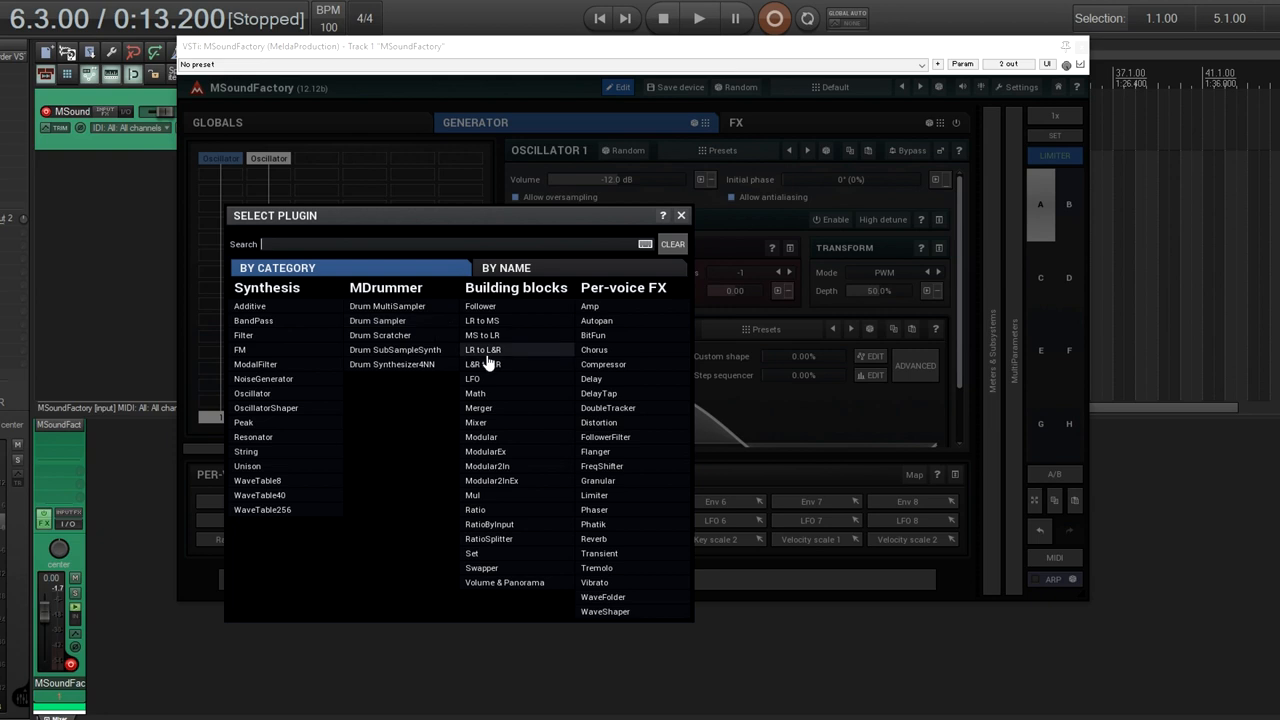
Step: Insert a Merger block with Input 1 and Side-chain 2 from the two oscillators
left_click(680, 216)
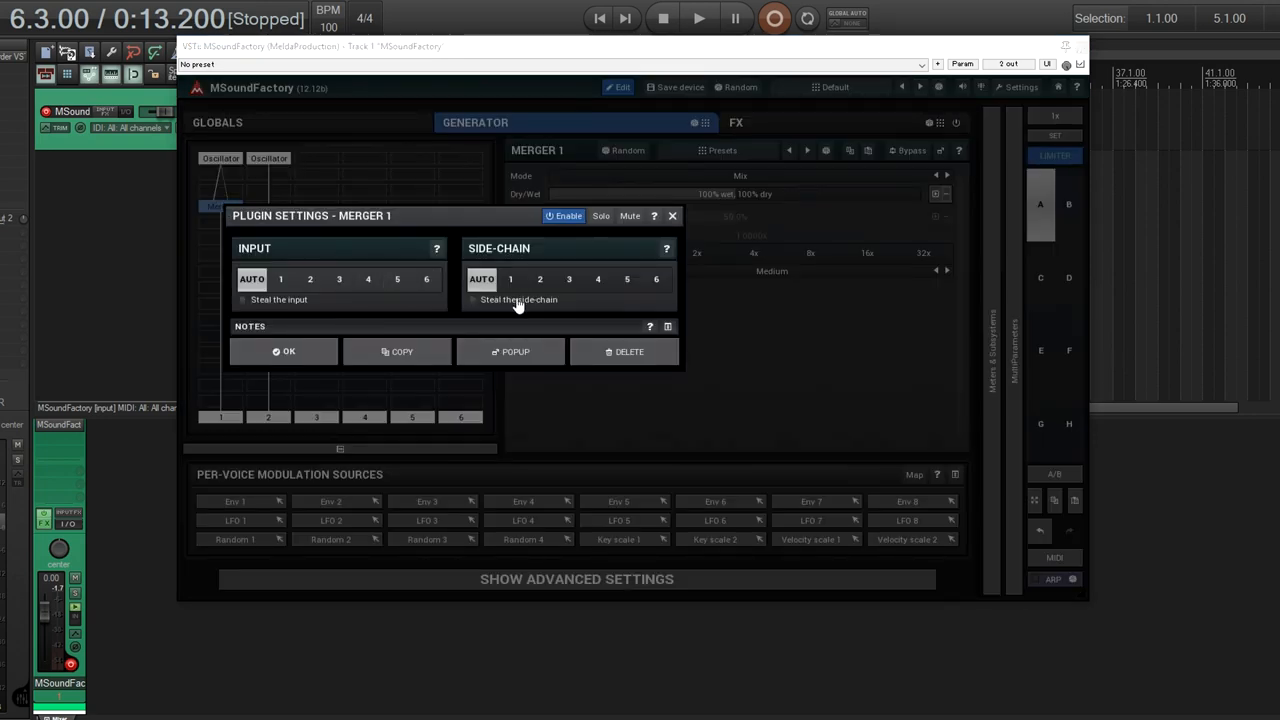
left_click(540, 280)
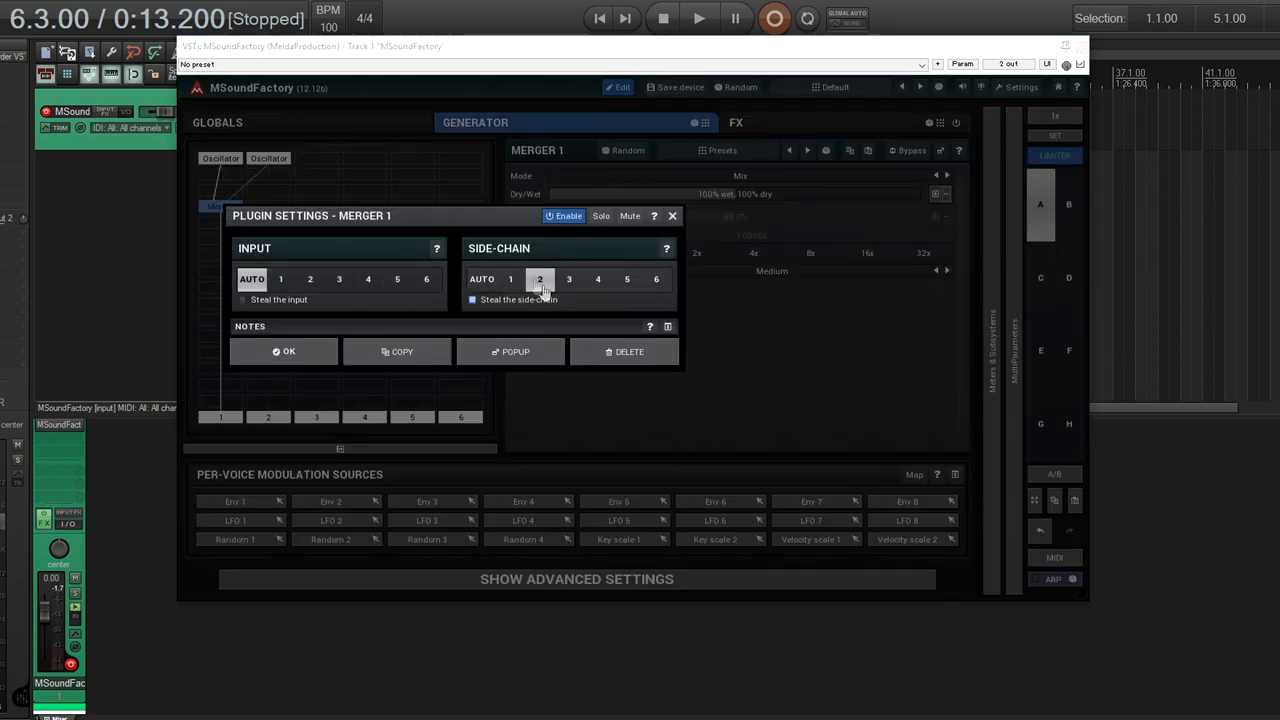
left_click_drag(312, 216, 588, 206)
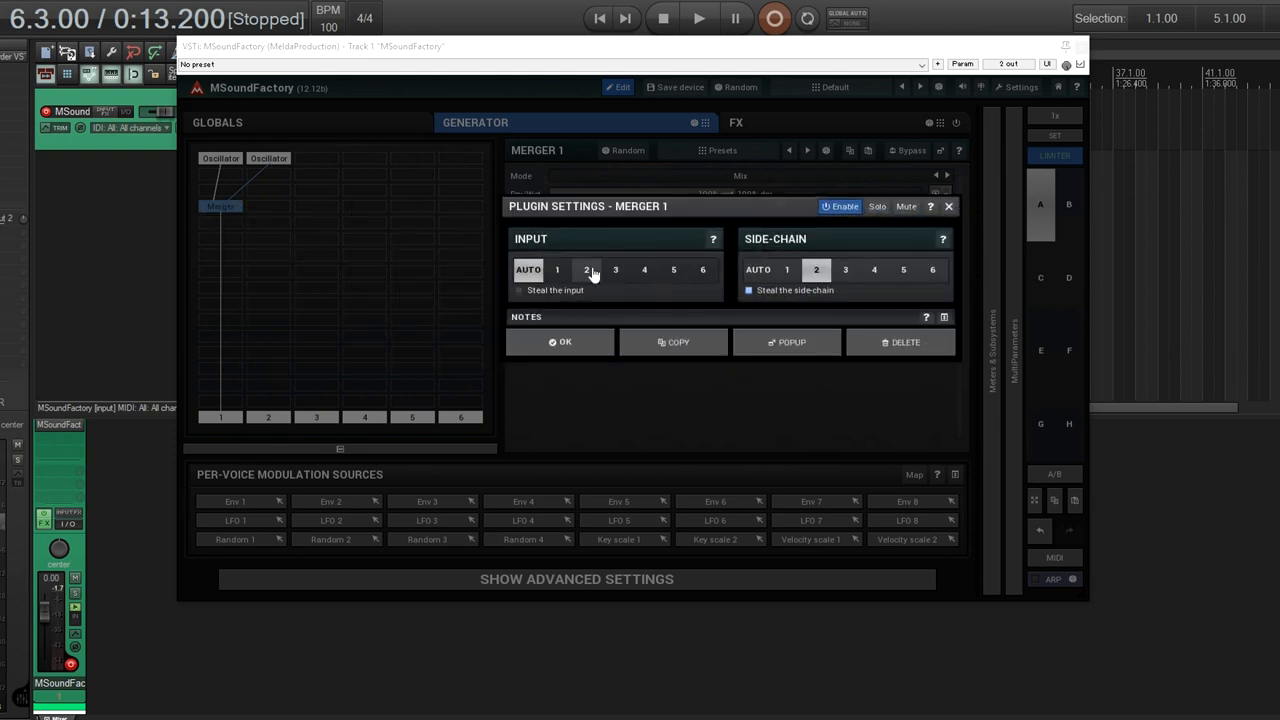
left_click(564, 342)
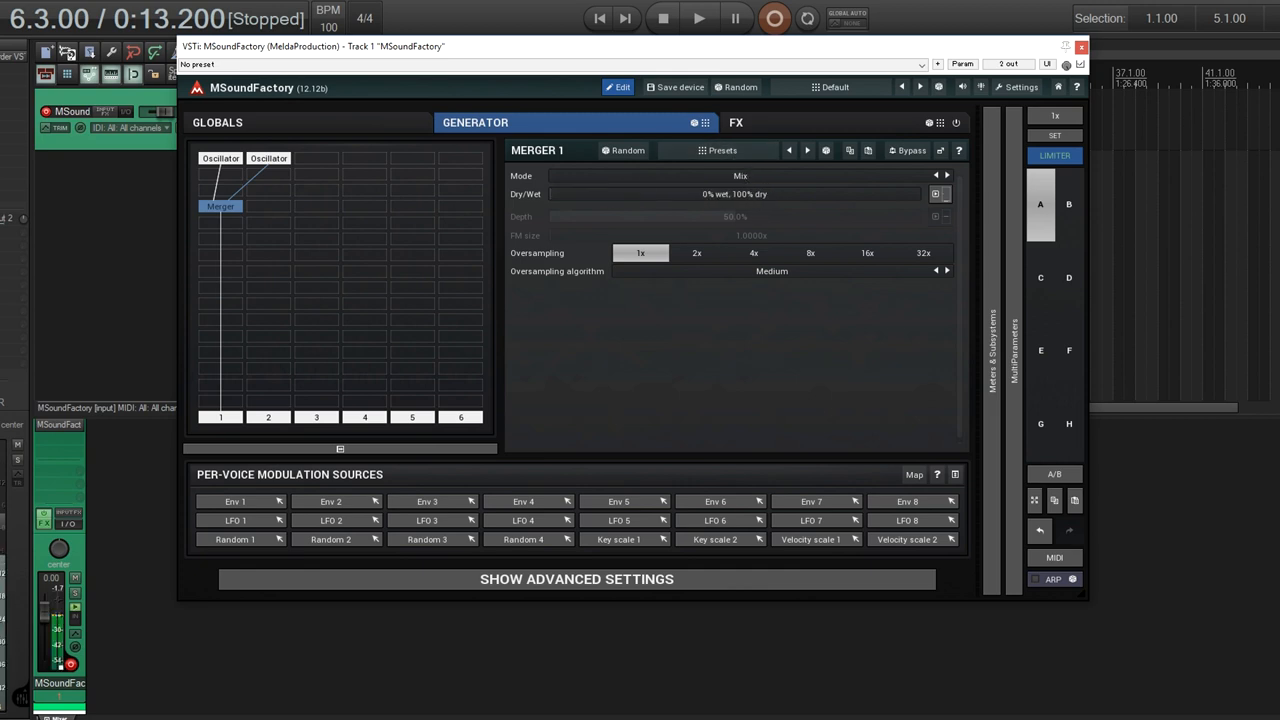
Step: Make the Merger fully wet and set its Mode to Frequency modulation
left_click(220, 158)
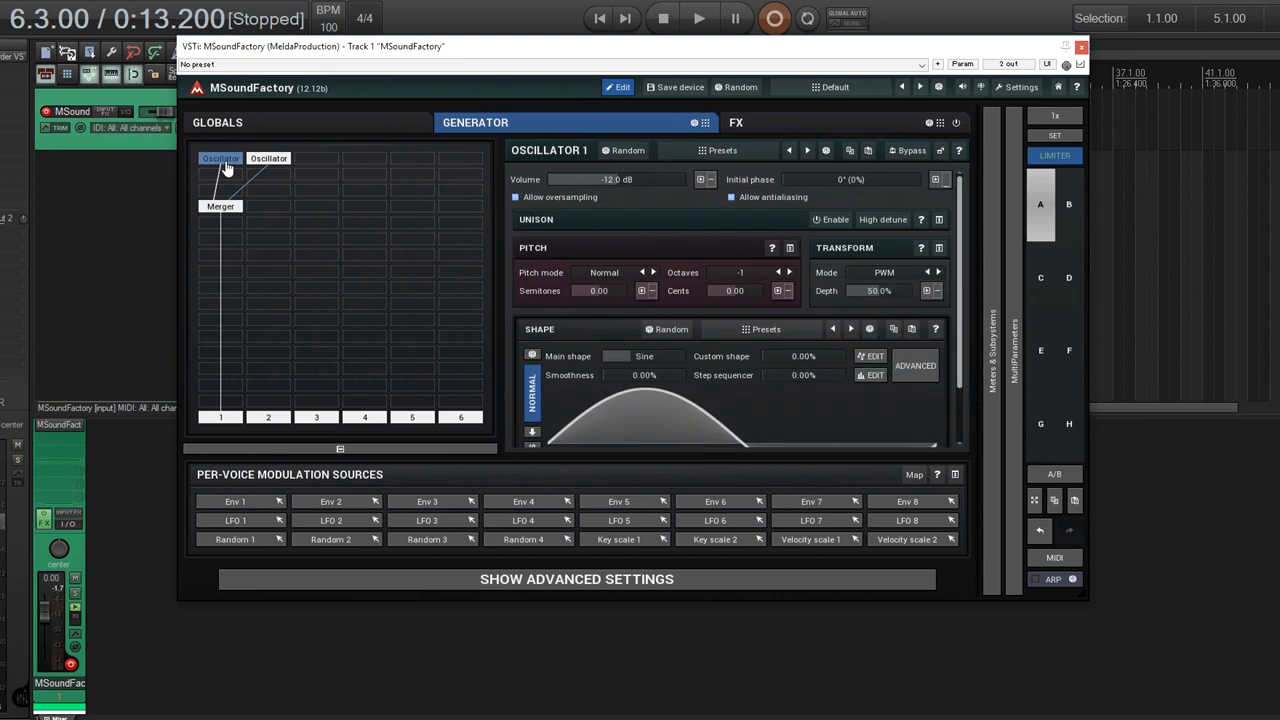
left_click(220, 206)
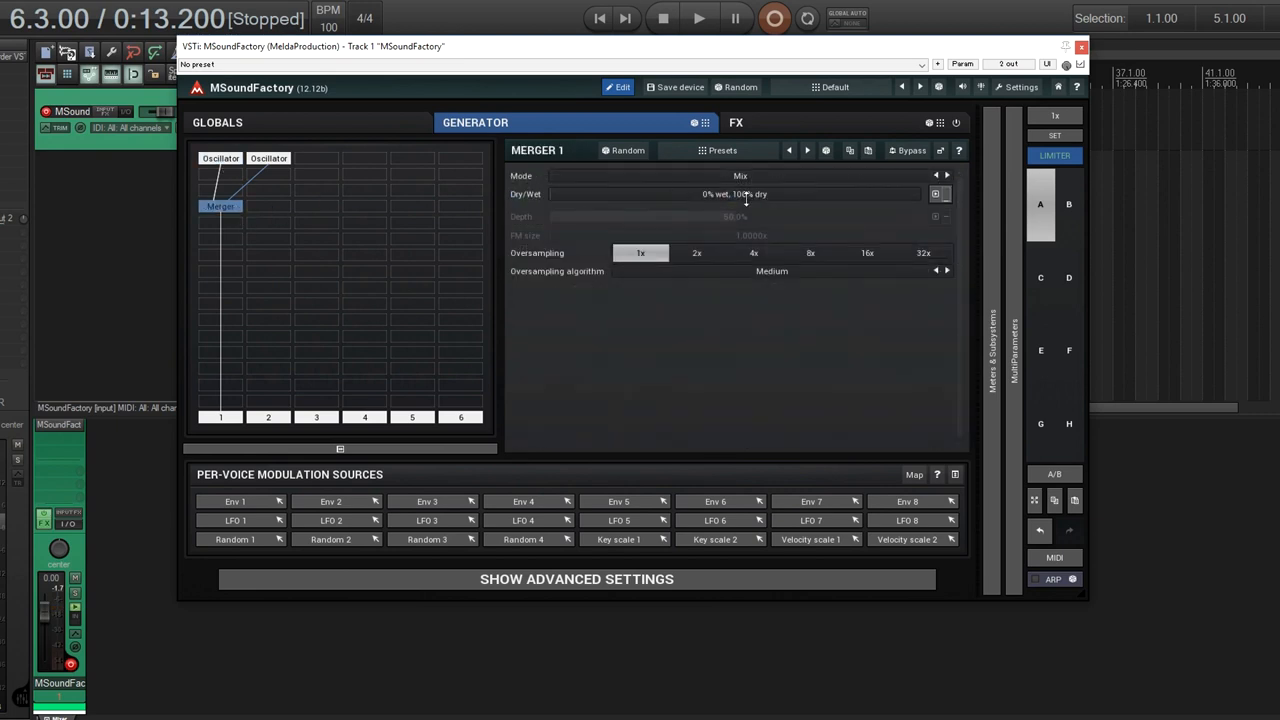
left_click_drag(560, 194, 916, 194)
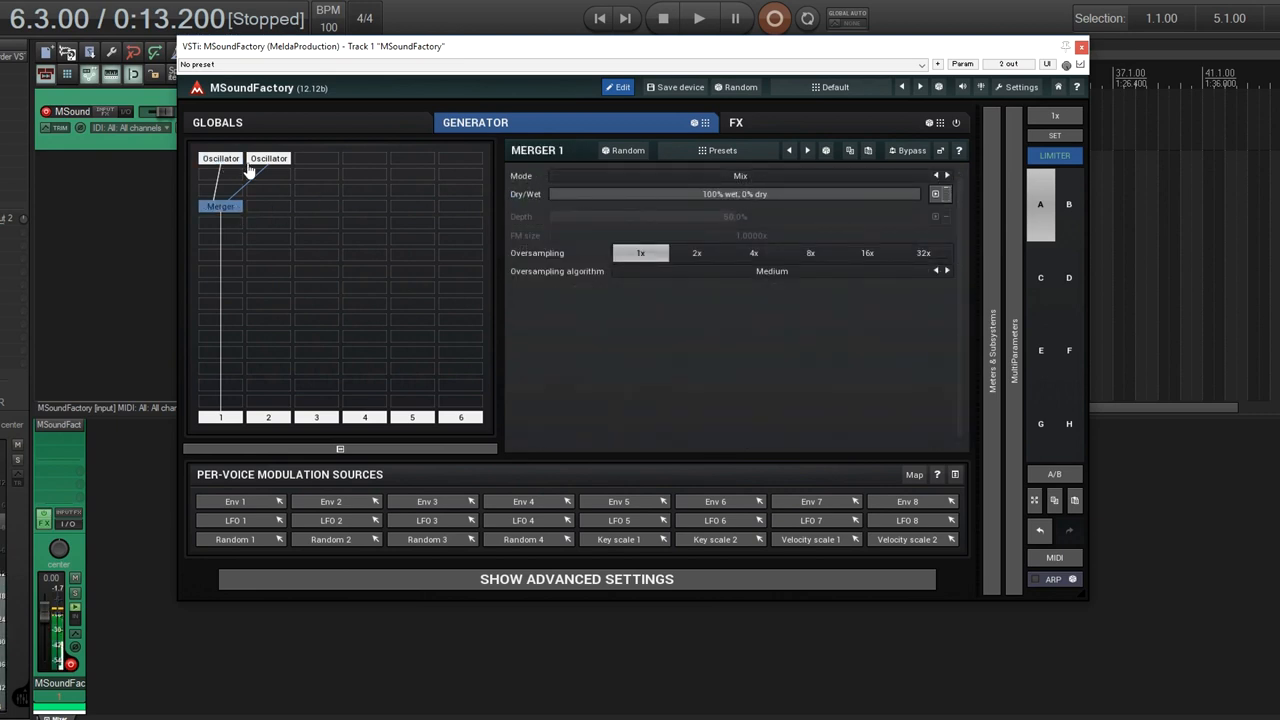
mouse_move(540, 194)
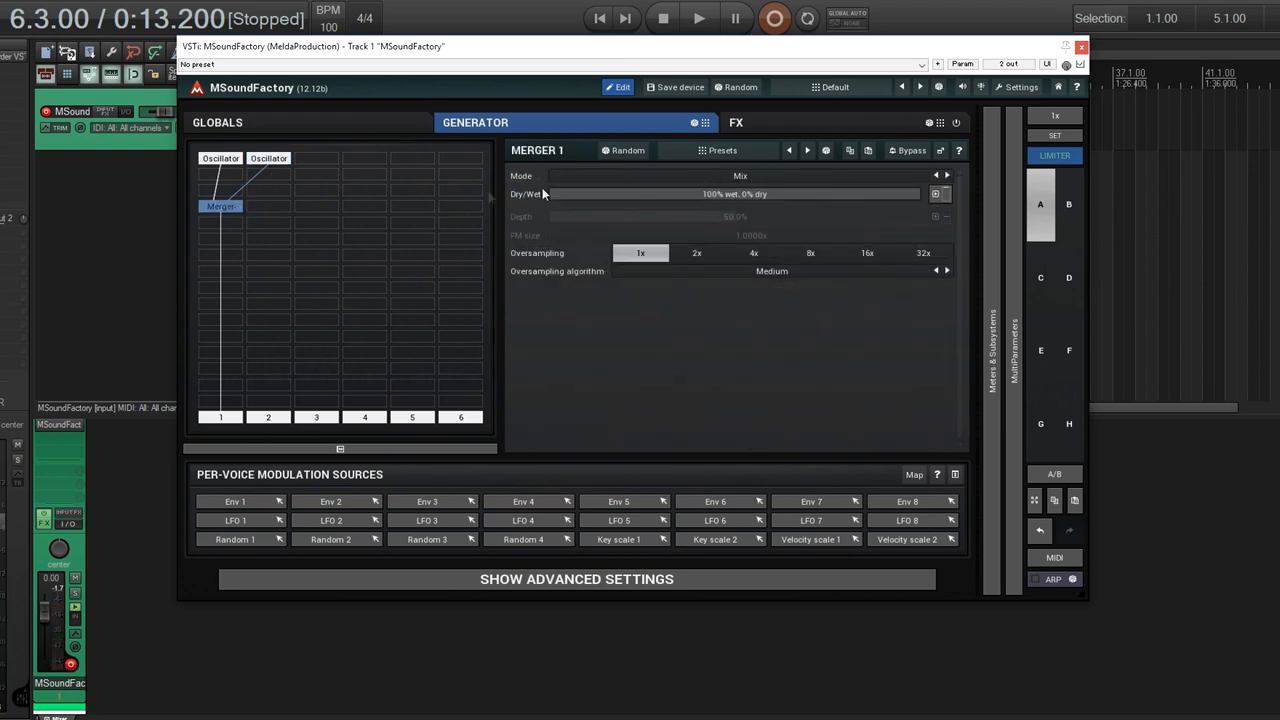
left_click(740, 176)
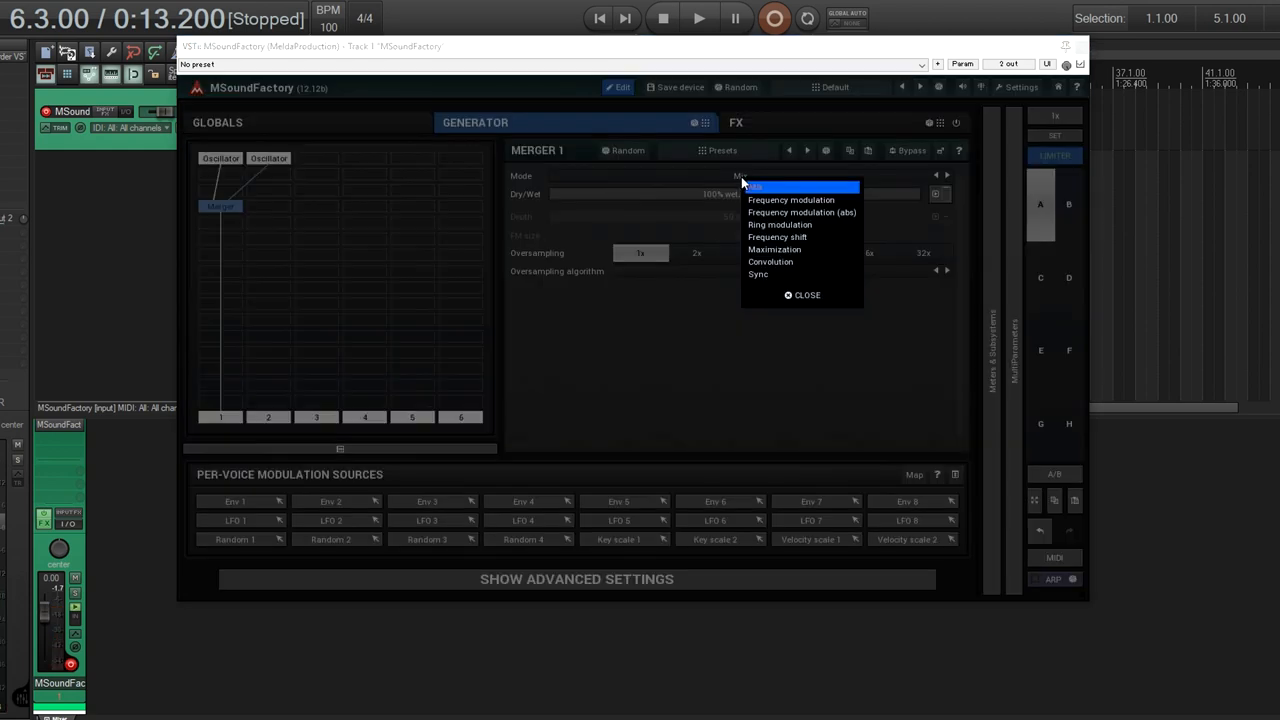
left_click(790, 200)
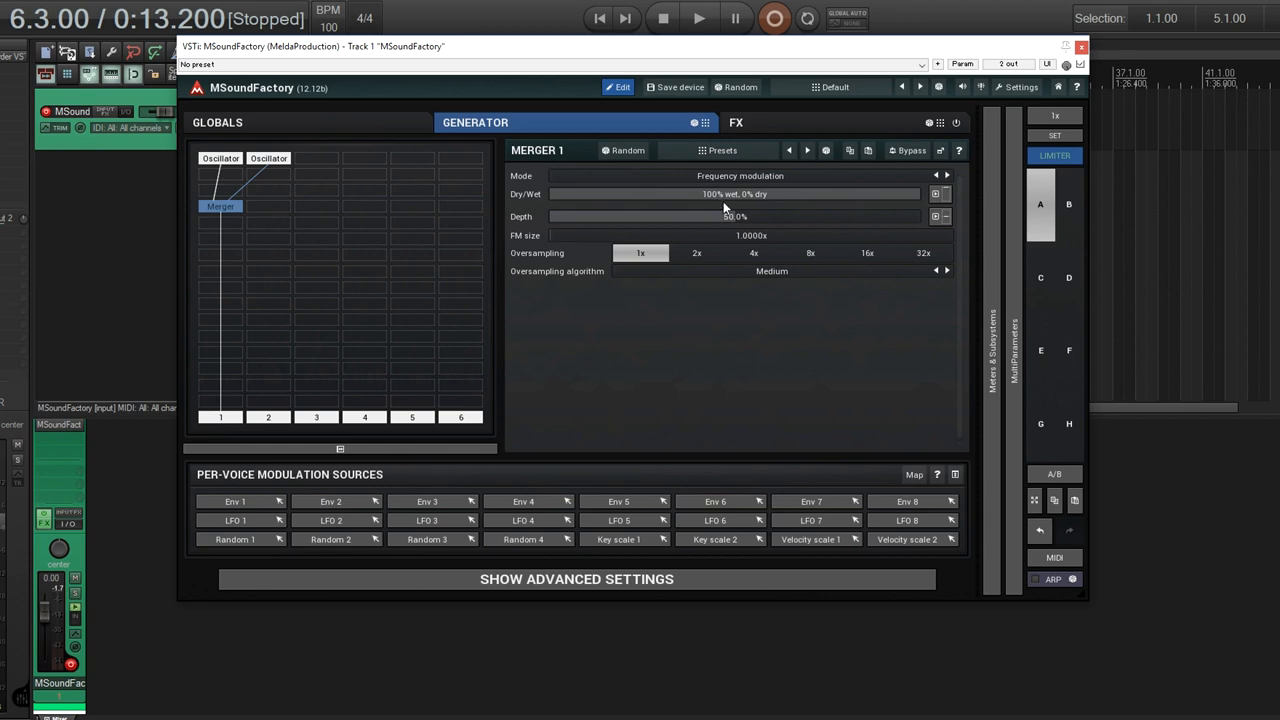
mouse_move(734, 210)
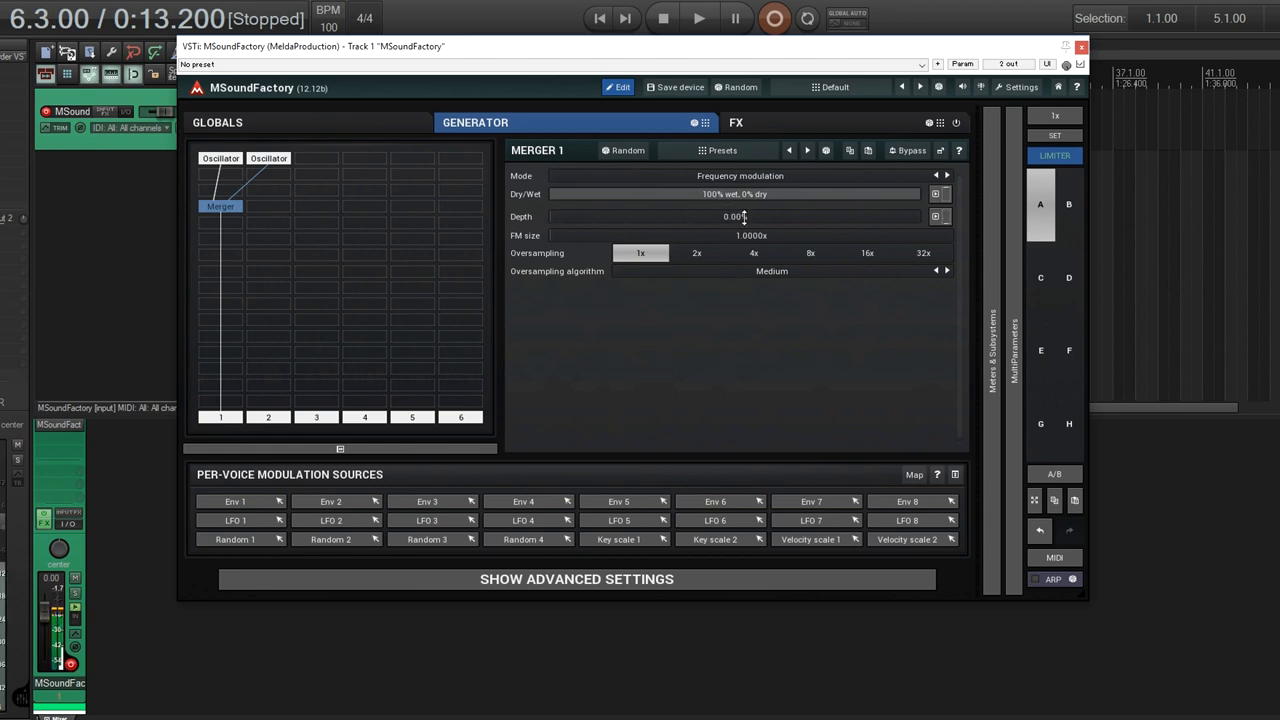
Step: Sweep the Merger's modulation Depth up to about half, then return it to 0%
left_click_drag(550, 216, 730, 216)
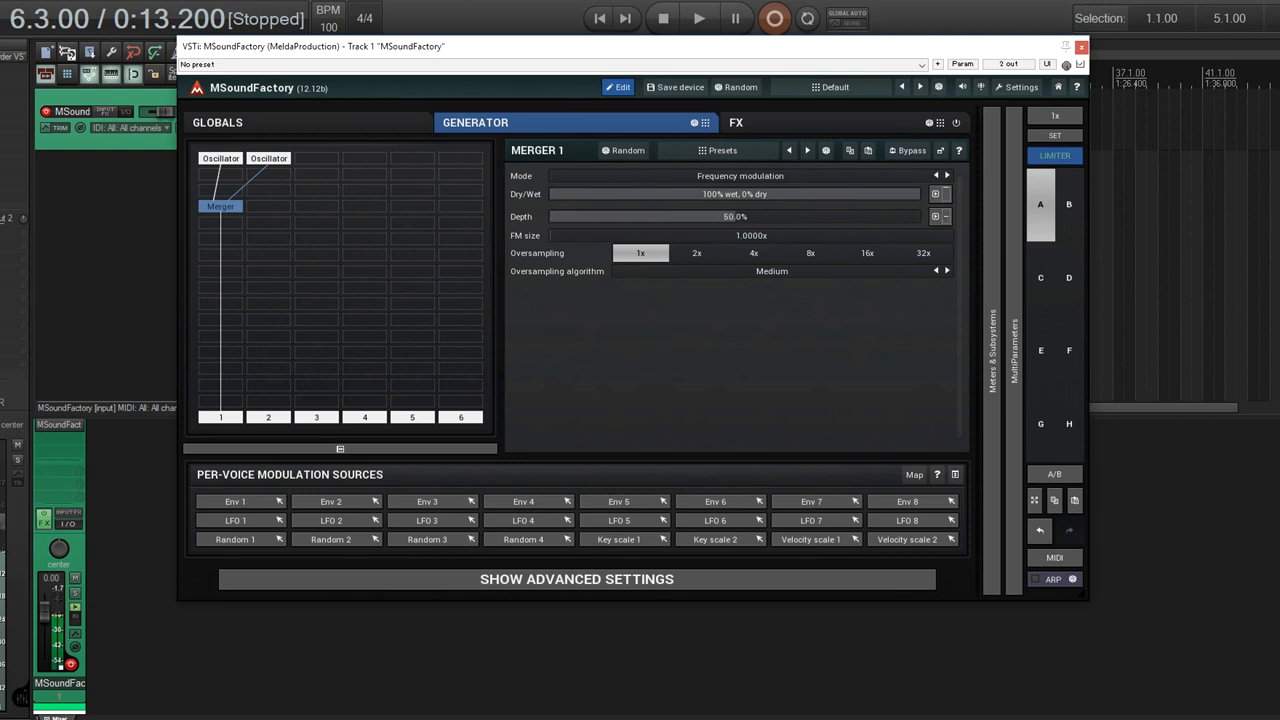
left_click_drag(700, 216, 736, 216)
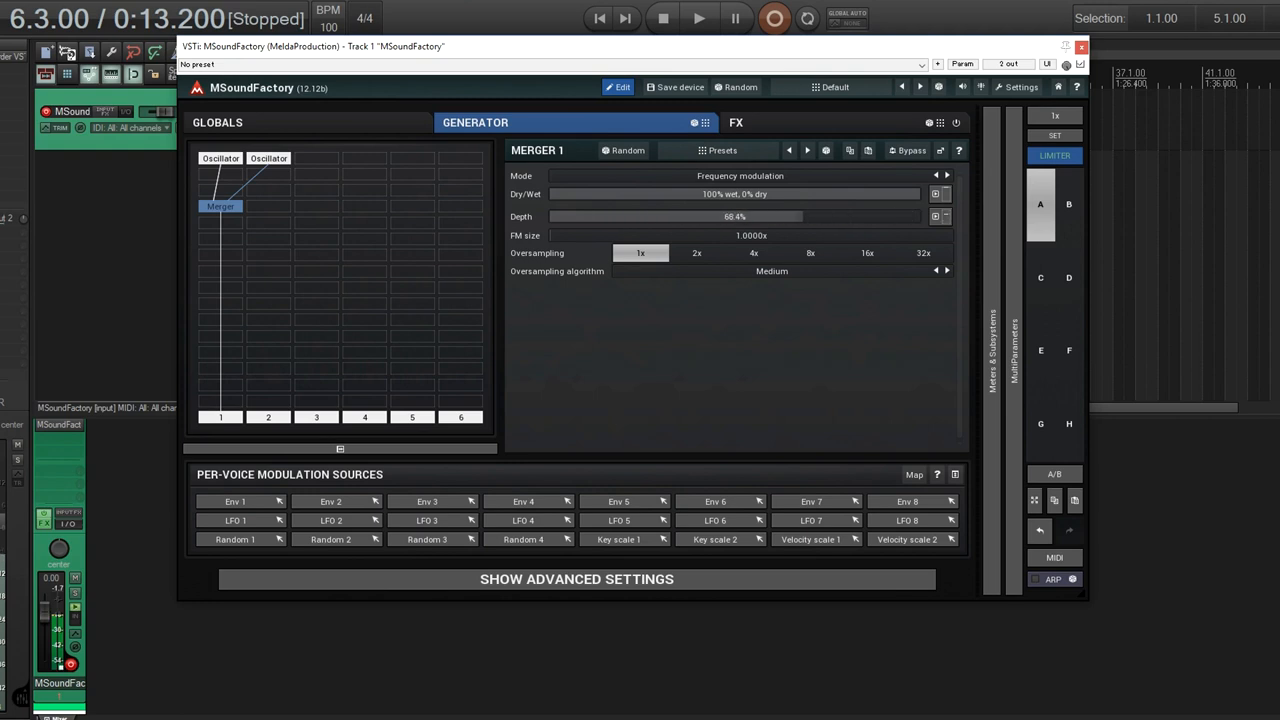
left_click_drag(736, 216, 548, 216)
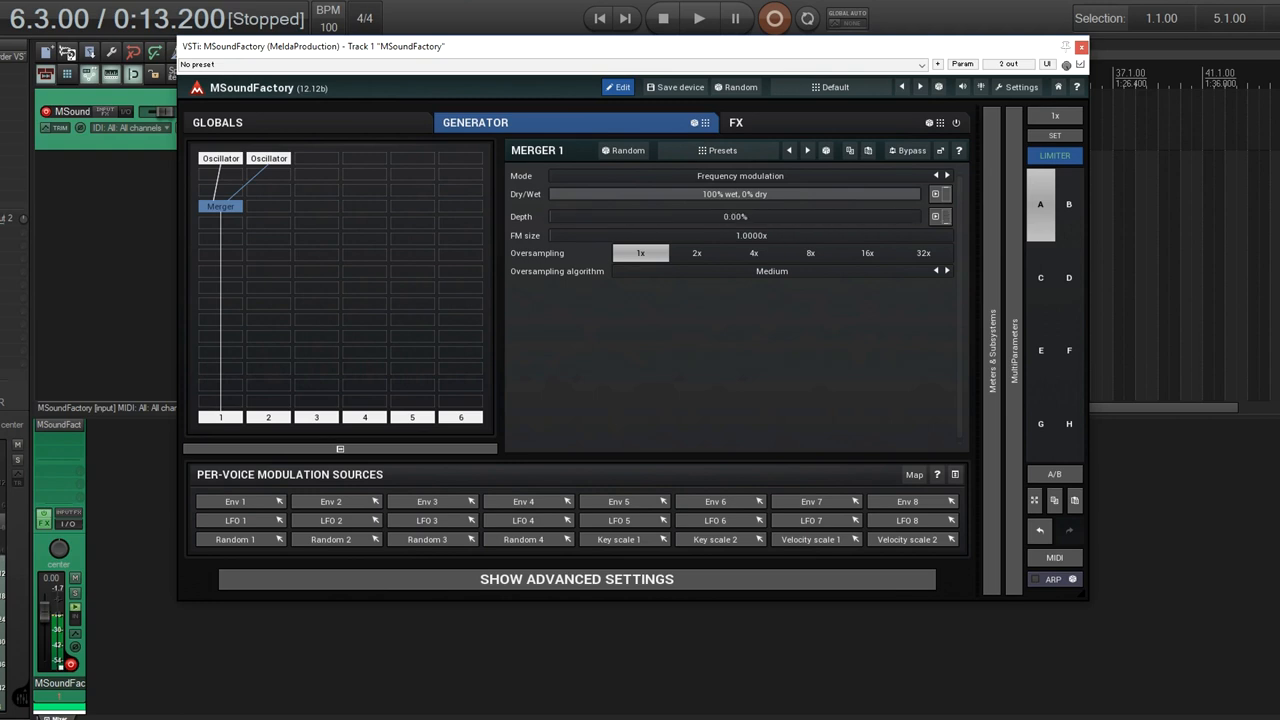
Step: Set the Merger Mode to Frequency modulation (abs) with a Depth of about 45%
left_click(740, 176)
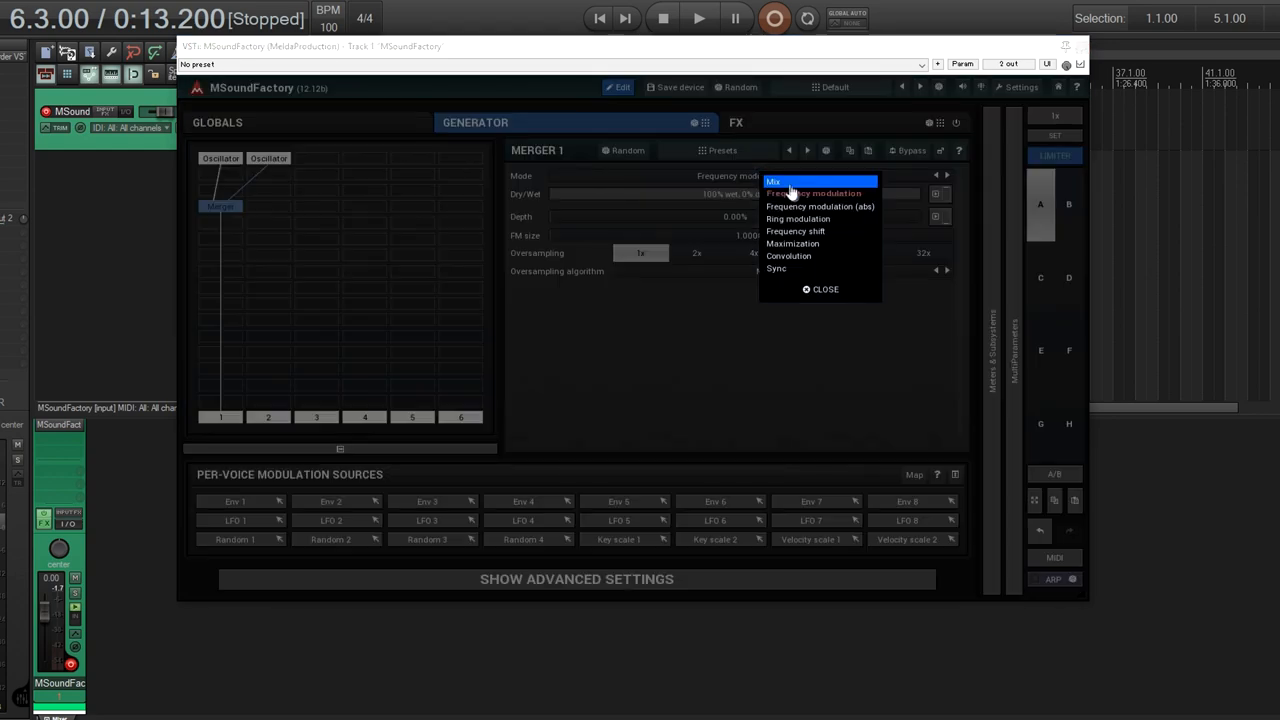
mouse_move(836, 206)
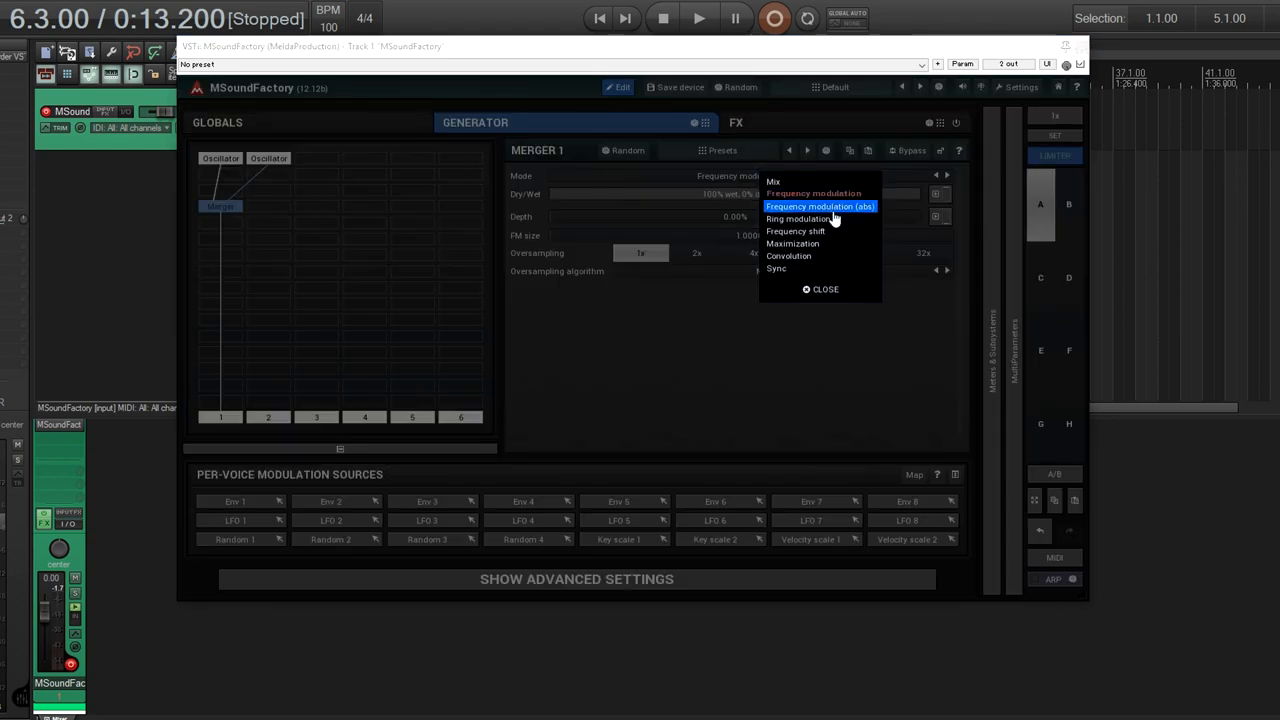
left_click(820, 206)
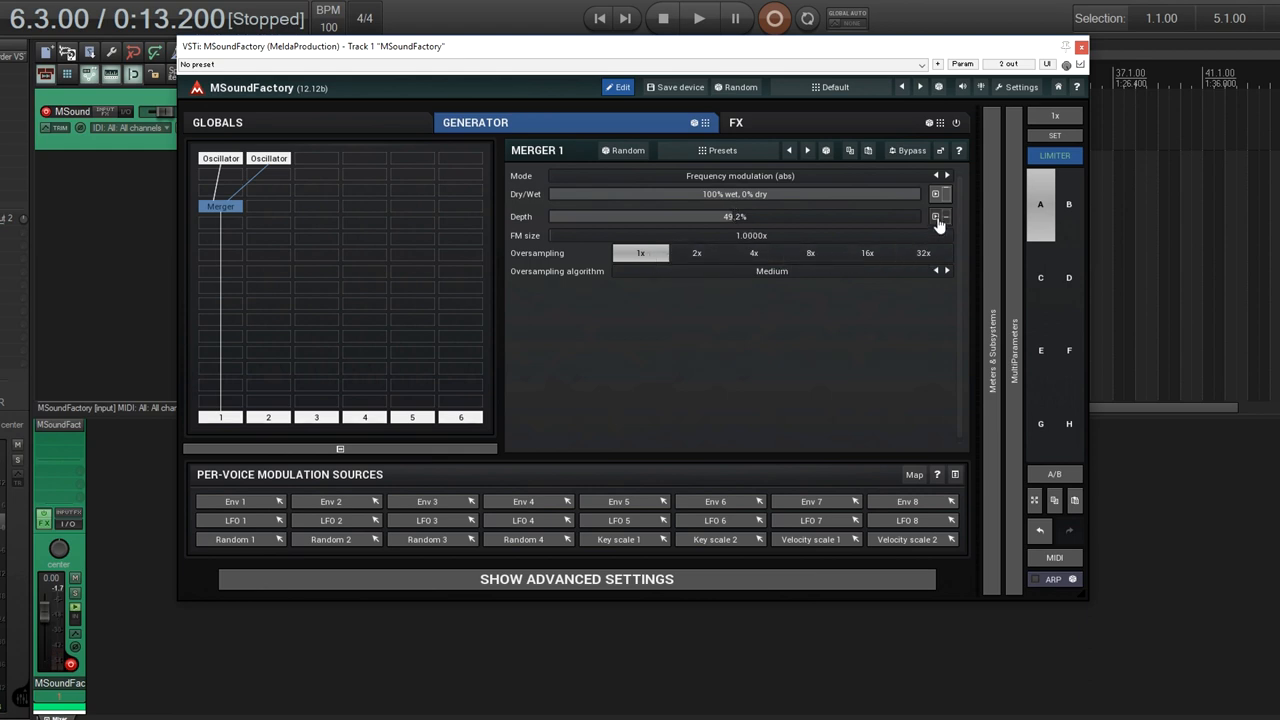
left_click(770, 272)
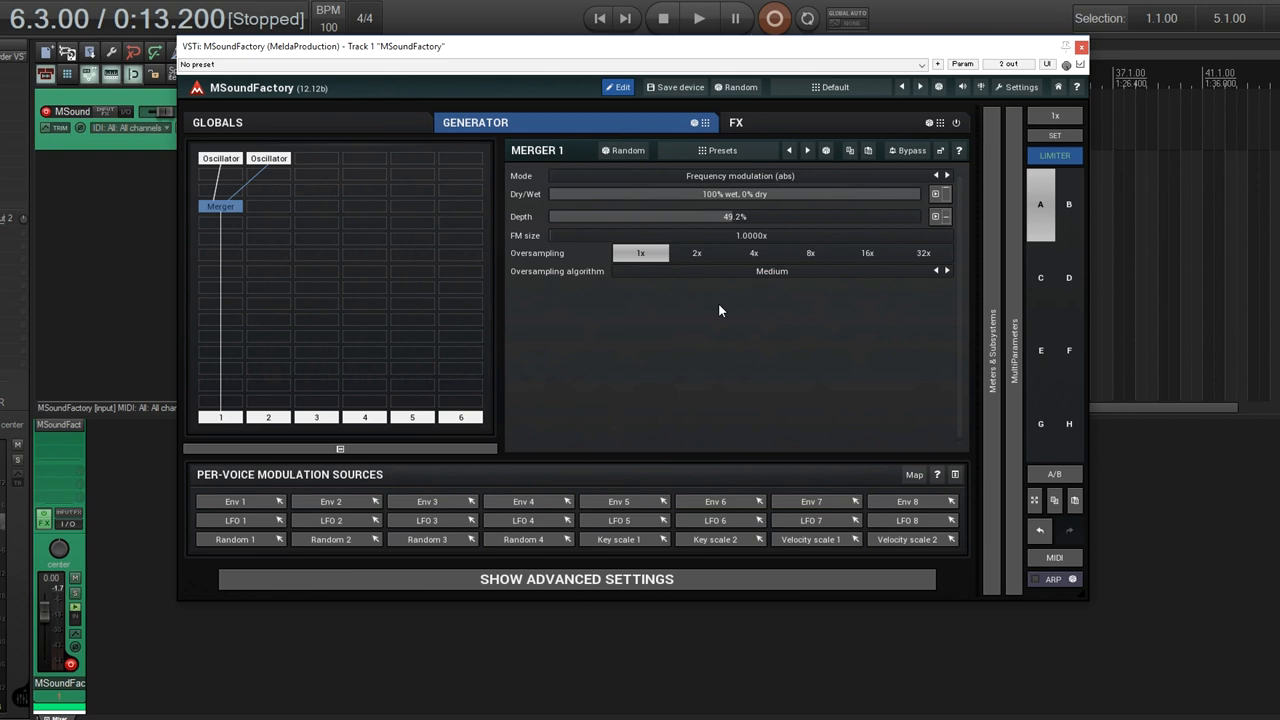
mouse_move(336, 164)
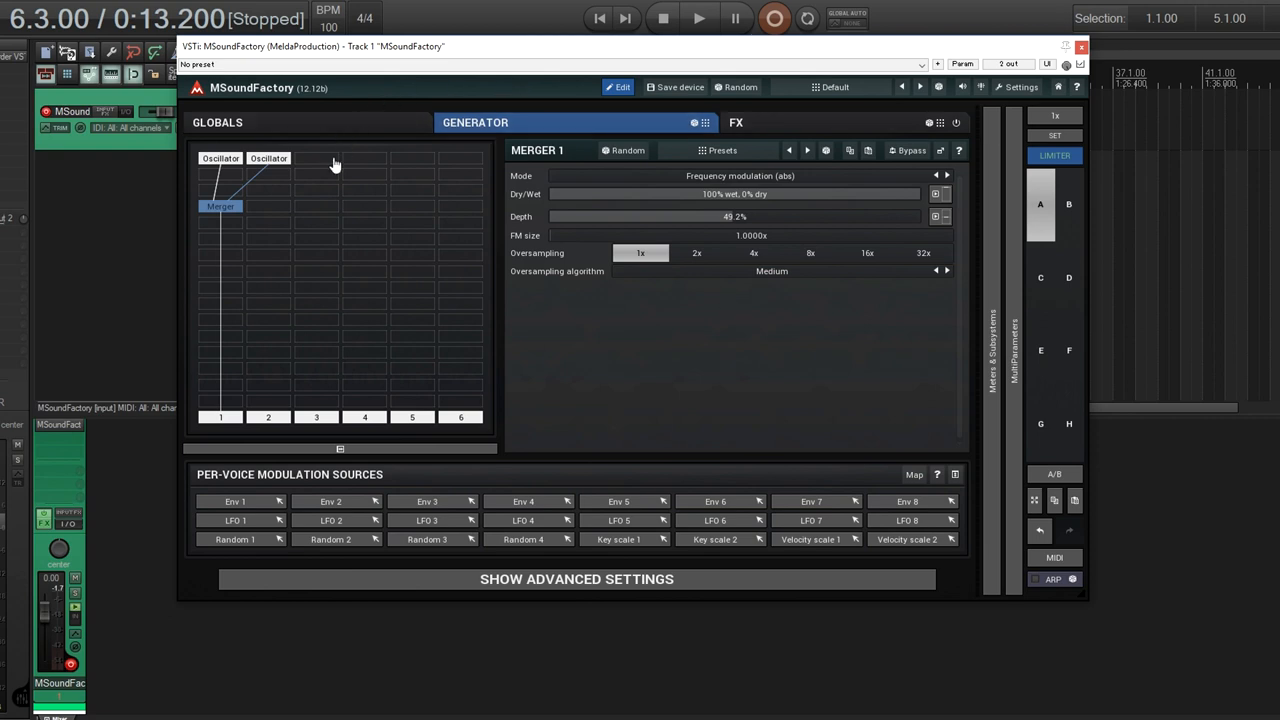
mouse_move(452, 170)
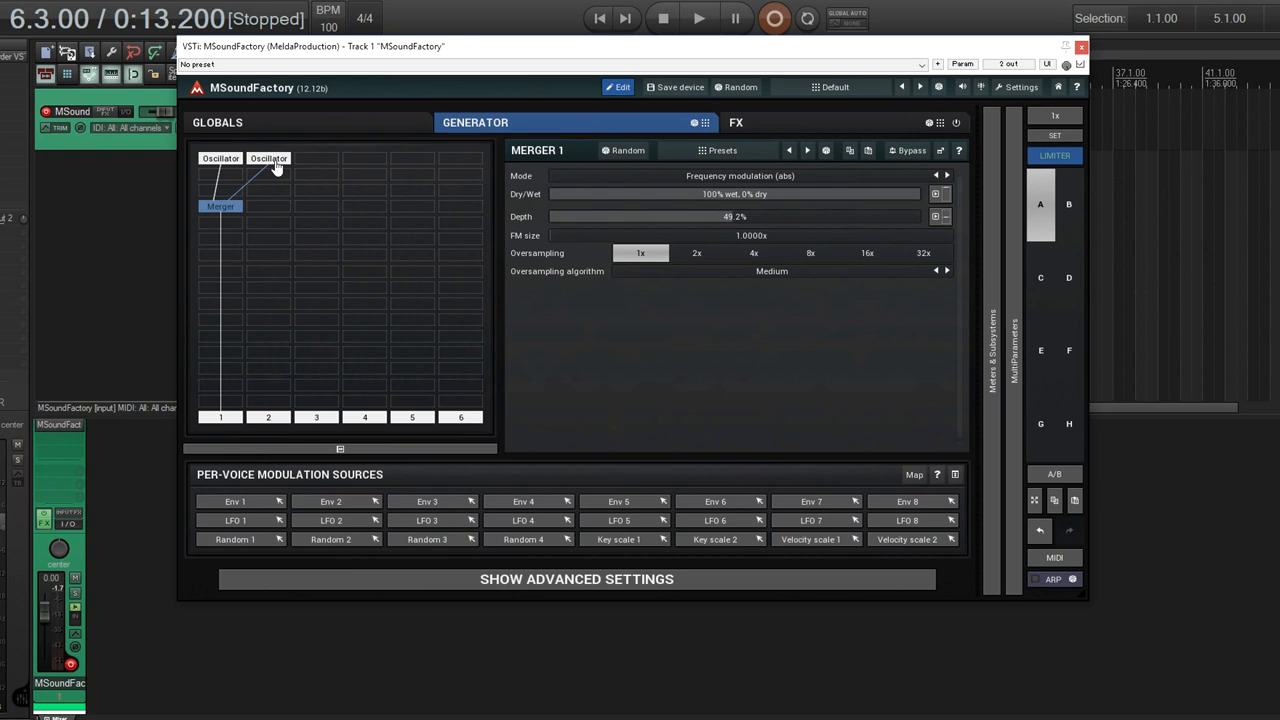
mouse_move(272, 172)
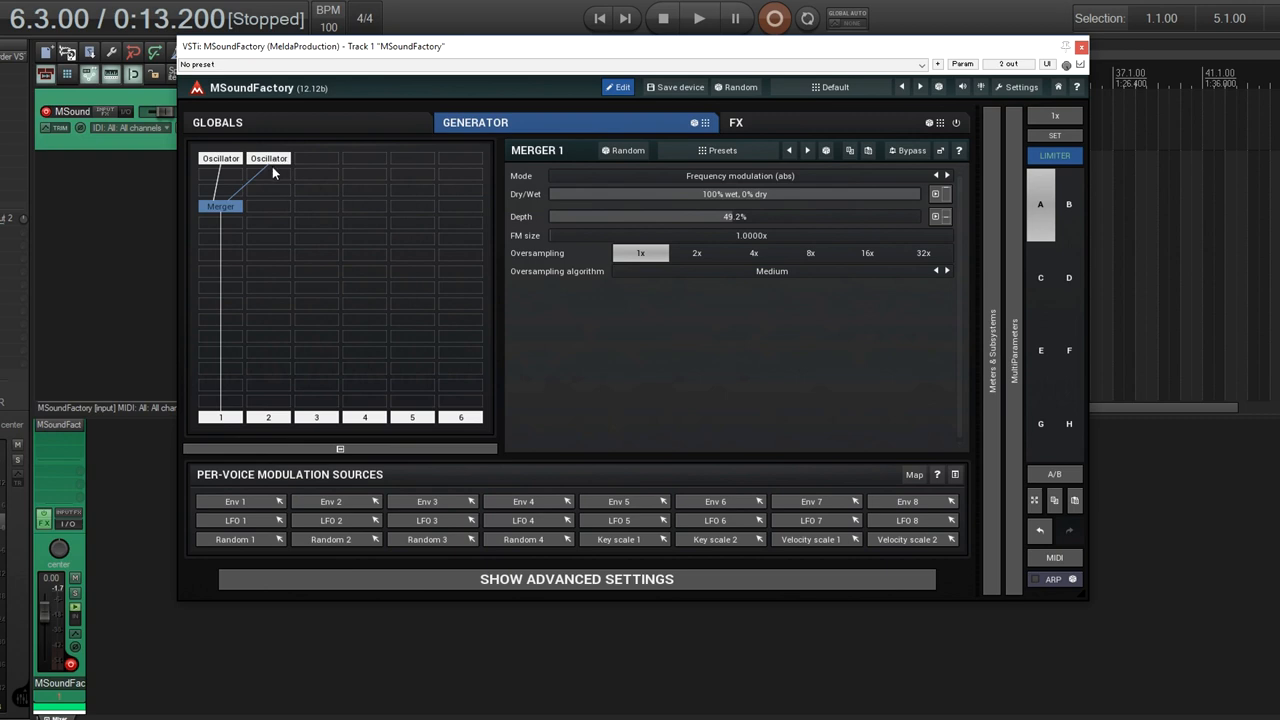